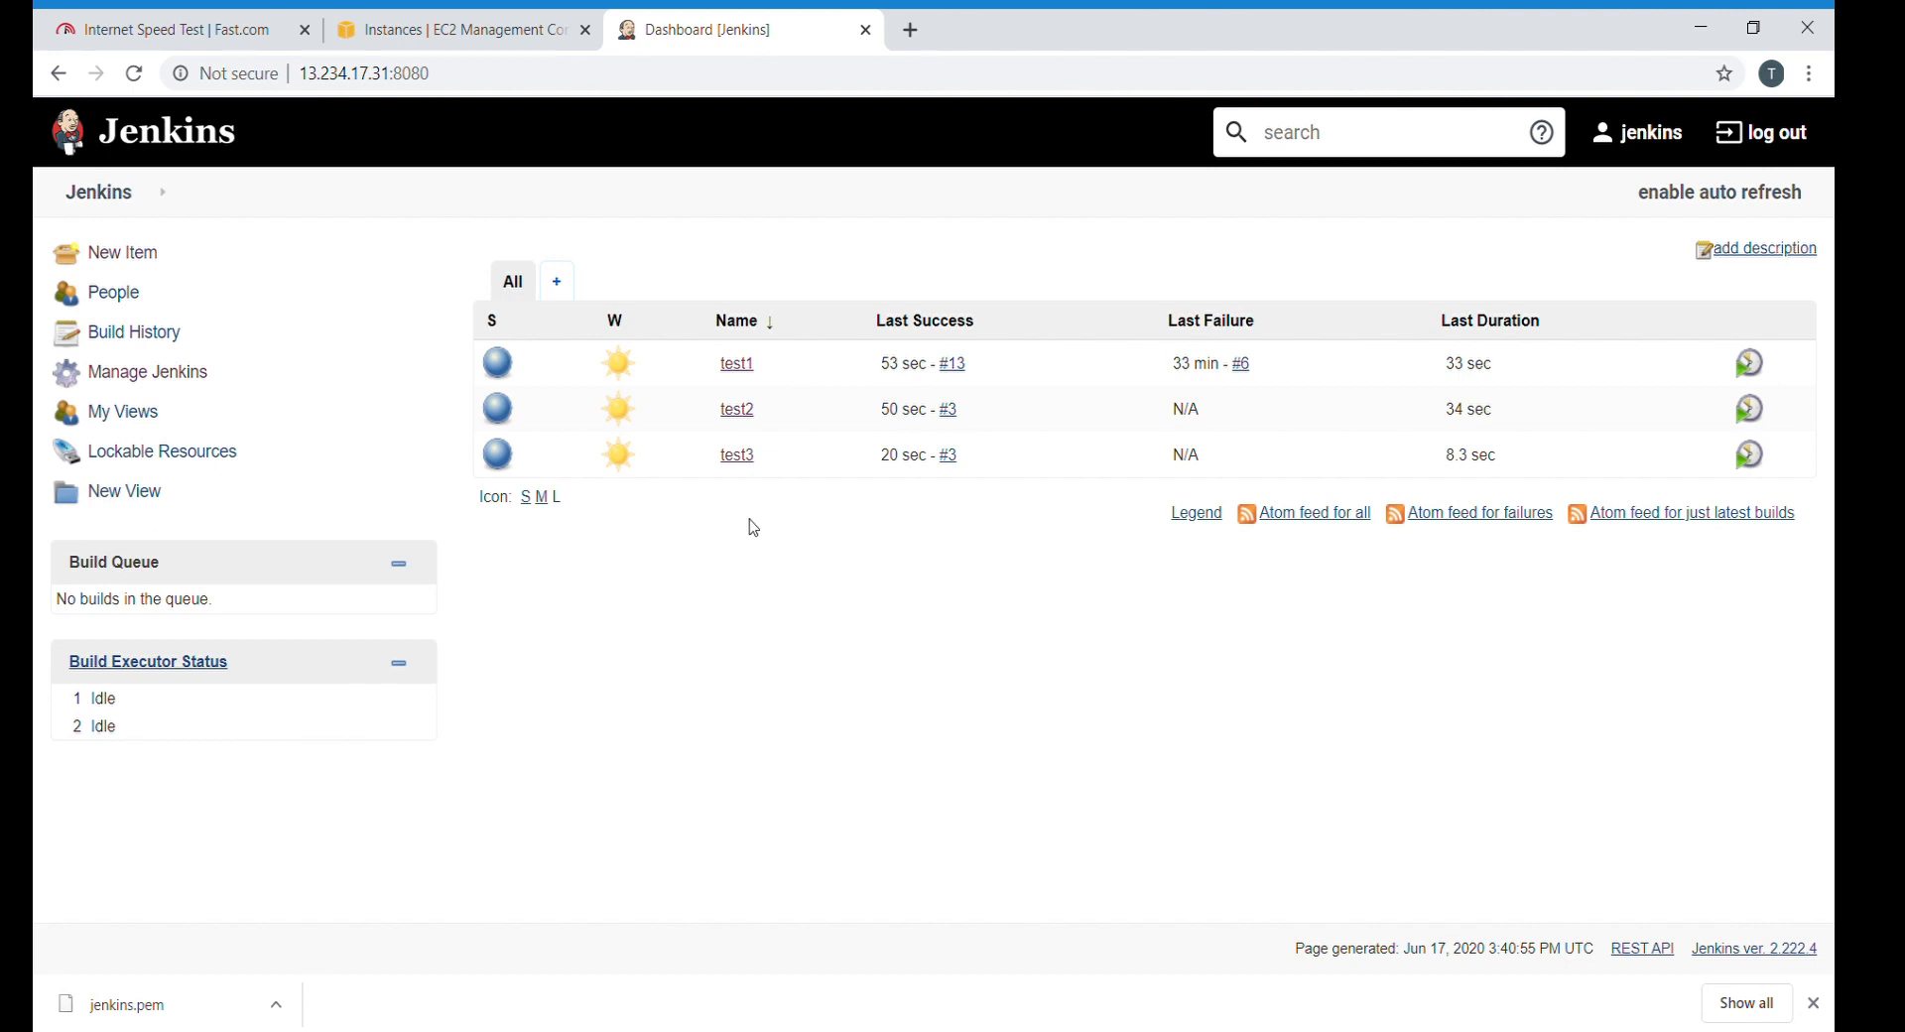
pyautogui.moveTo(618, 409)
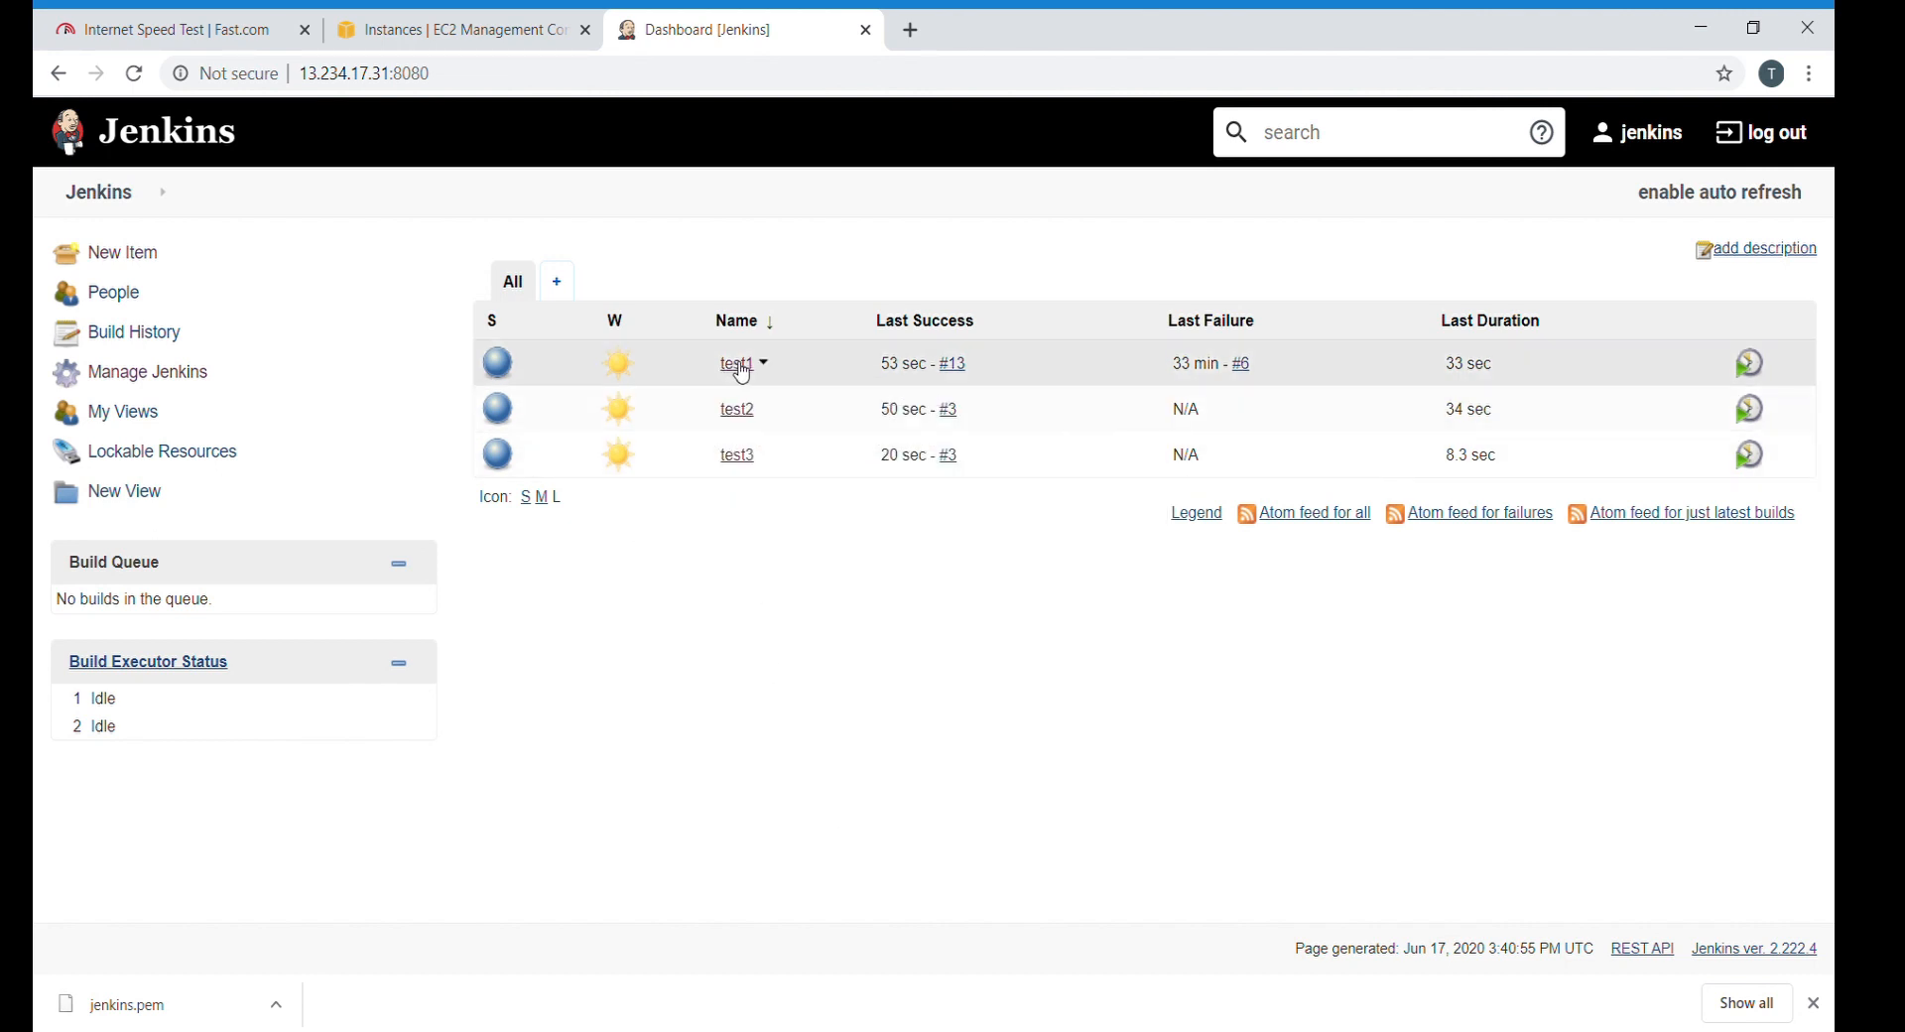
pyautogui.moveTo(736, 454)
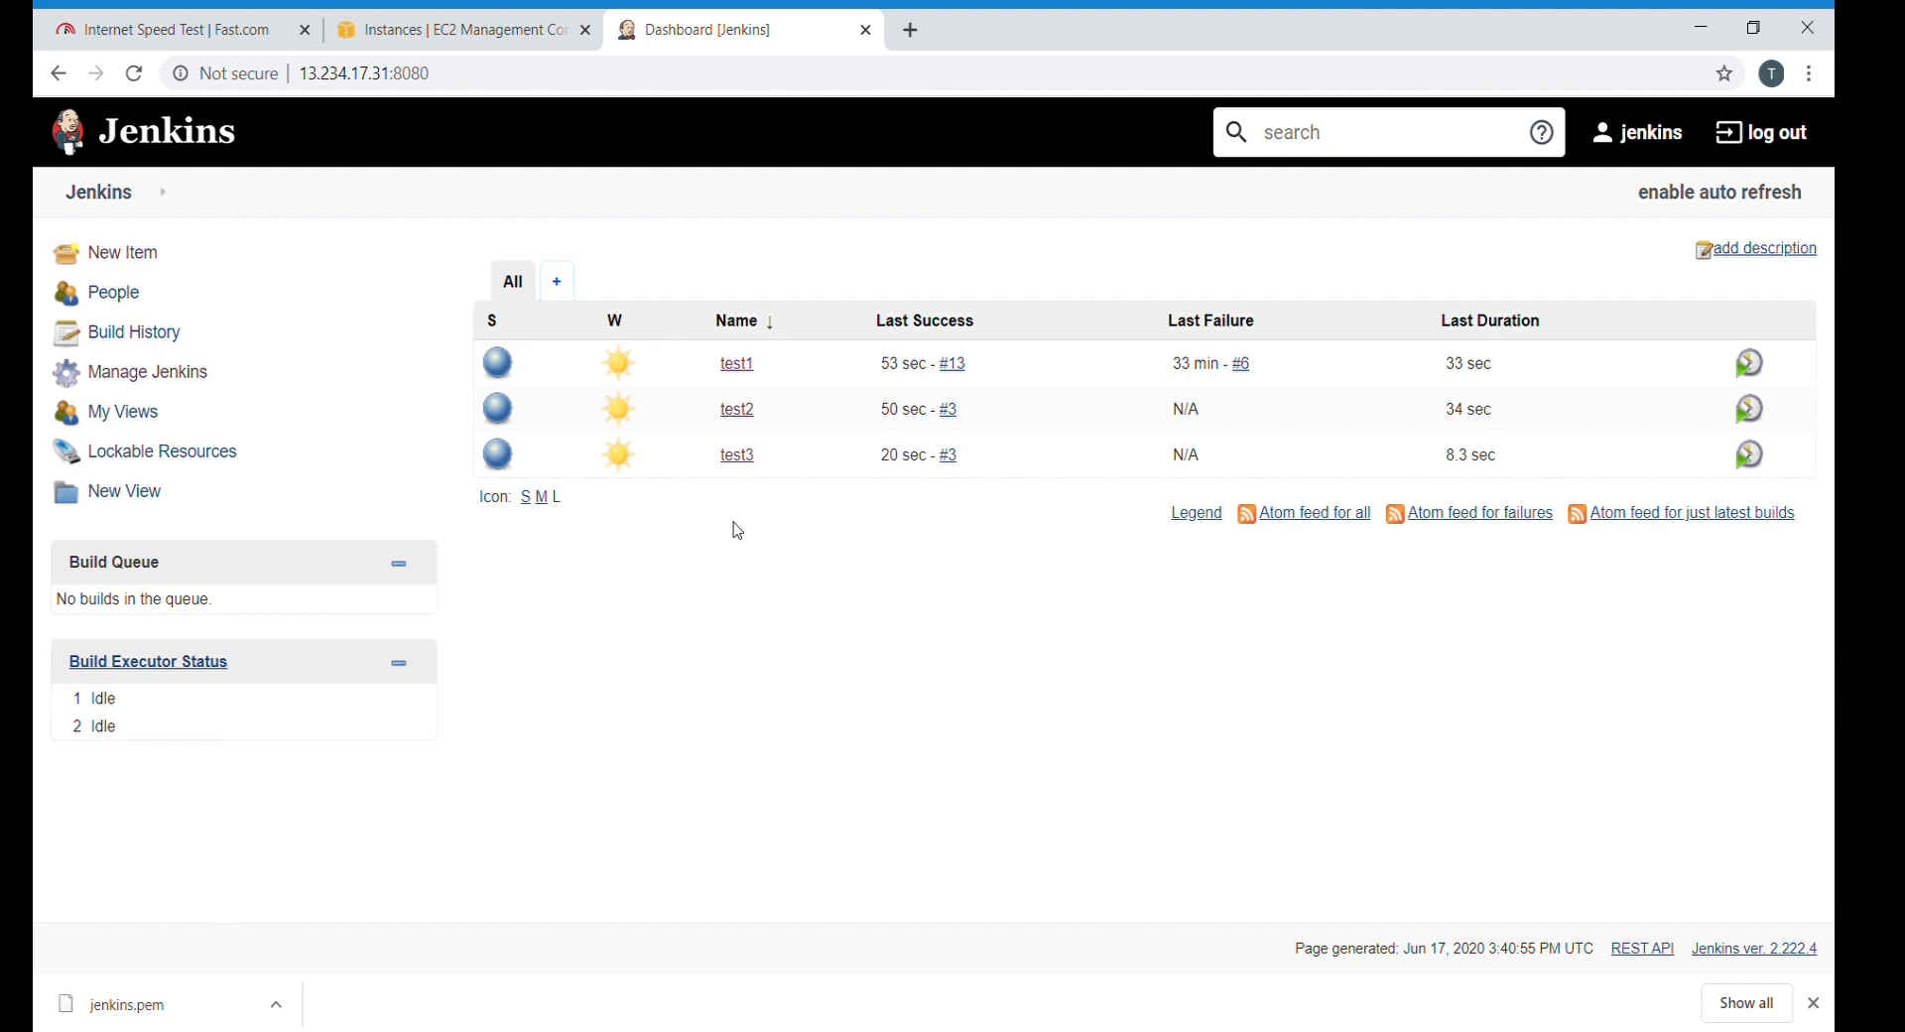
pyautogui.moveTo(322, 731)
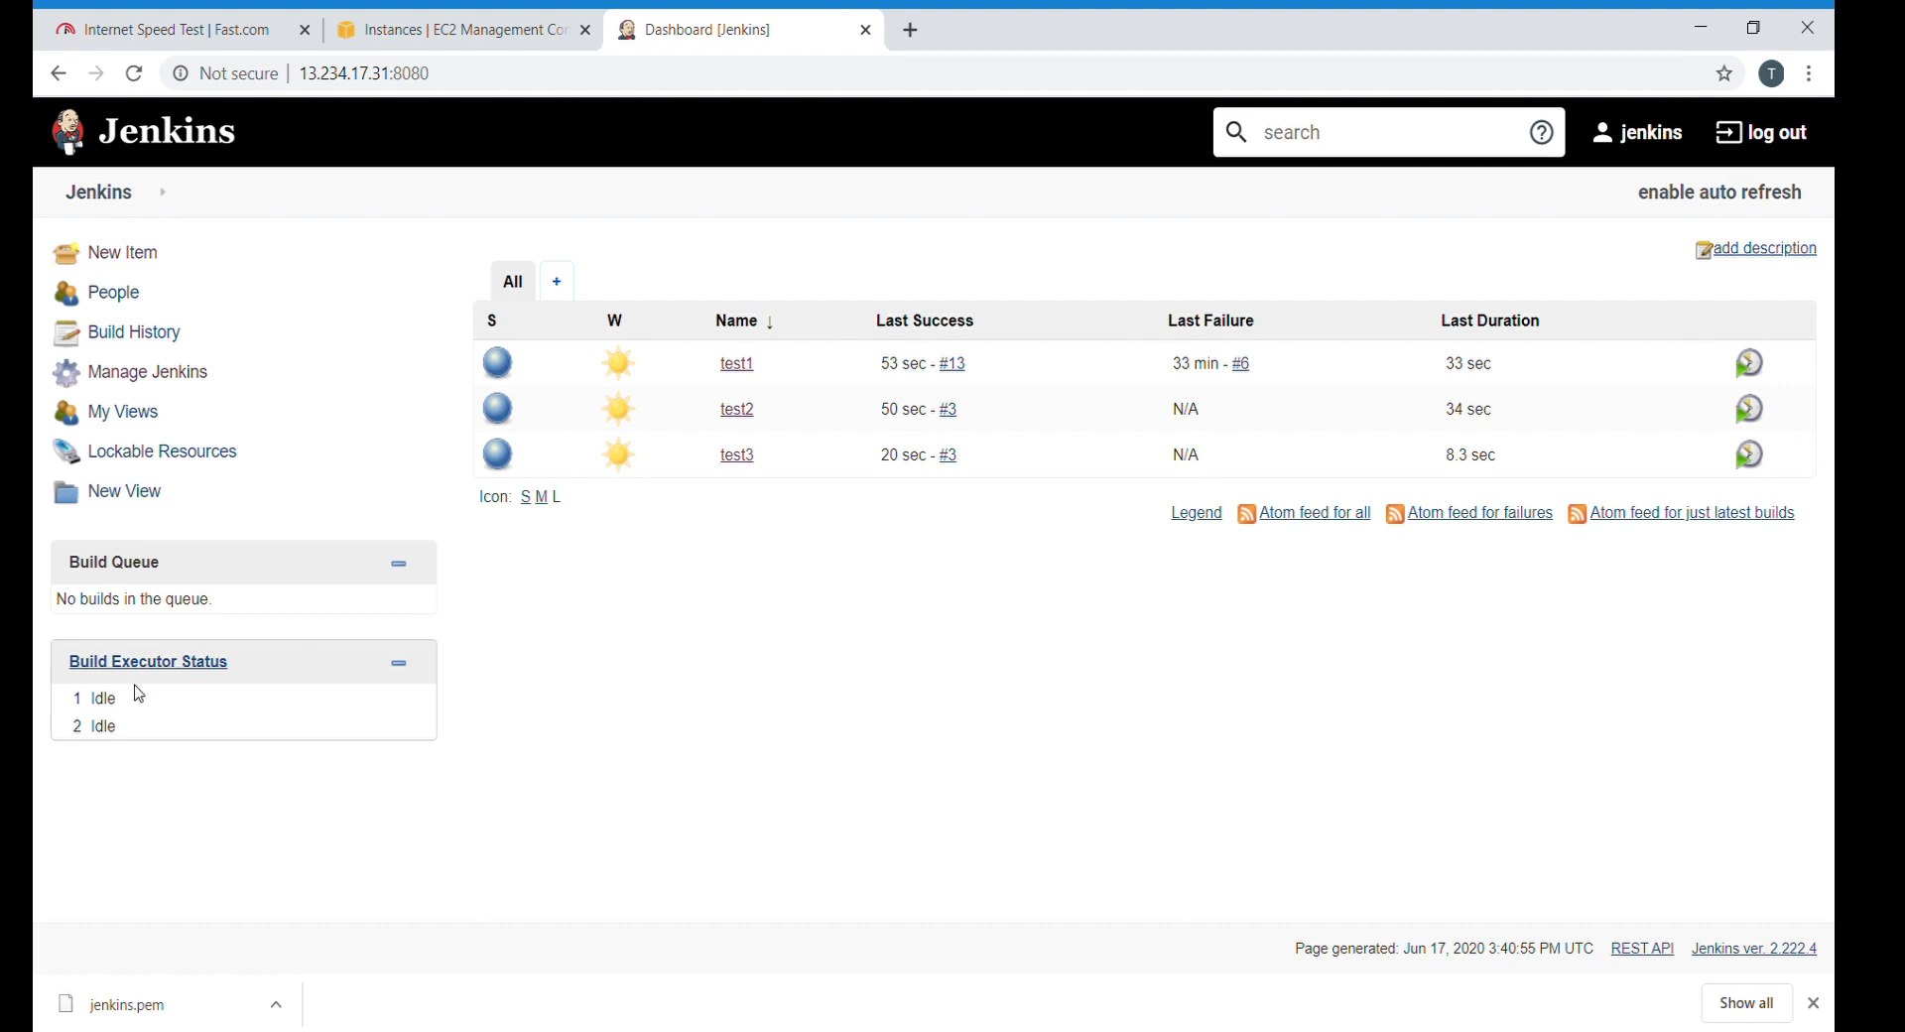
pyautogui.moveTo(118, 708)
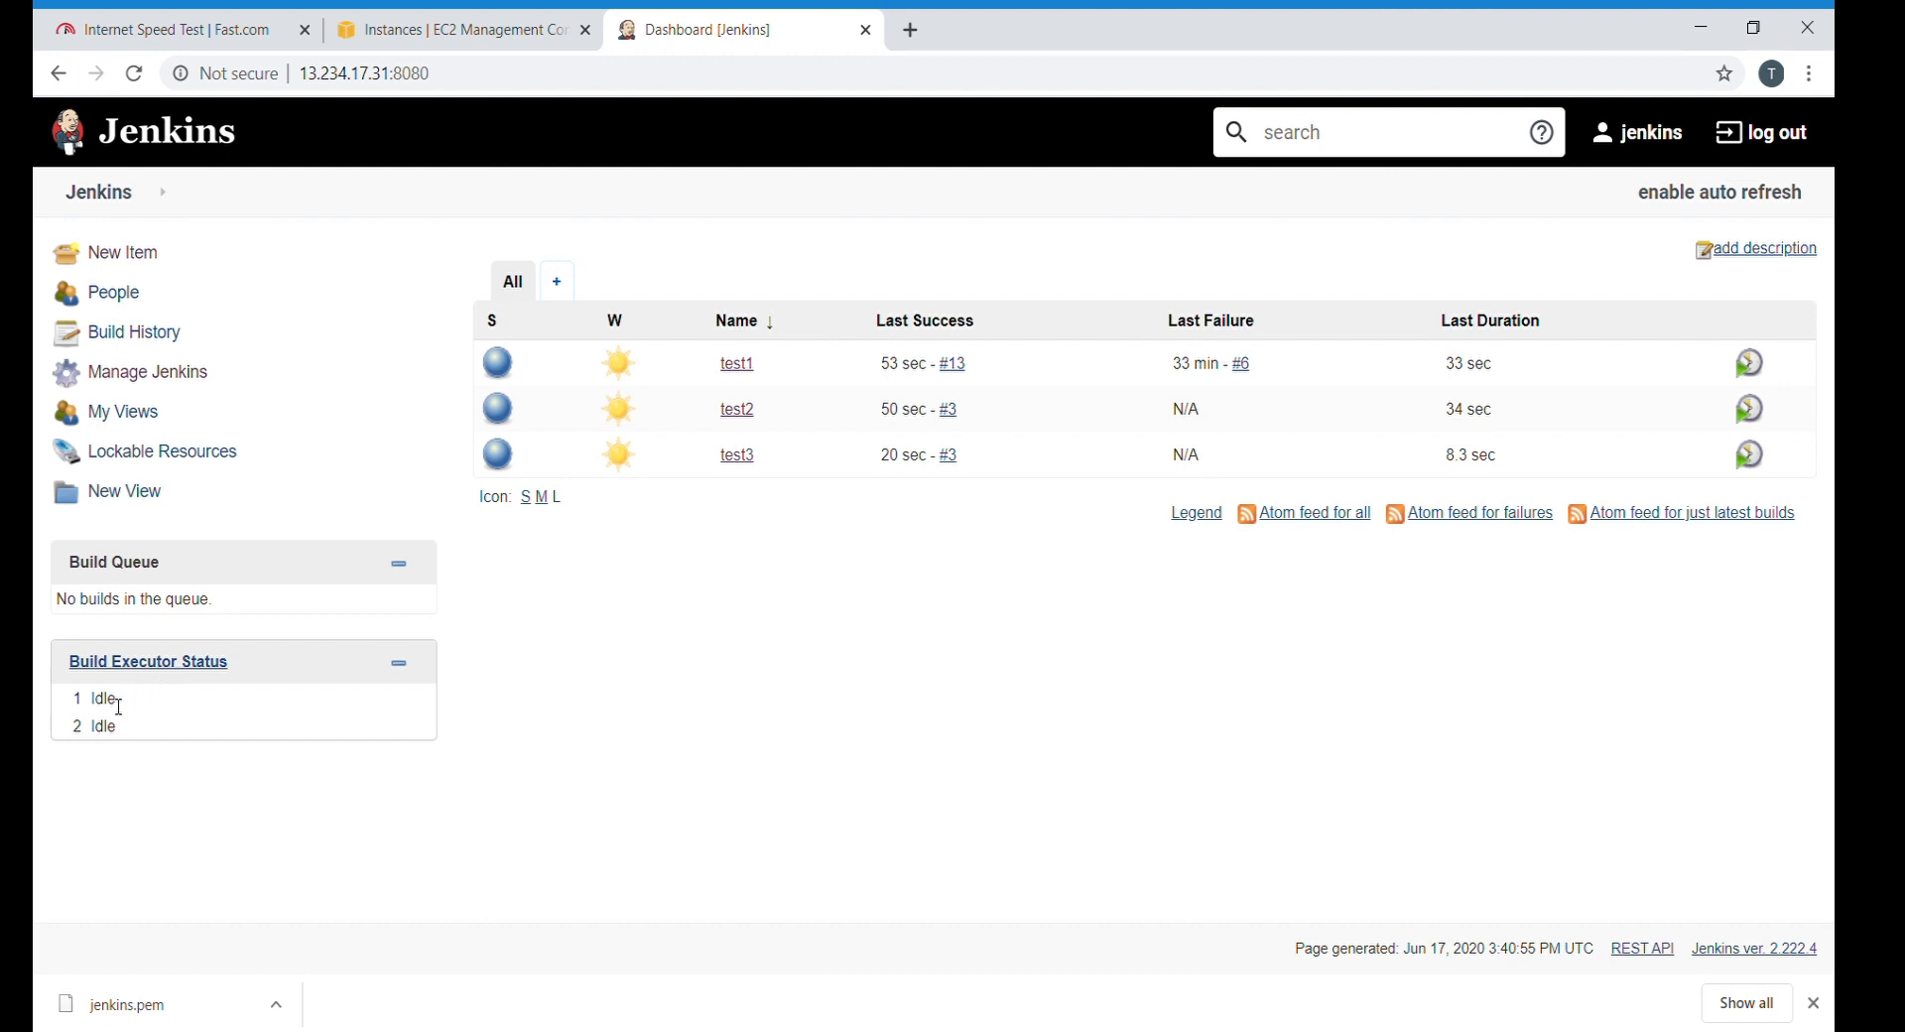
pyautogui.moveTo(110, 717)
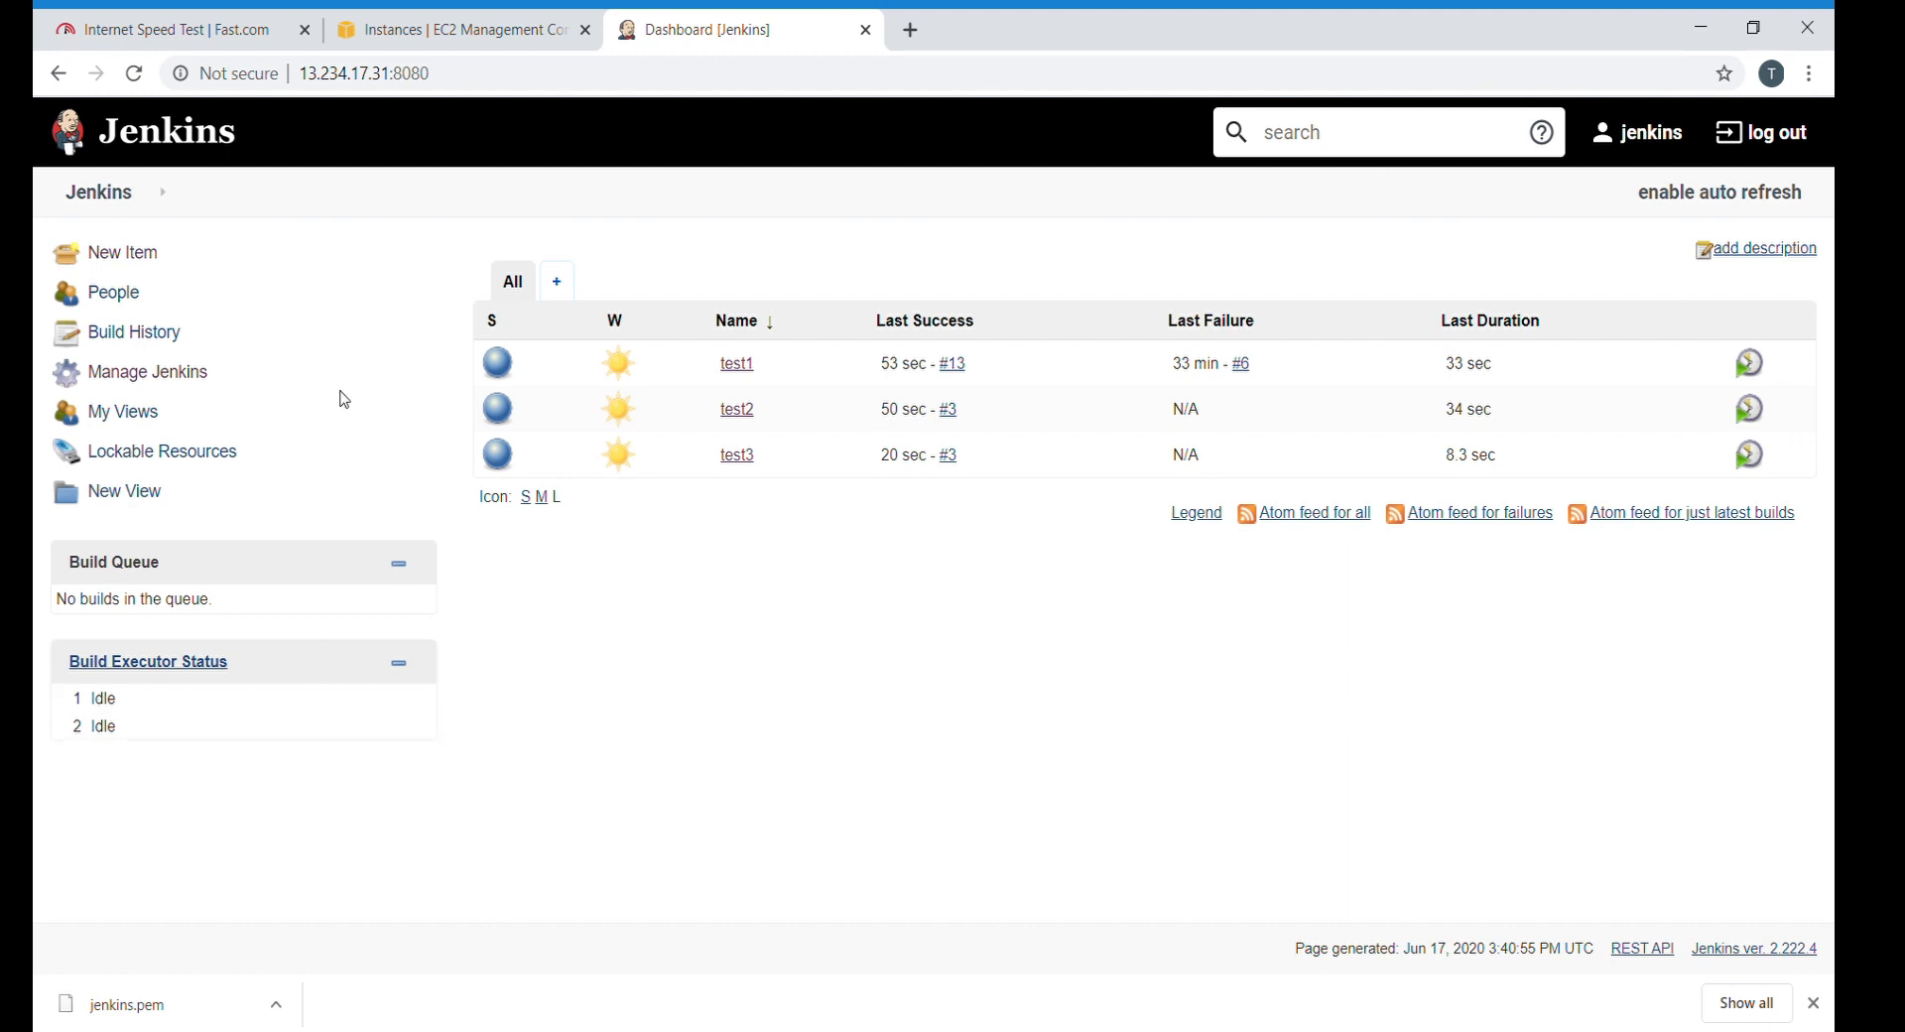
pyautogui.moveTo(267, 387)
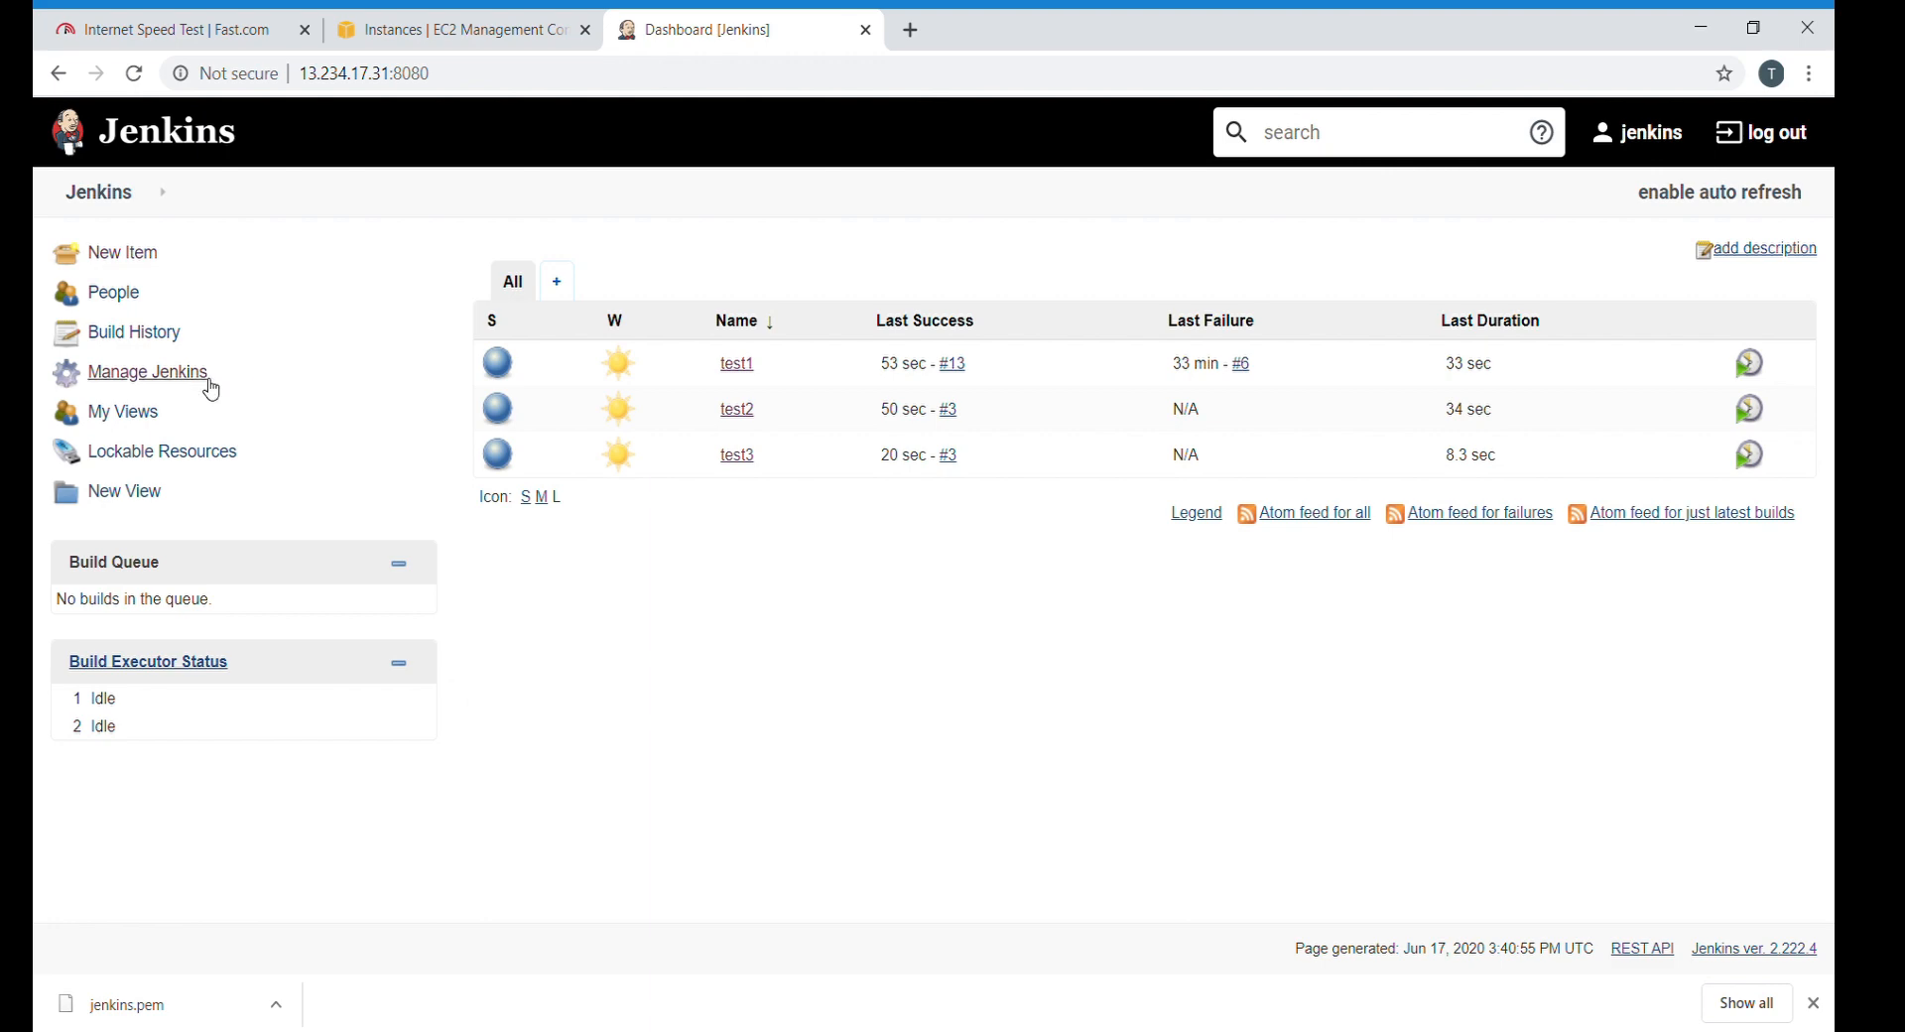
# Under Manage Jenkins > Configure System, set # of executors to 2 and submit.
pyautogui.click(147, 372)
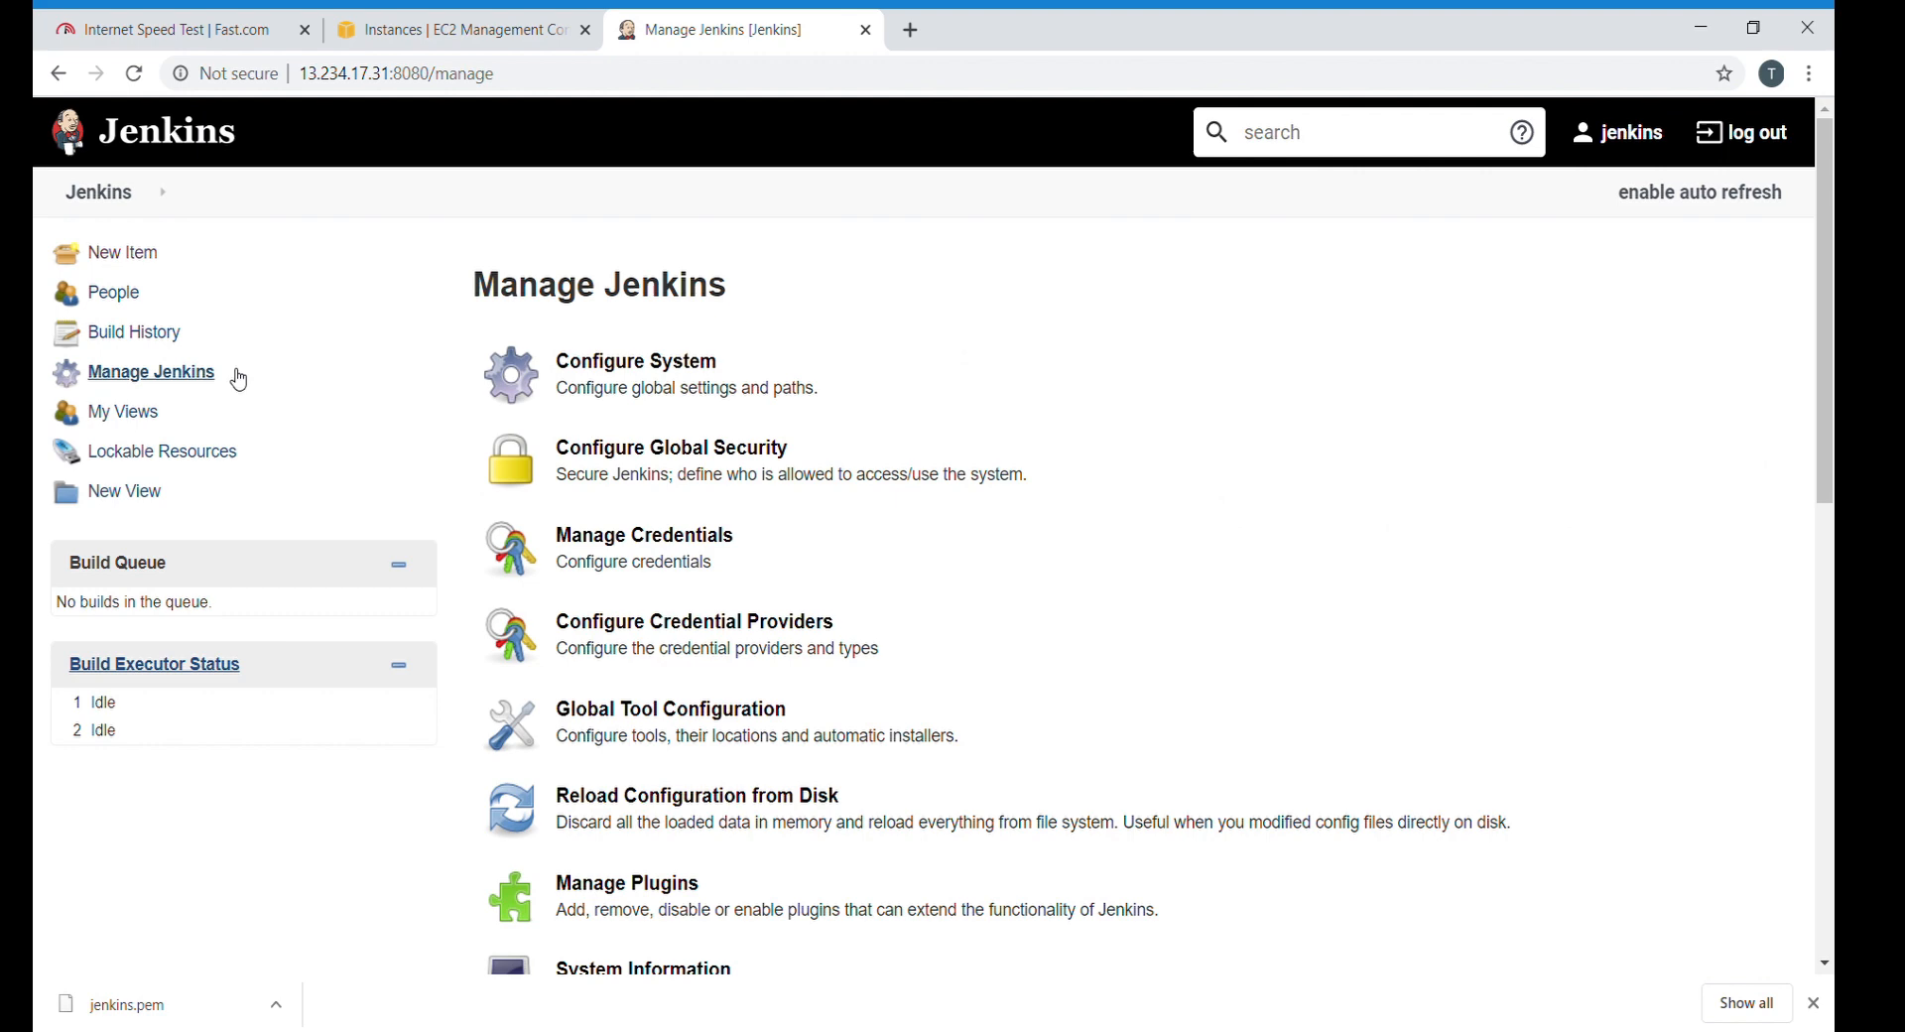
pyautogui.click(634, 362)
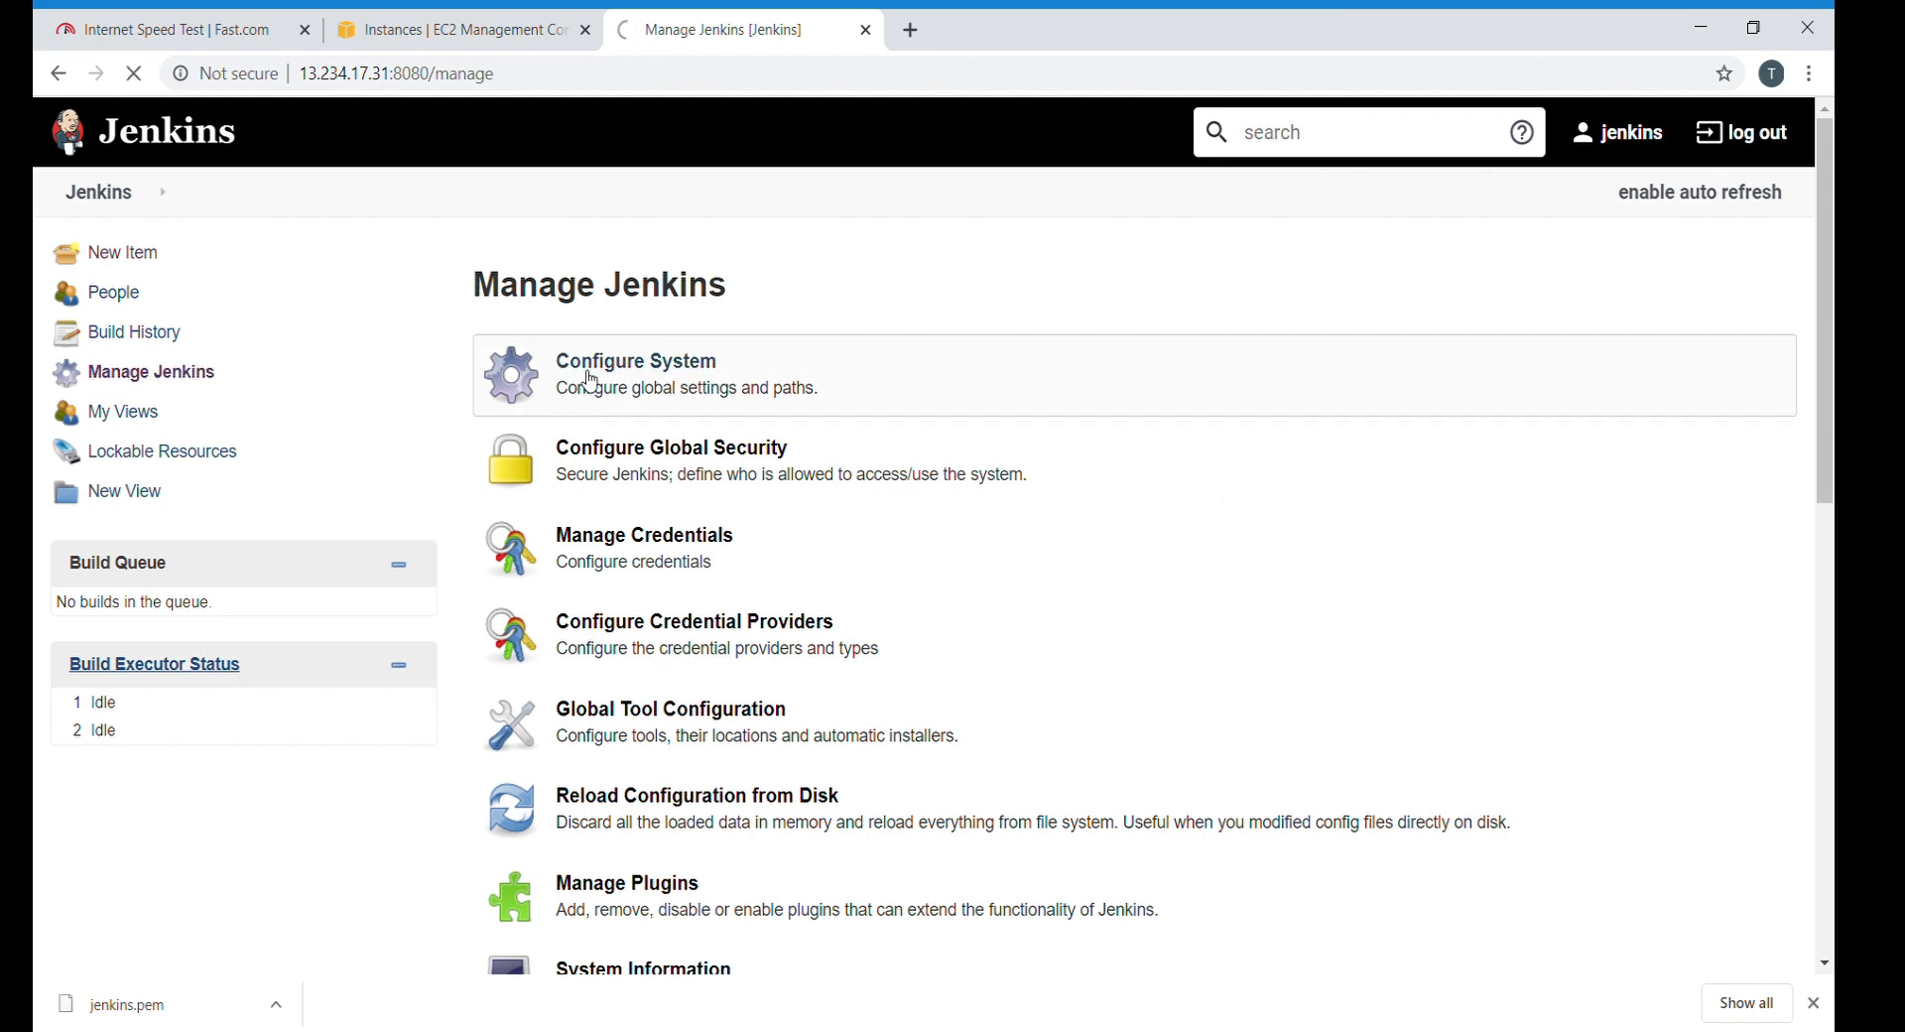
pyautogui.click(634, 361)
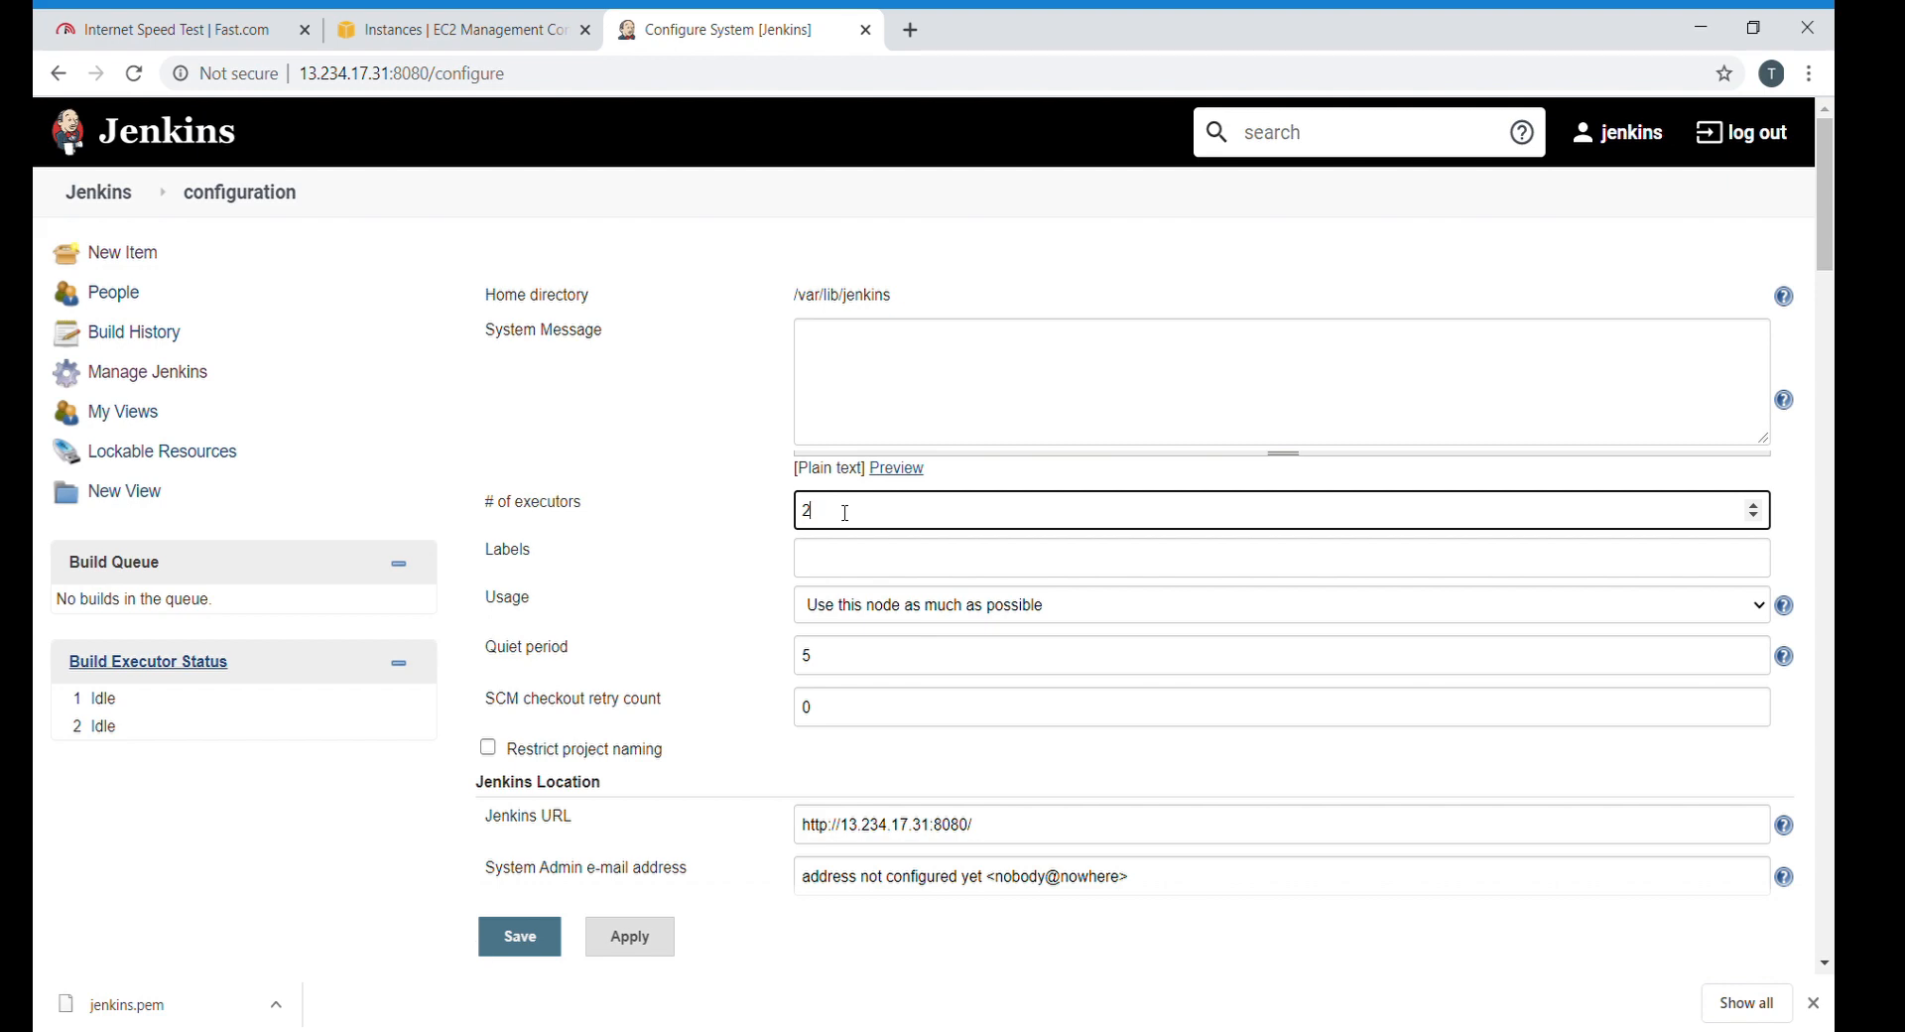
pyautogui.moveTo(691, 594)
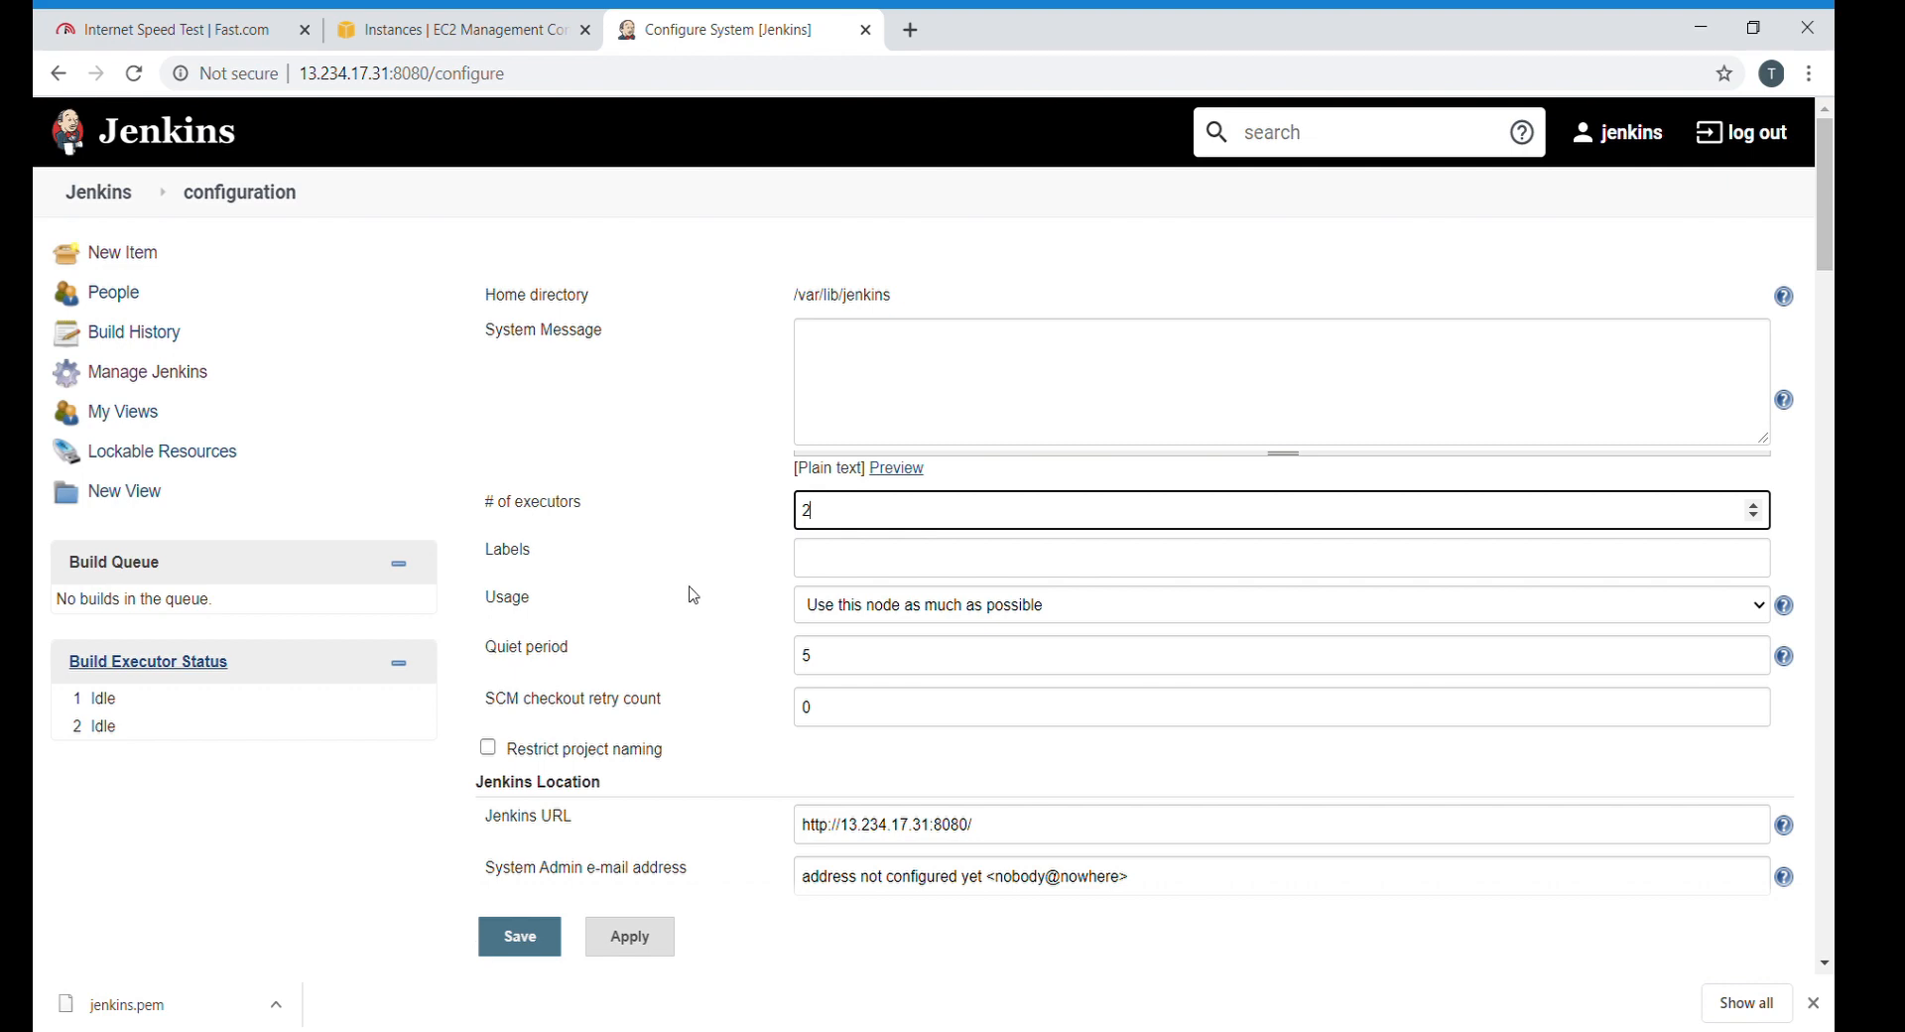
pyautogui.click(519, 936)
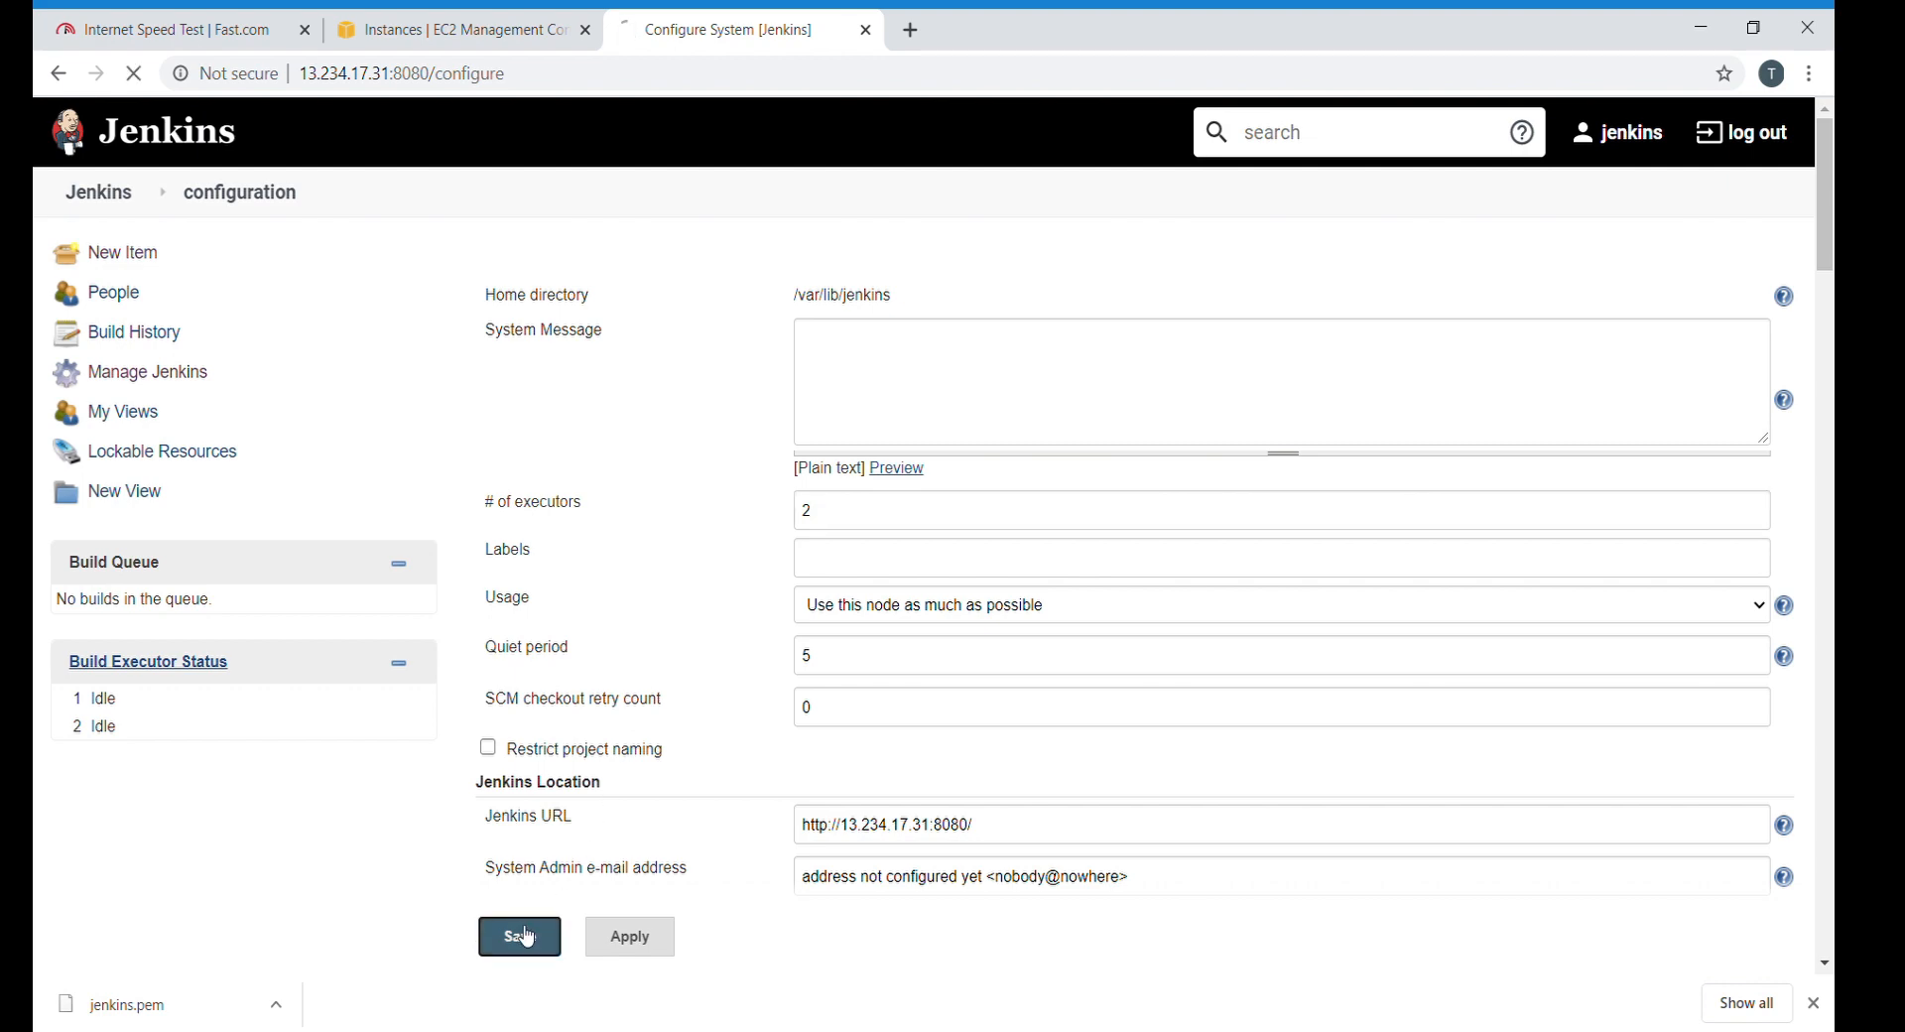
# Save the system configuration, returning to the dashboard with two idle executors.
pyautogui.click(519, 935)
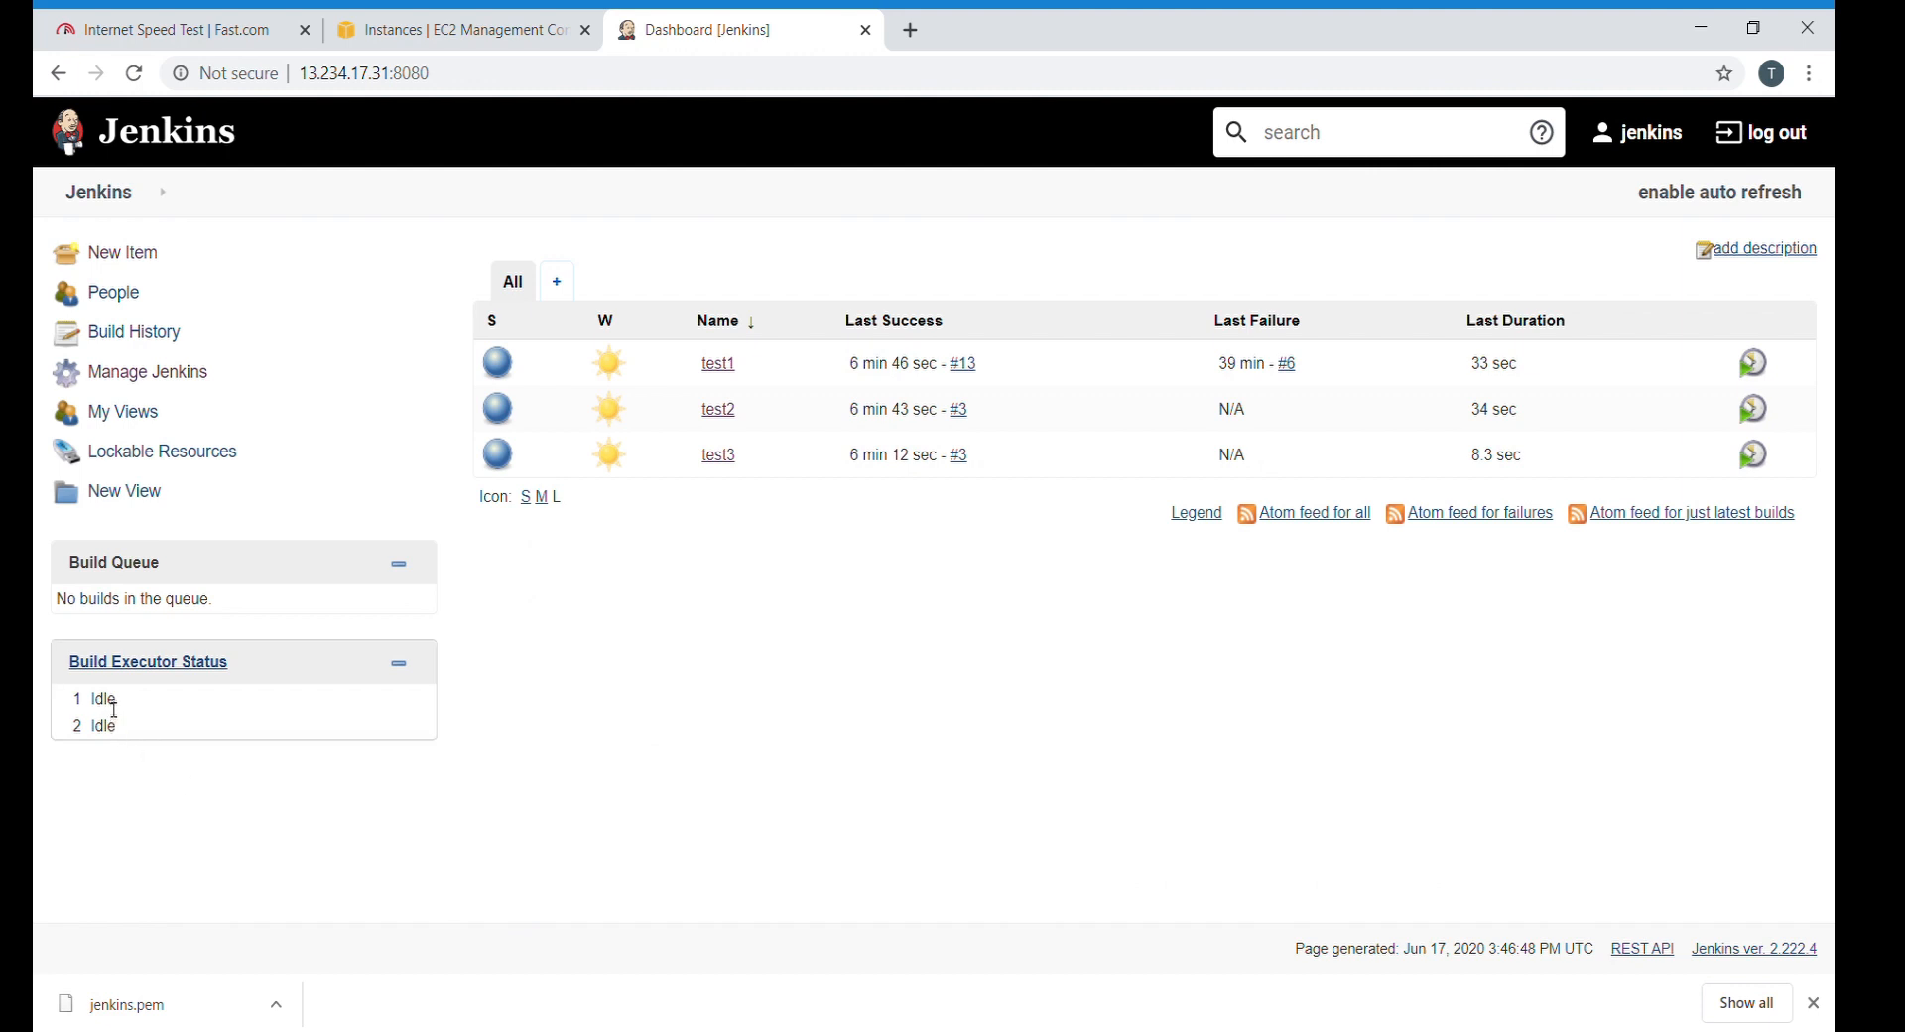
pyautogui.moveTo(111, 735)
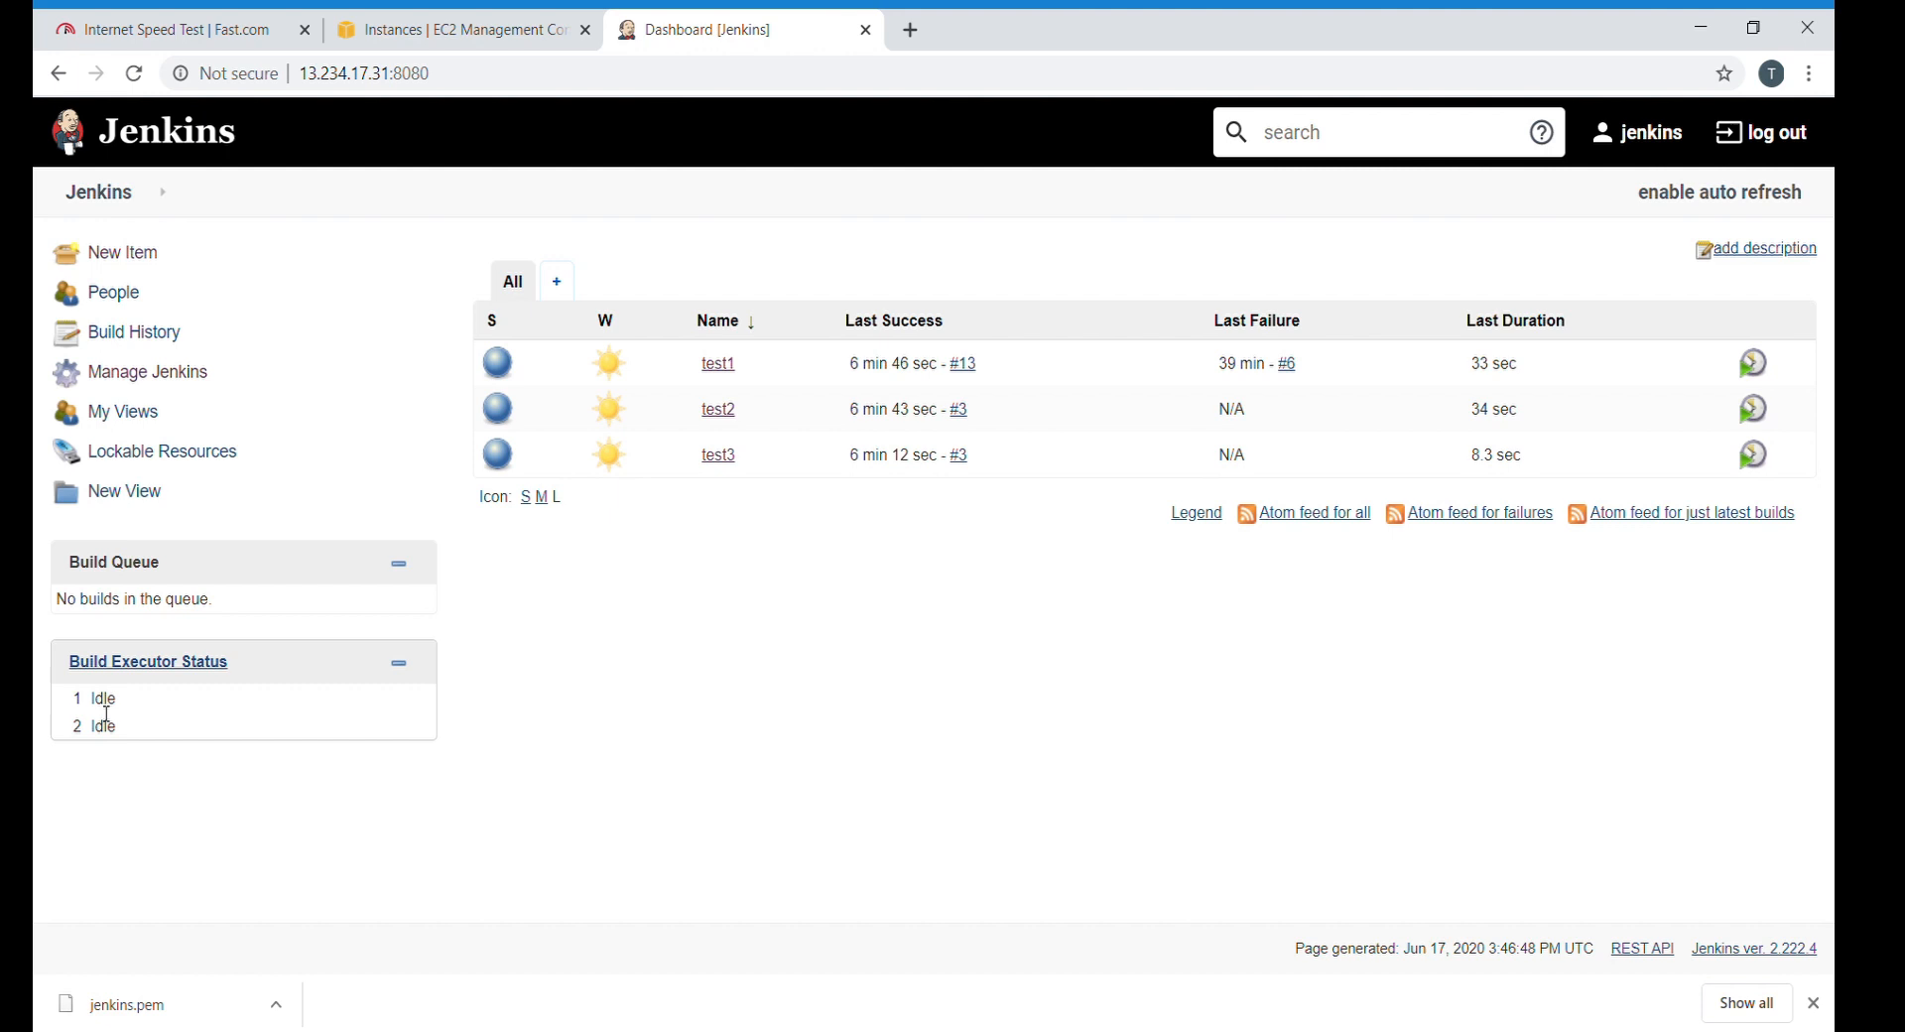
pyautogui.moveTo(548, 668)
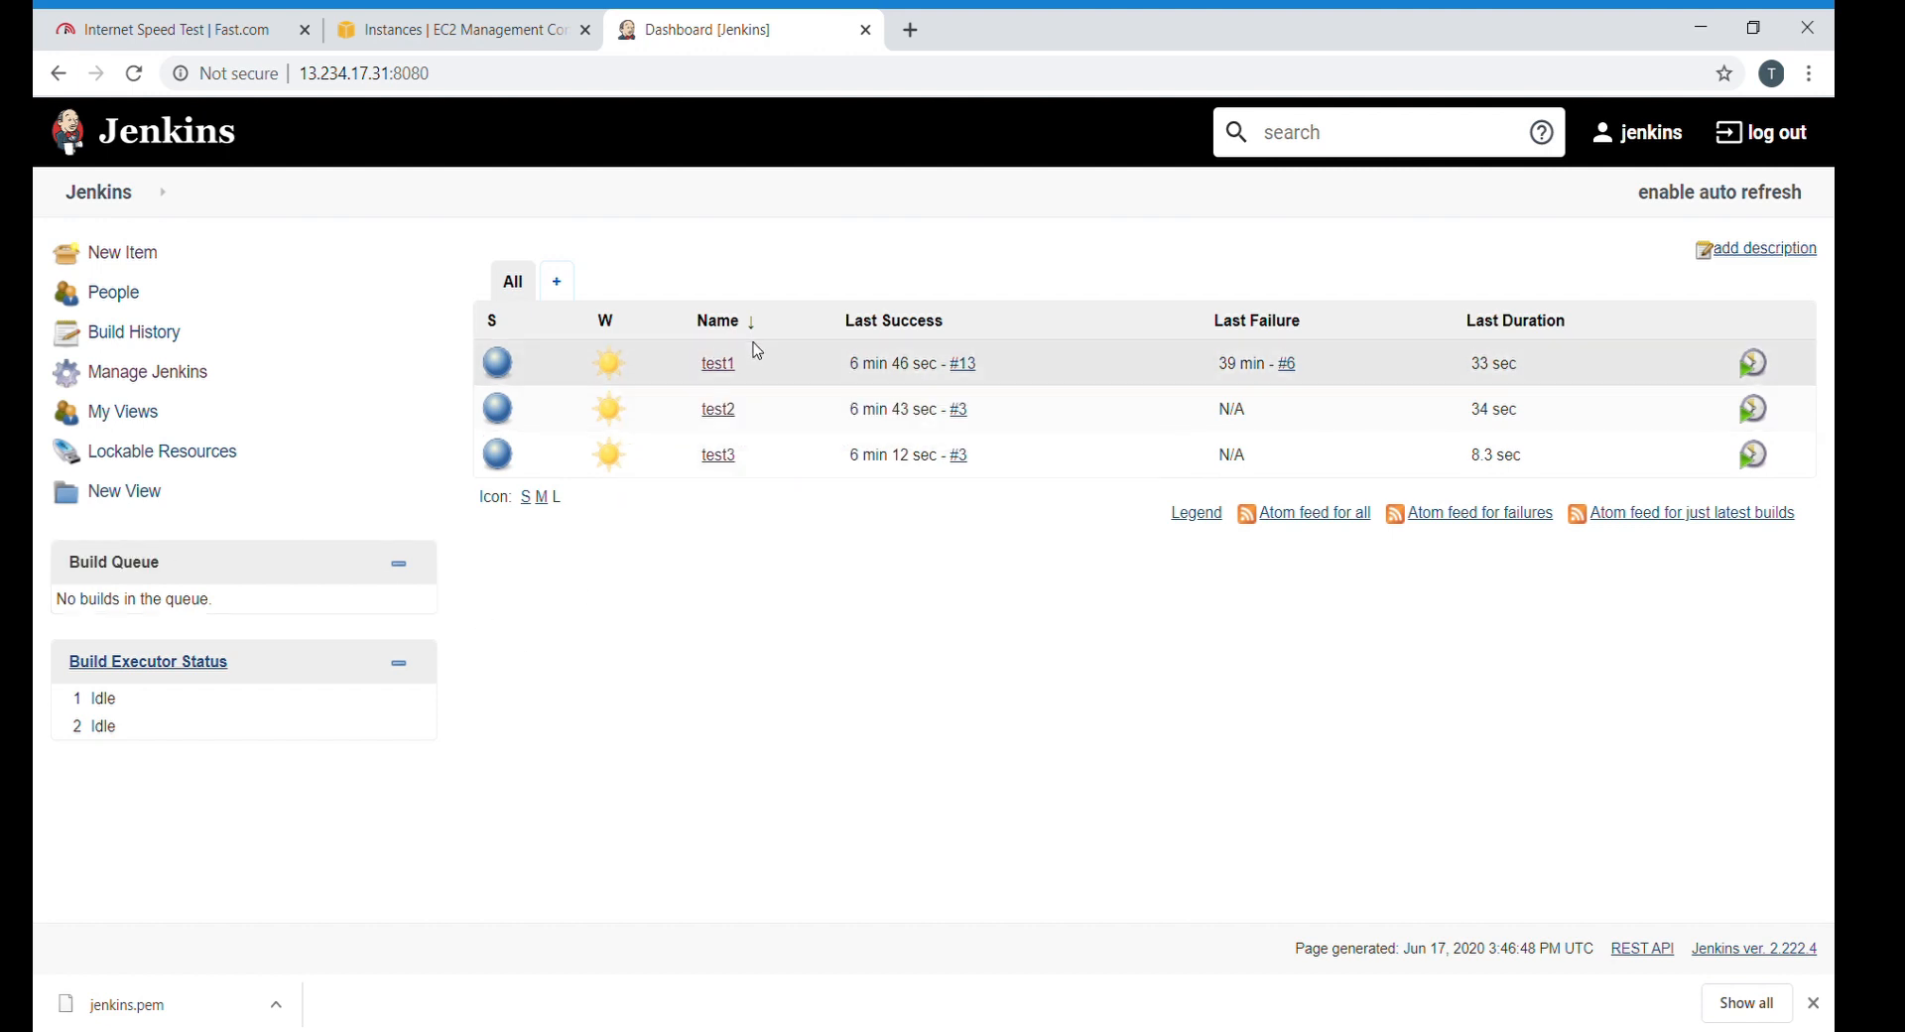
# Trigger builds of test1, test2 and test3 from their dashboard dropdown menus.
pyautogui.click(745, 362)
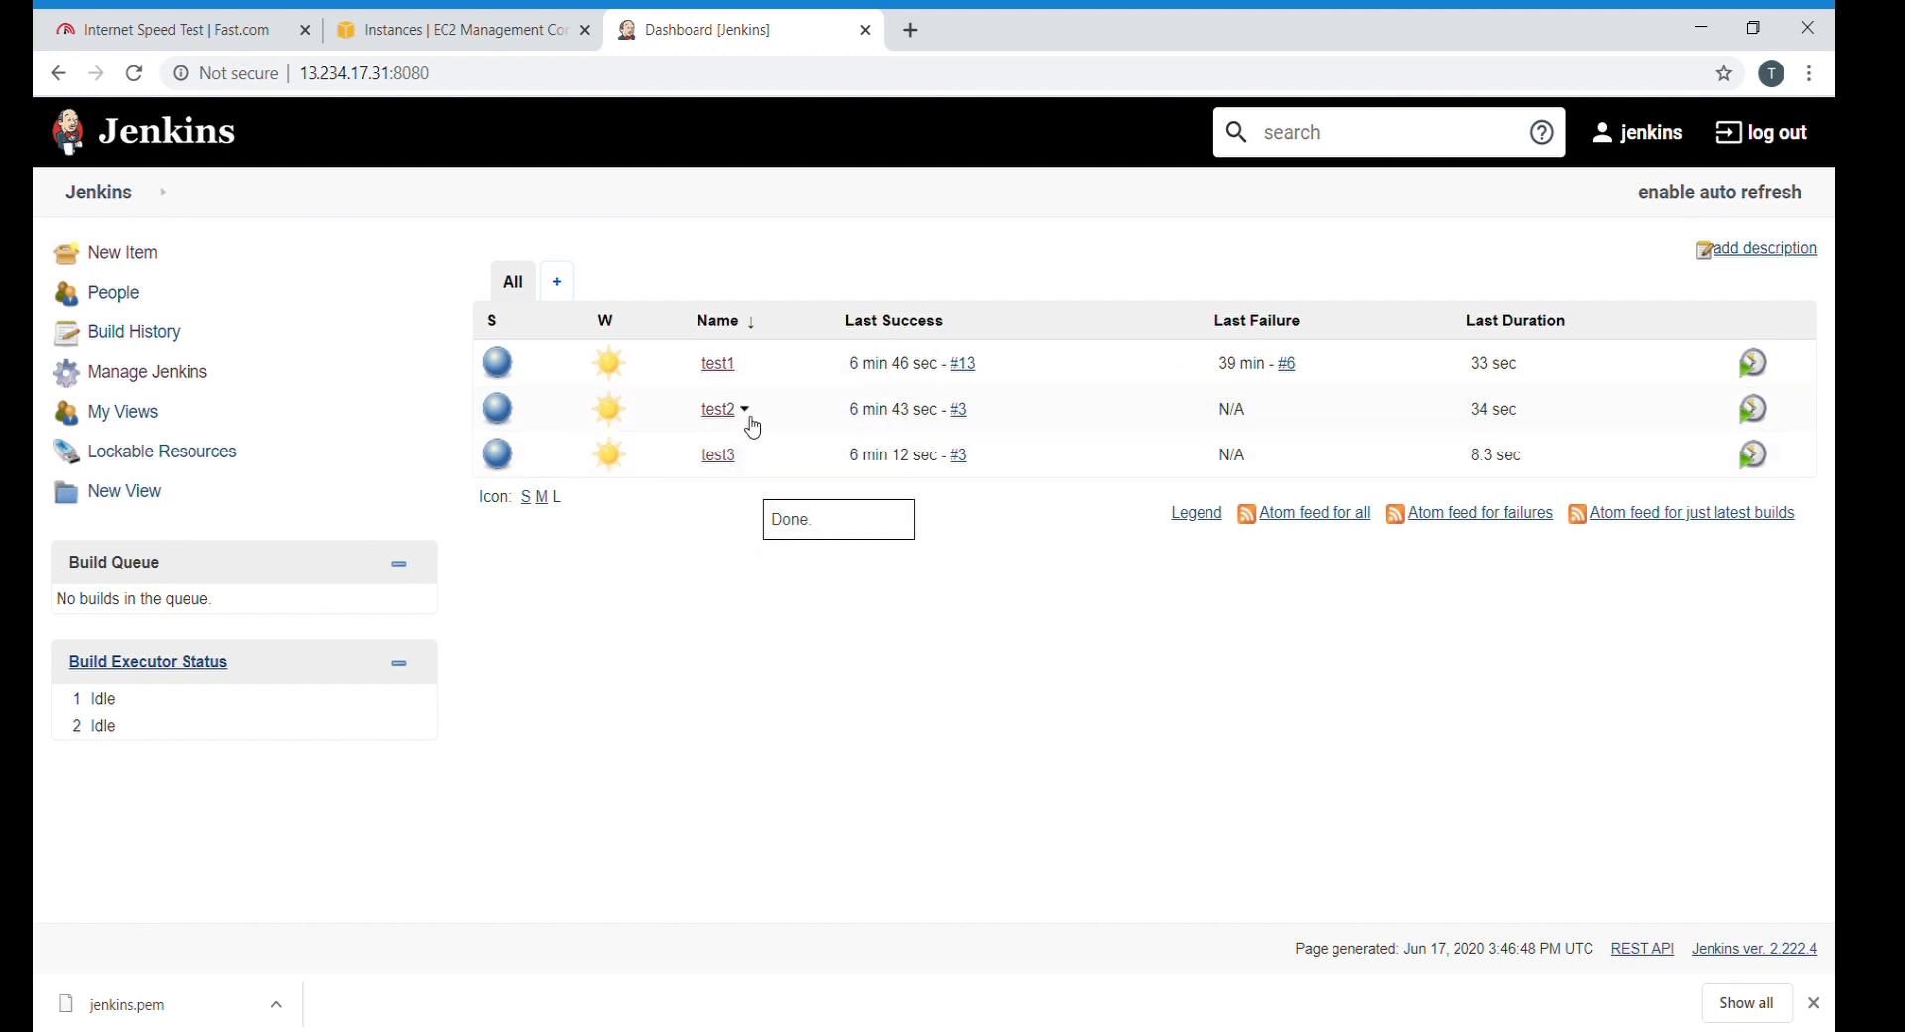
pyautogui.click(745, 409)
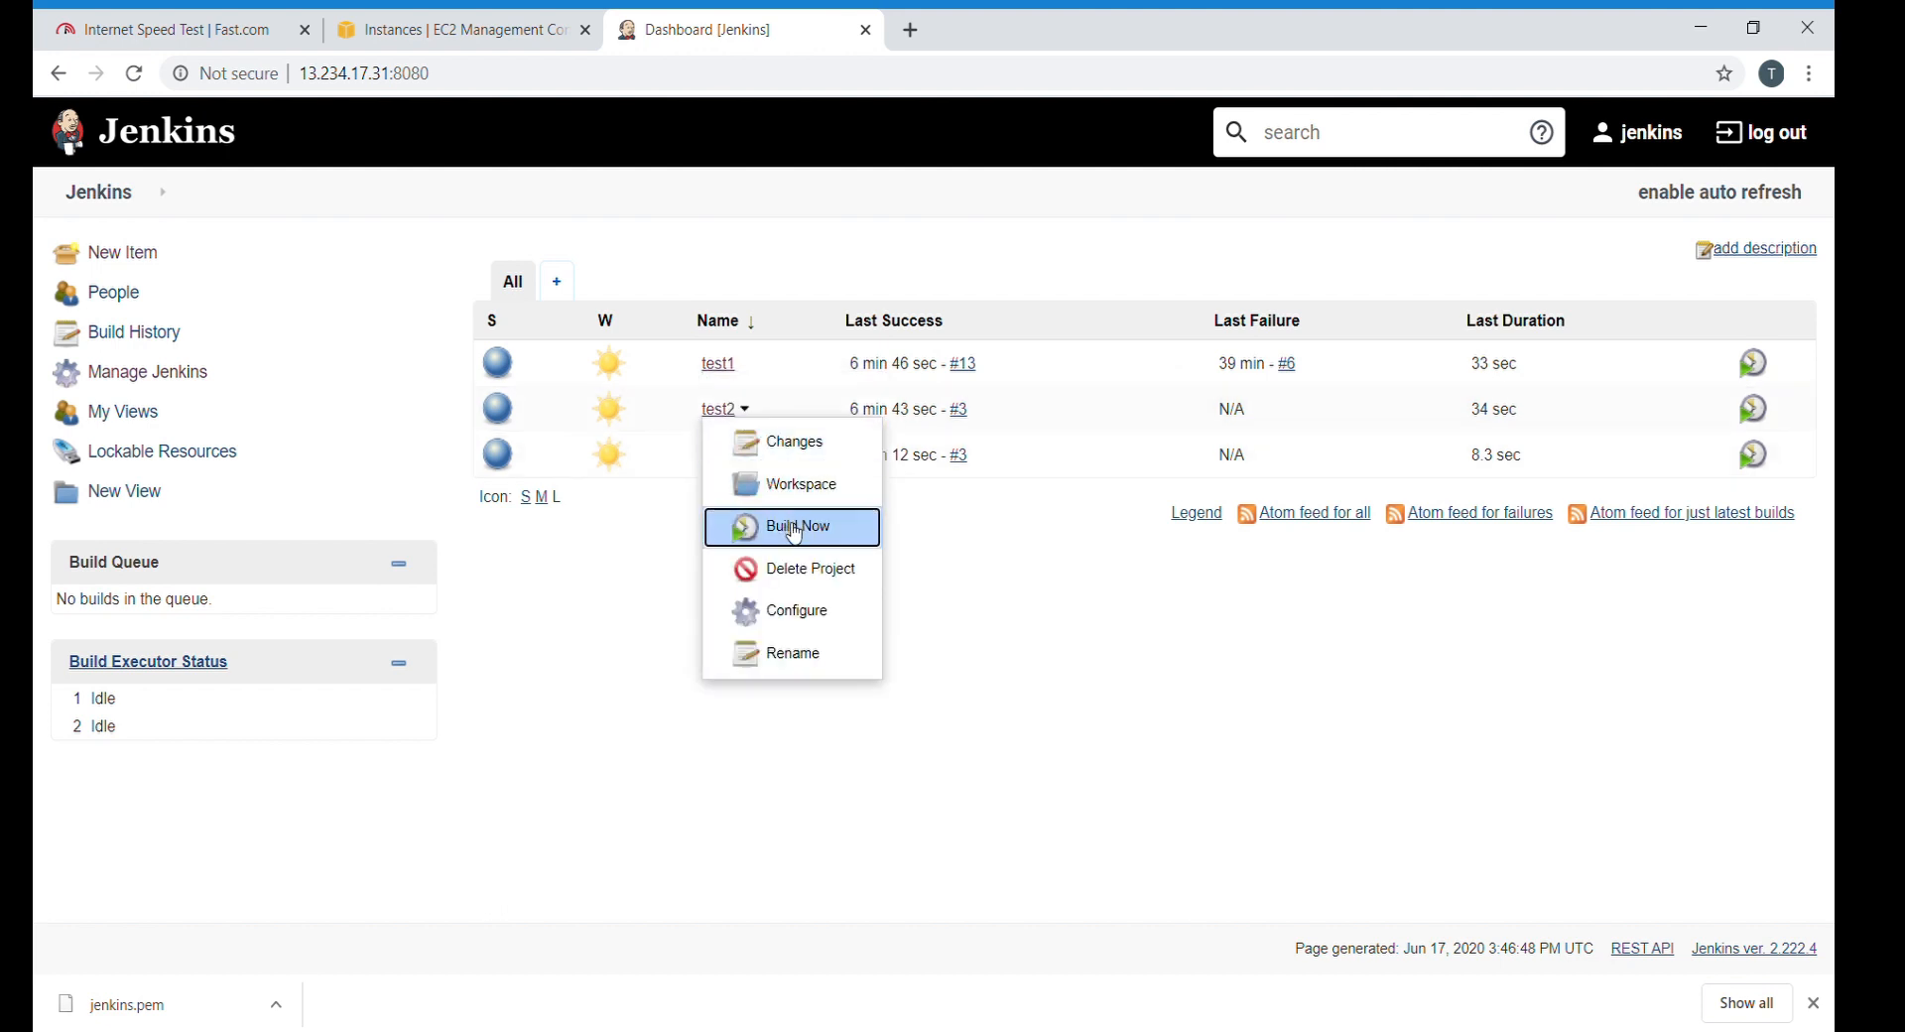
pyautogui.click(797, 525)
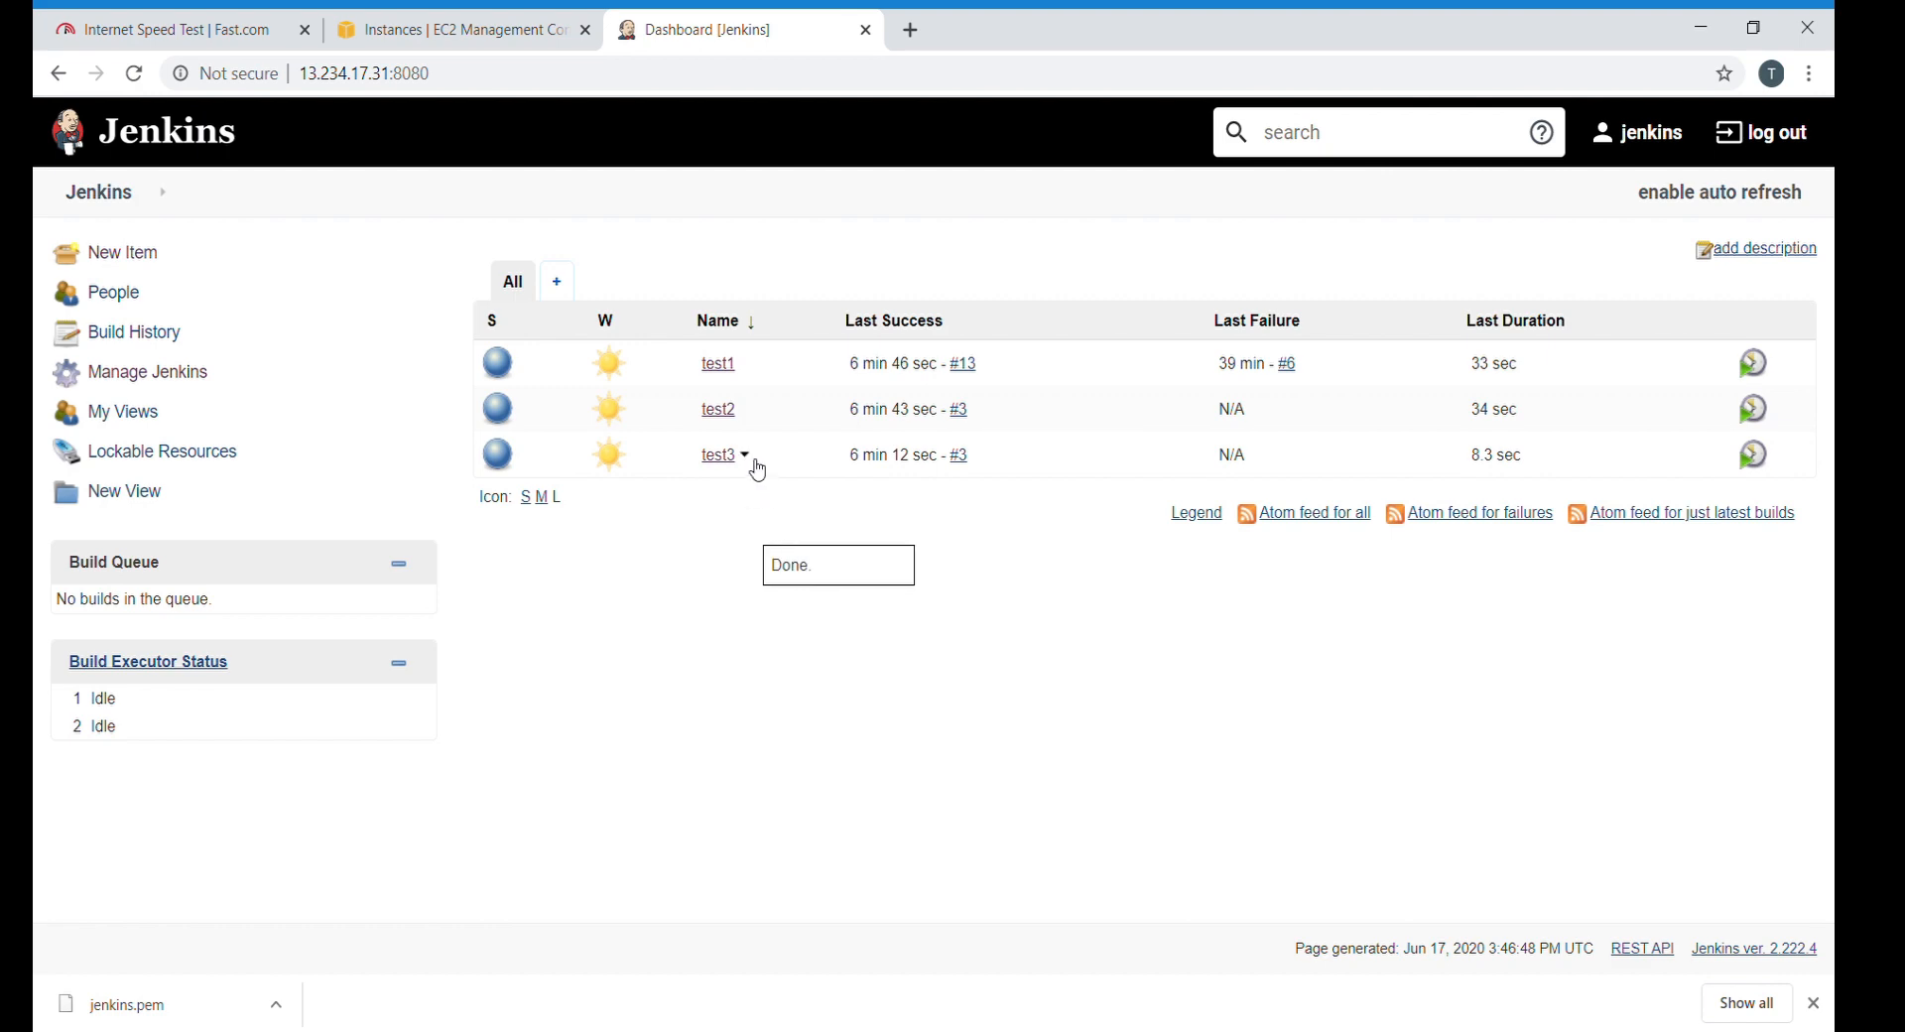
pyautogui.click(745, 454)
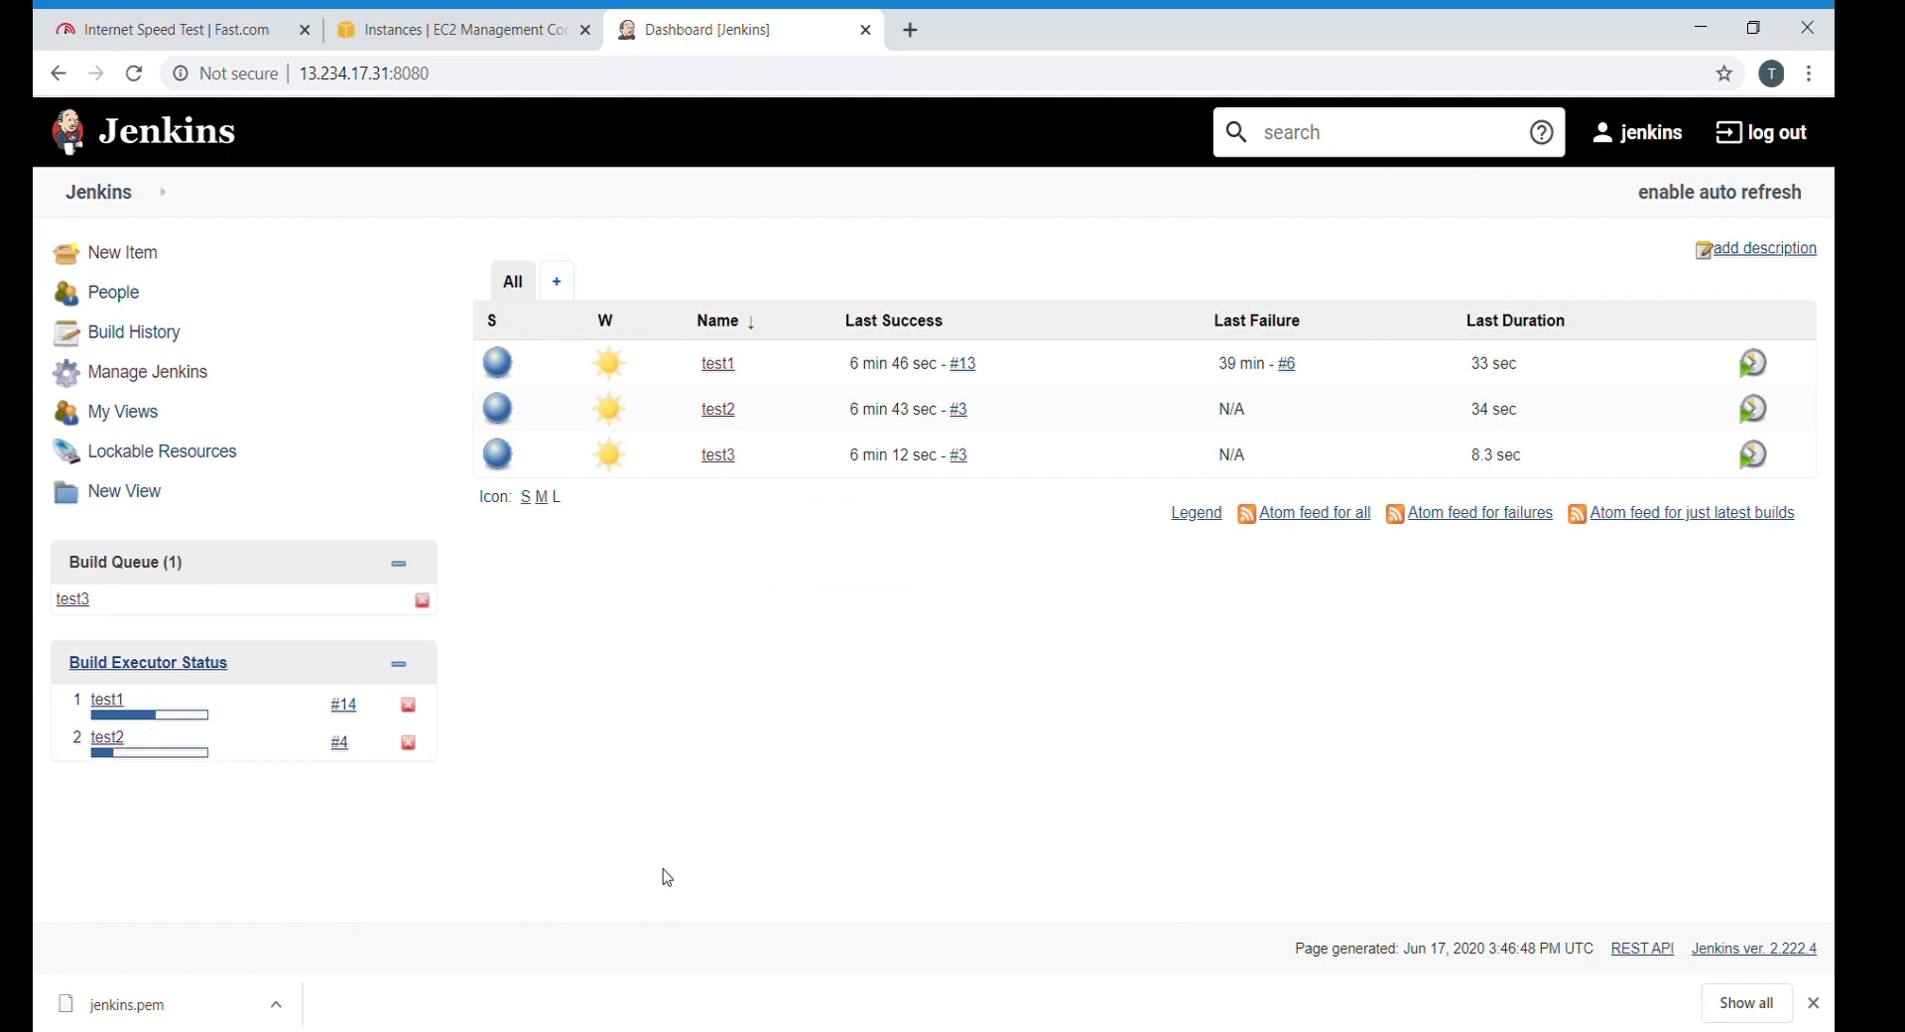
pyautogui.moveTo(128, 704)
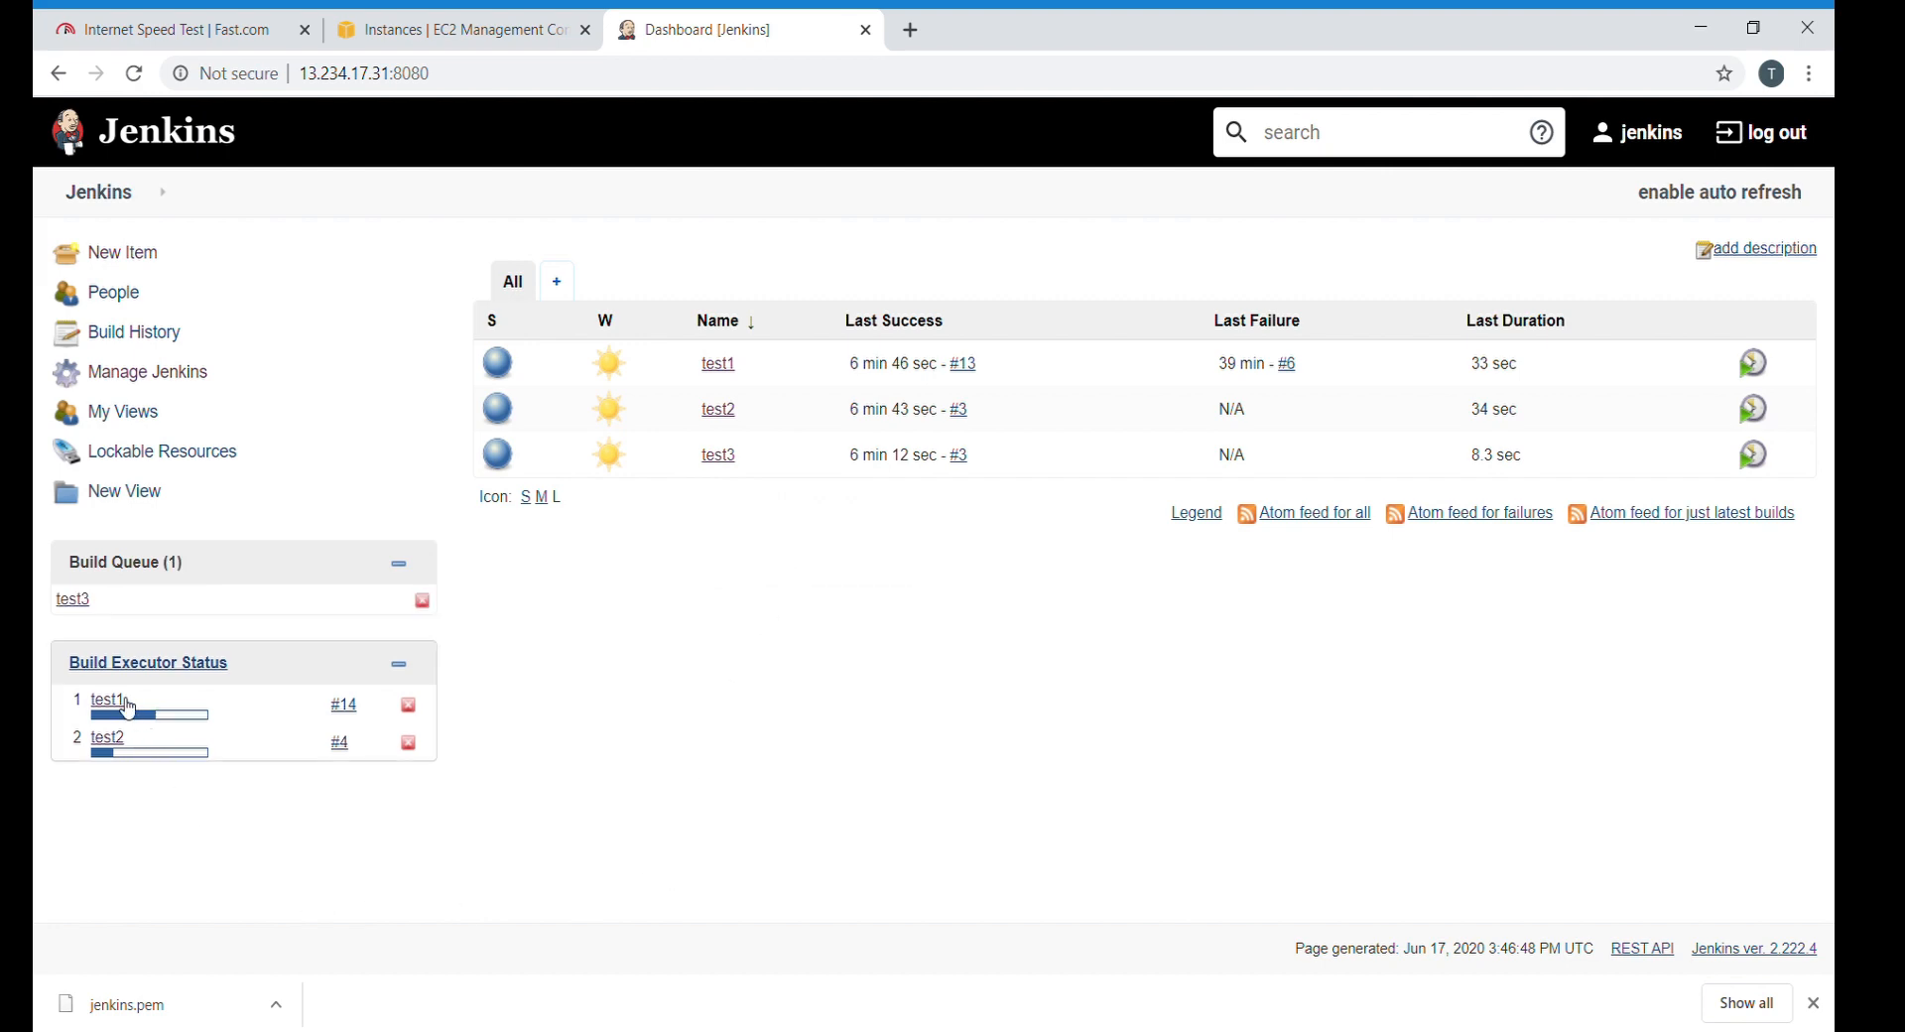
pyautogui.moveTo(123, 746)
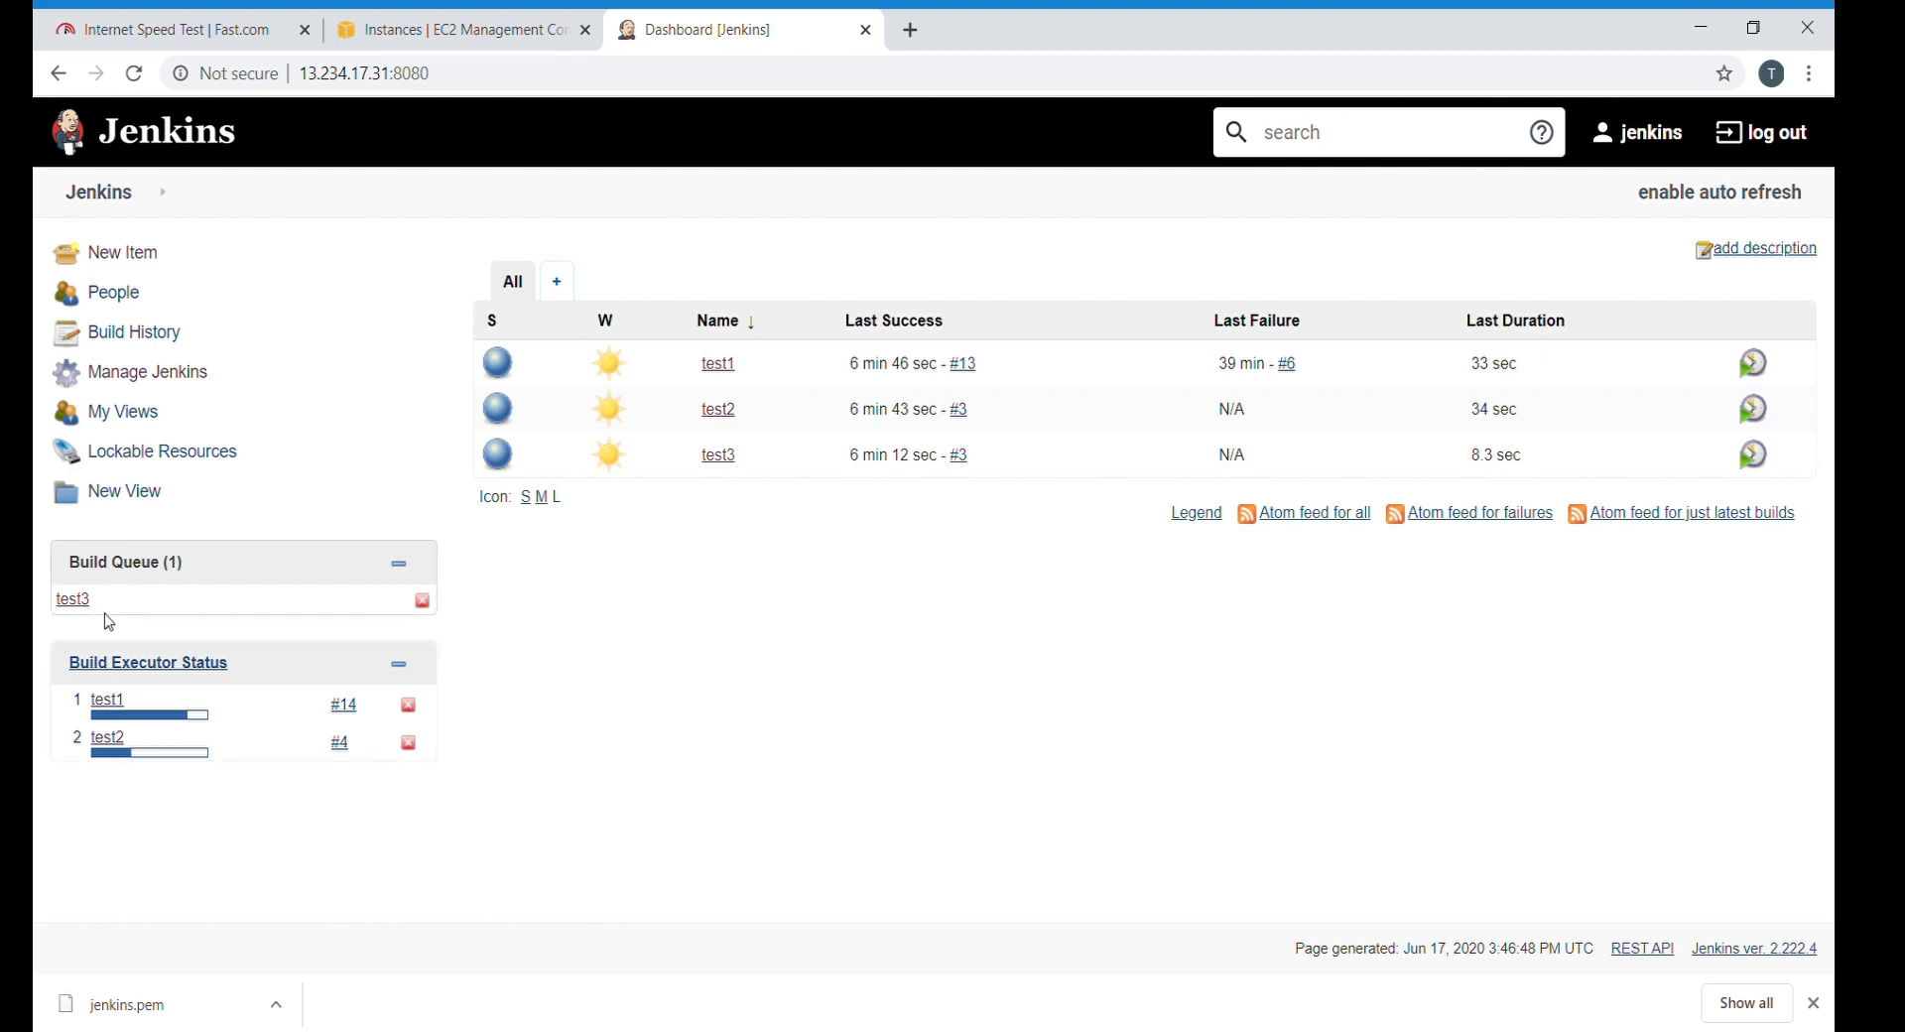
pyautogui.moveTo(89, 617)
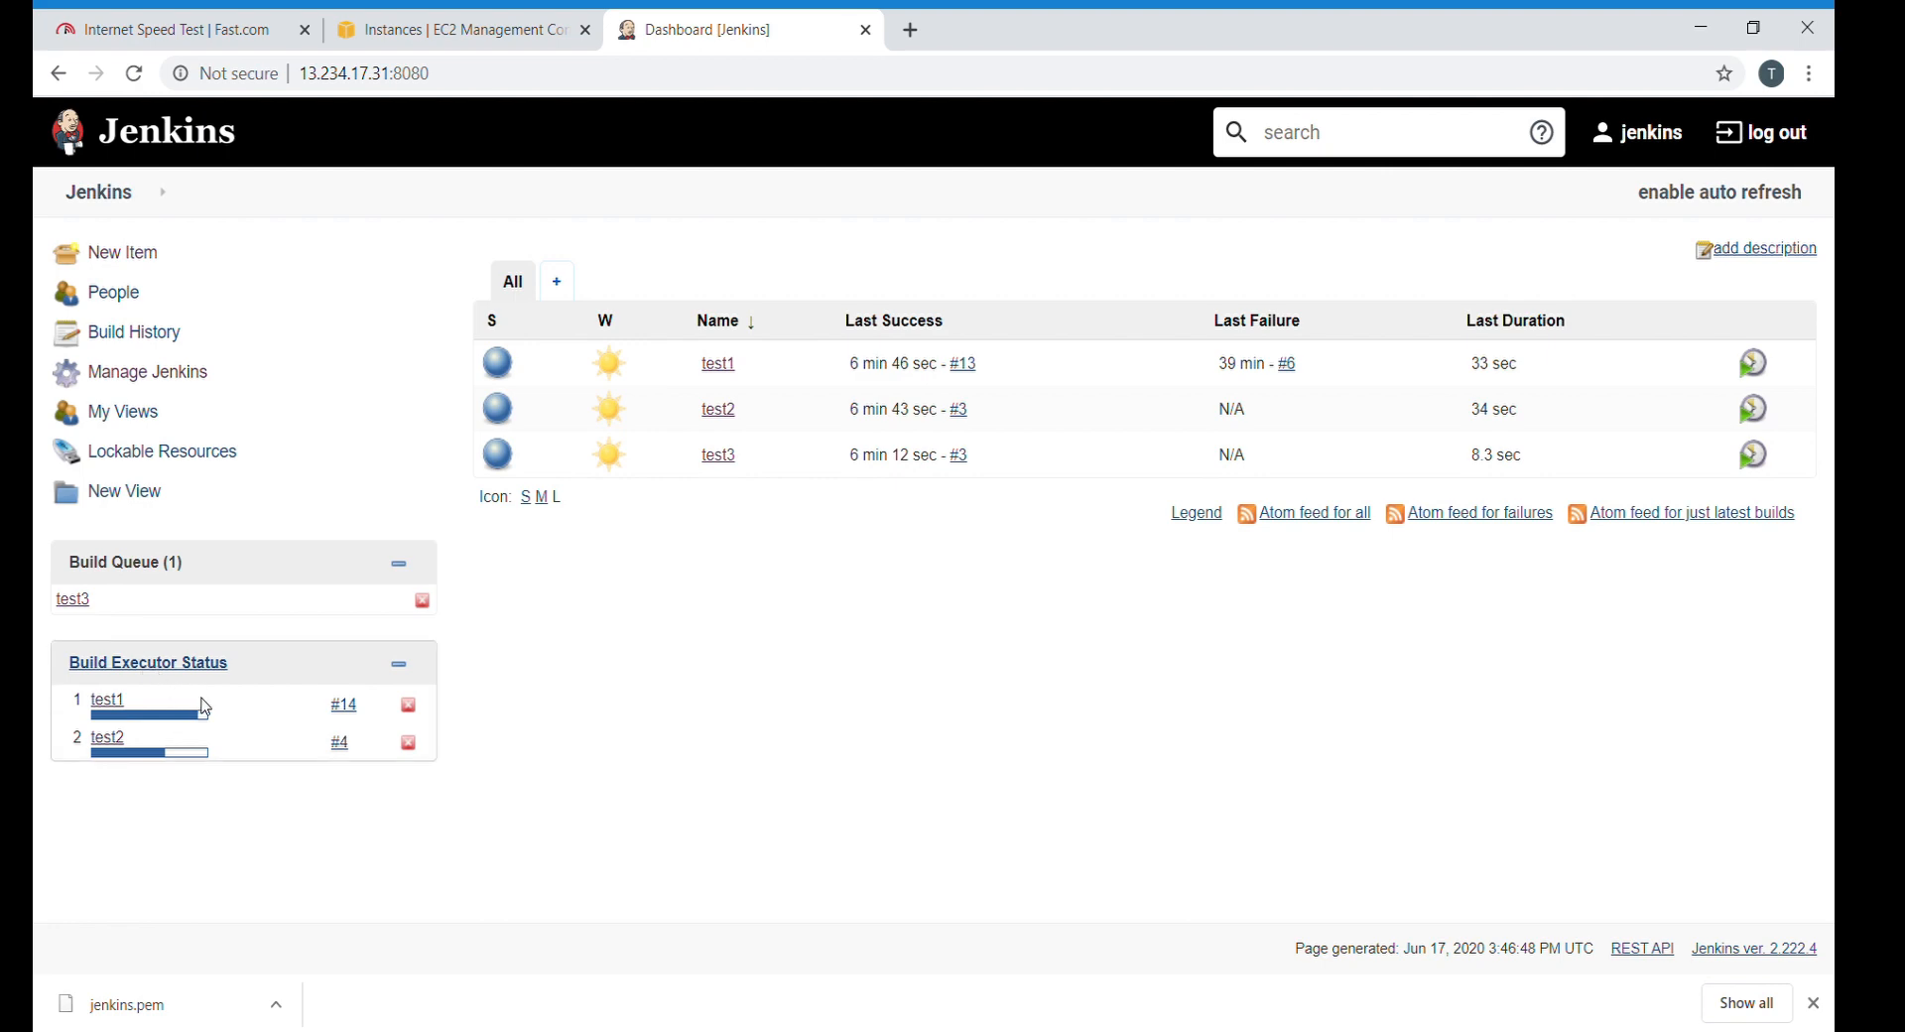
pyautogui.moveTo(227, 761)
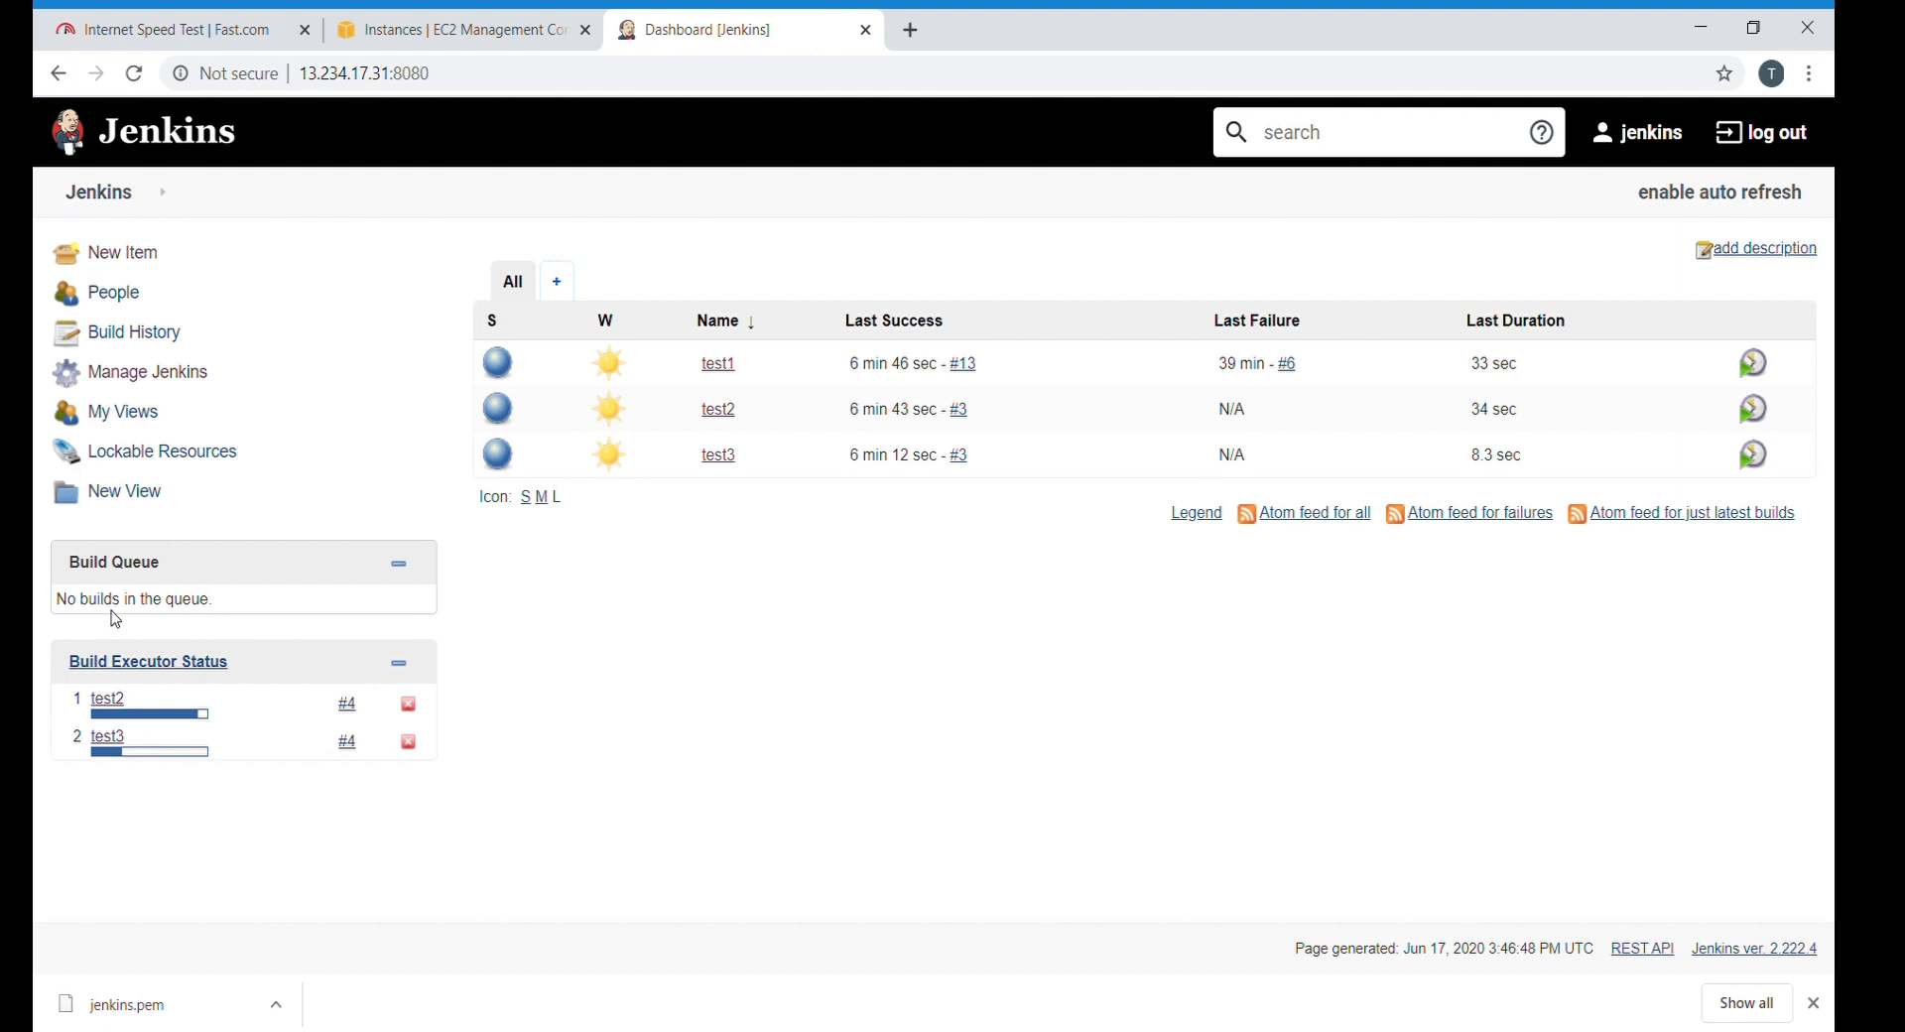
pyautogui.moveTo(125, 628)
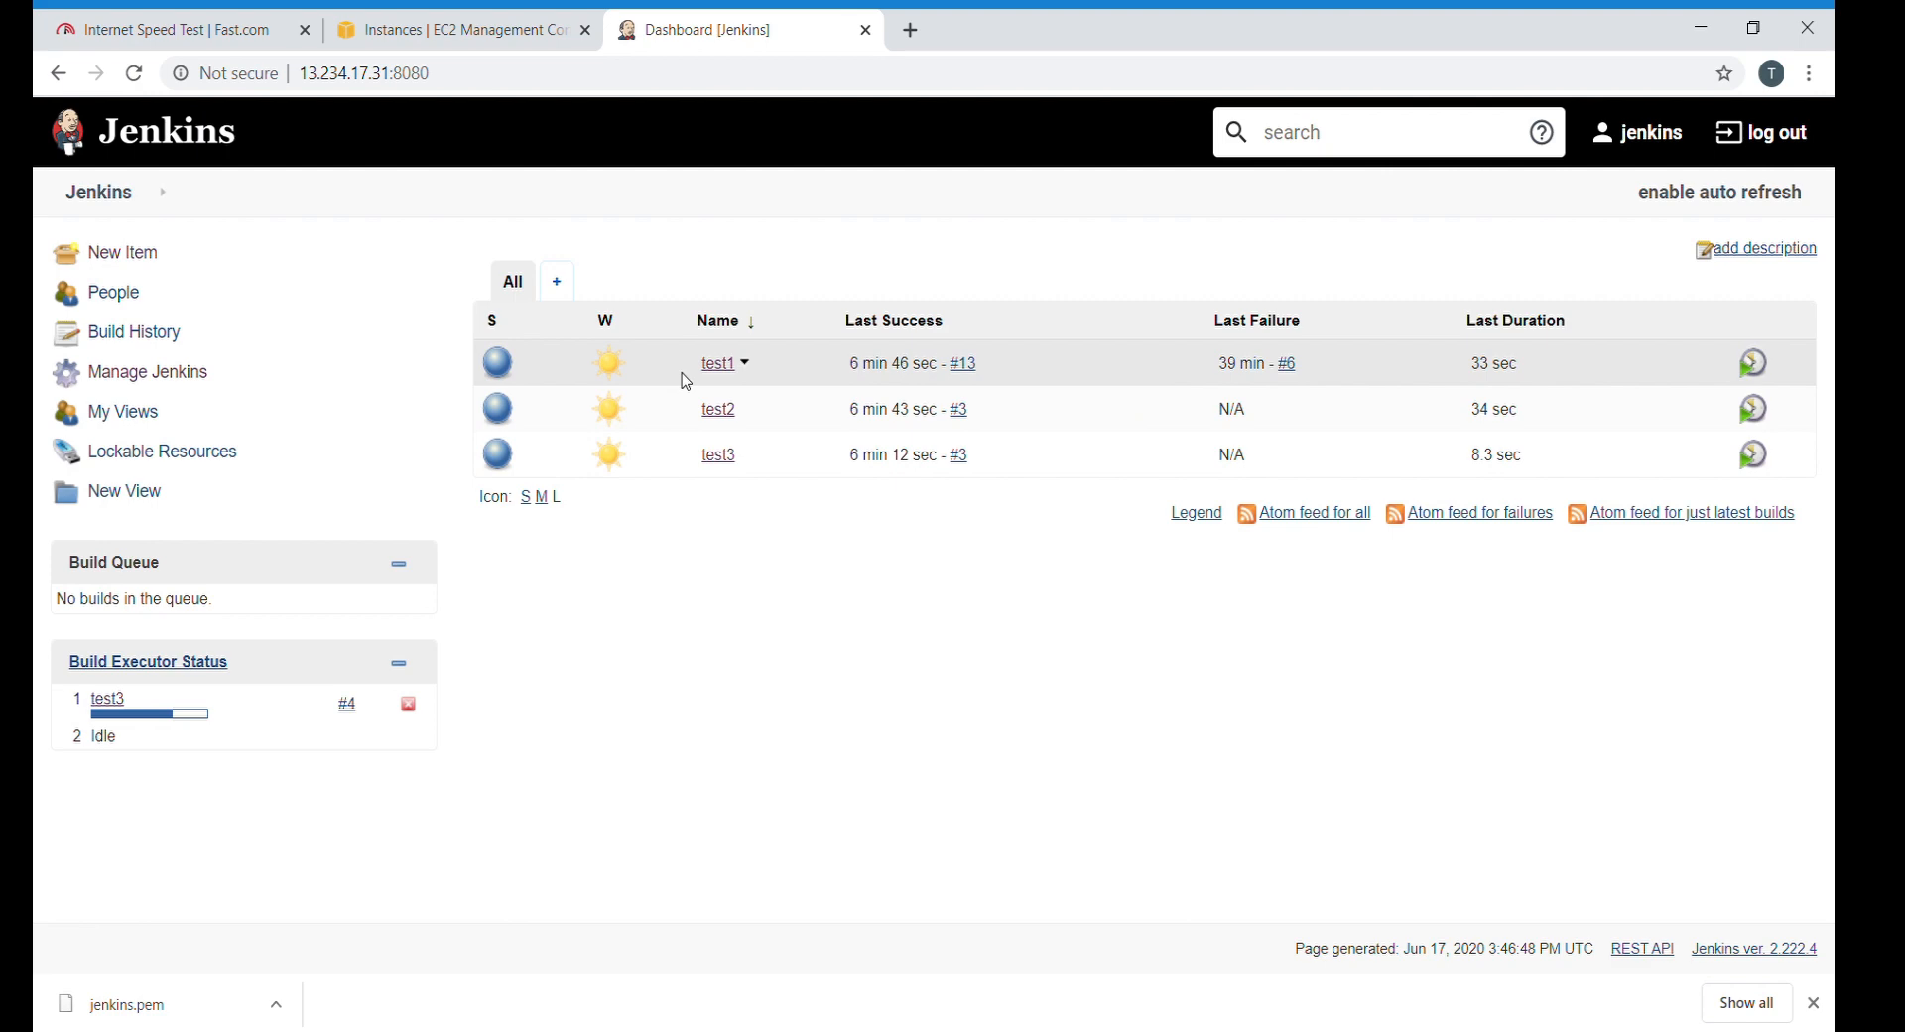
pyautogui.moveTo(152, 713)
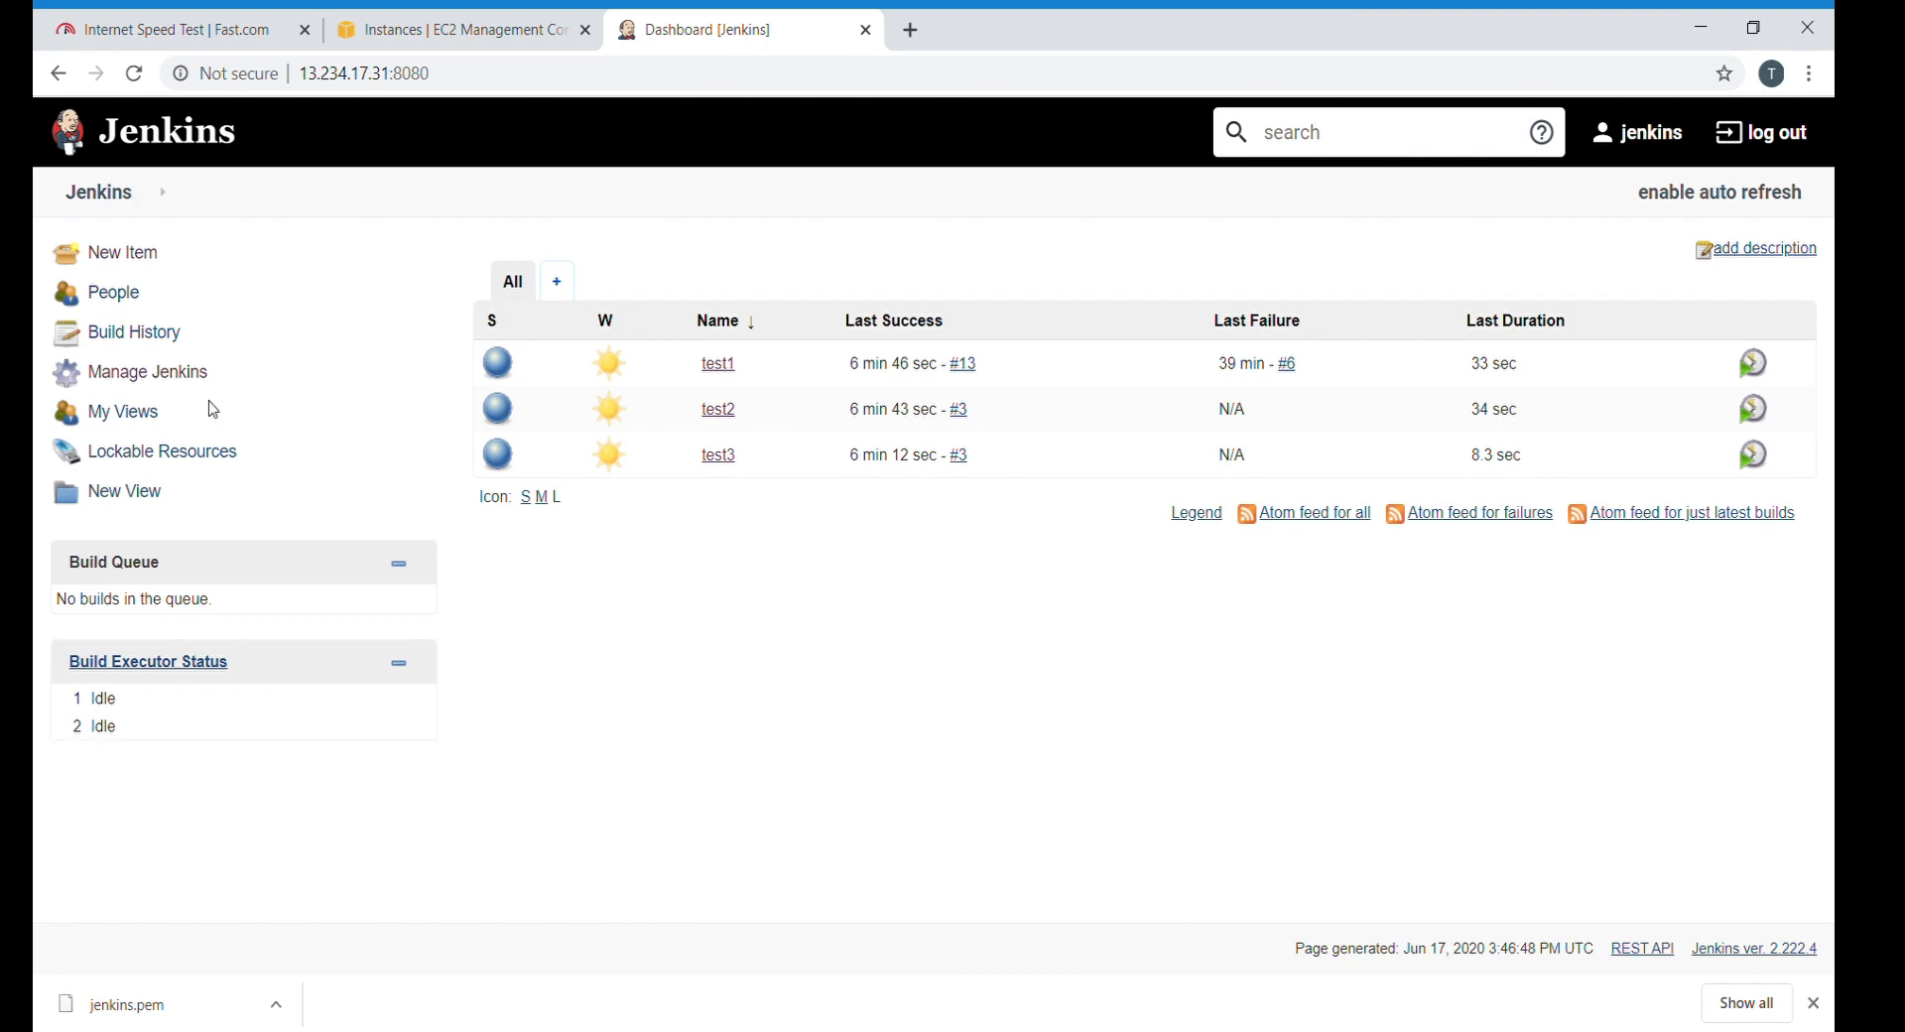
# Under Manage Jenkins > Configure System, change # of executors to 4 and save.
pyautogui.click(146, 371)
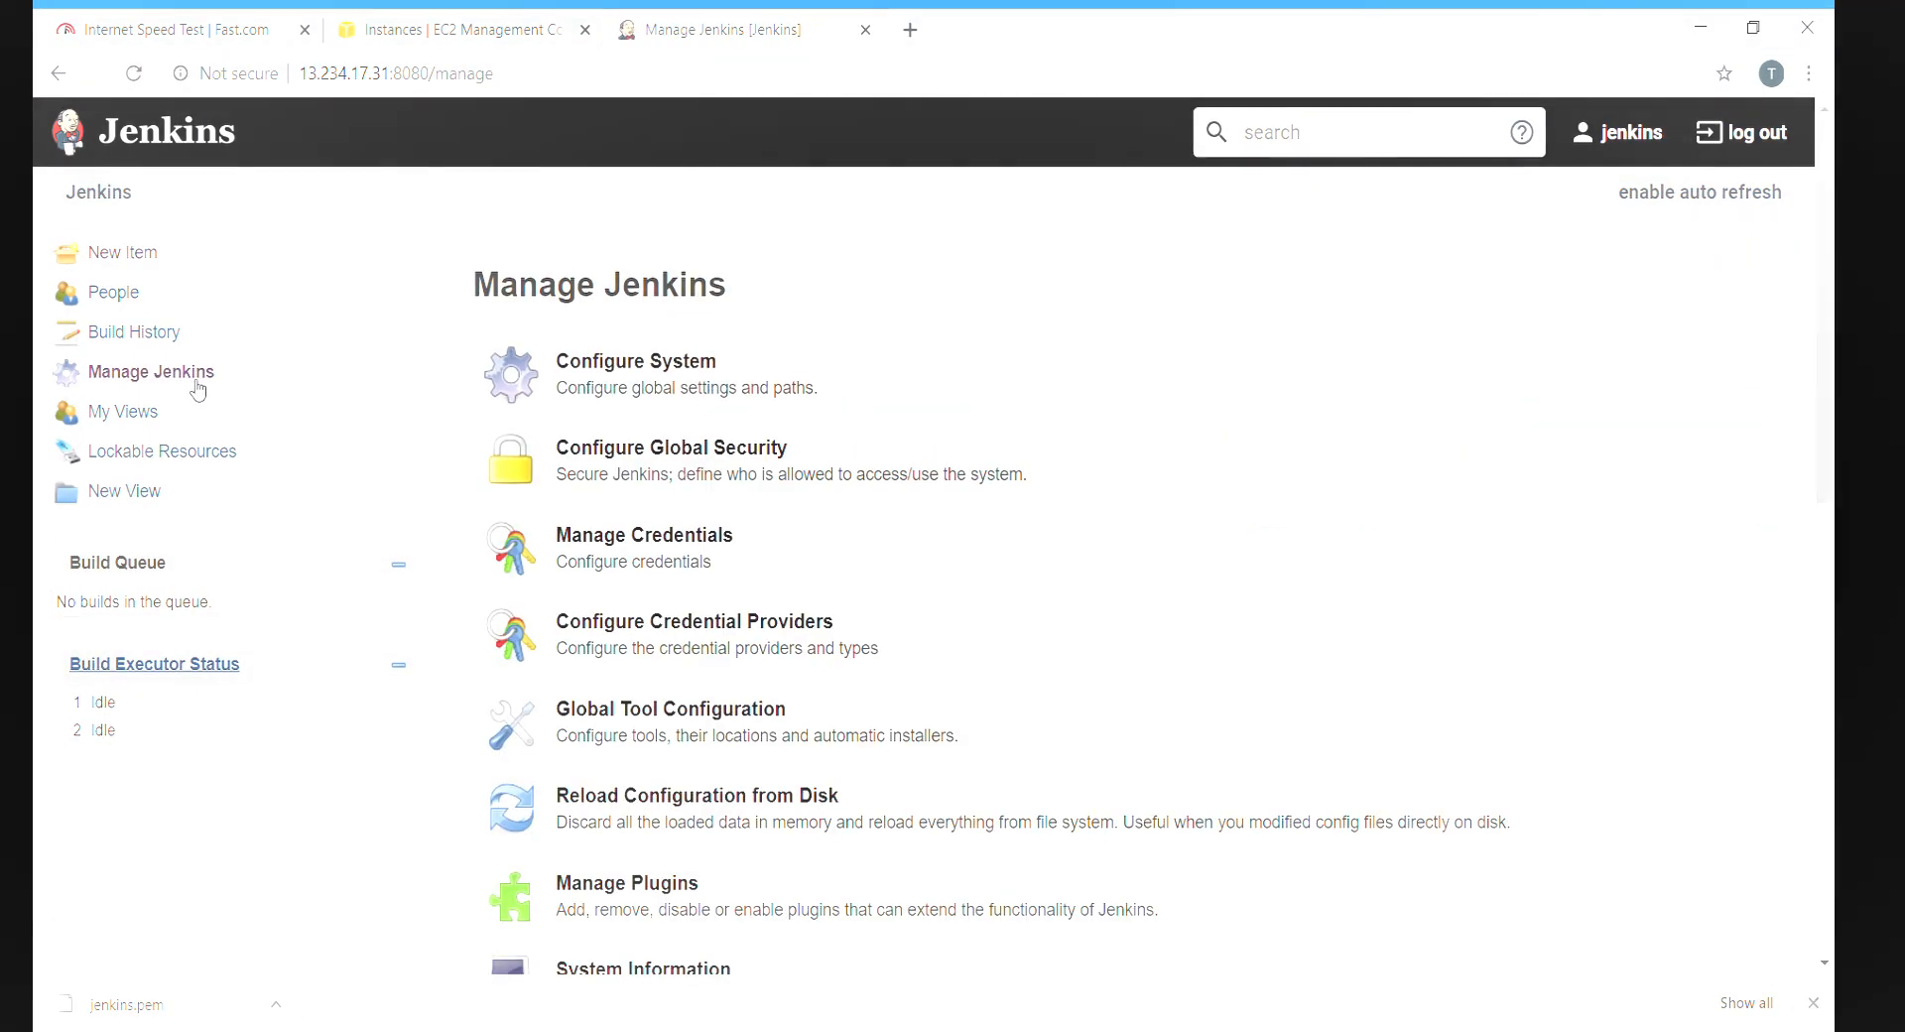
pyautogui.click(633, 361)
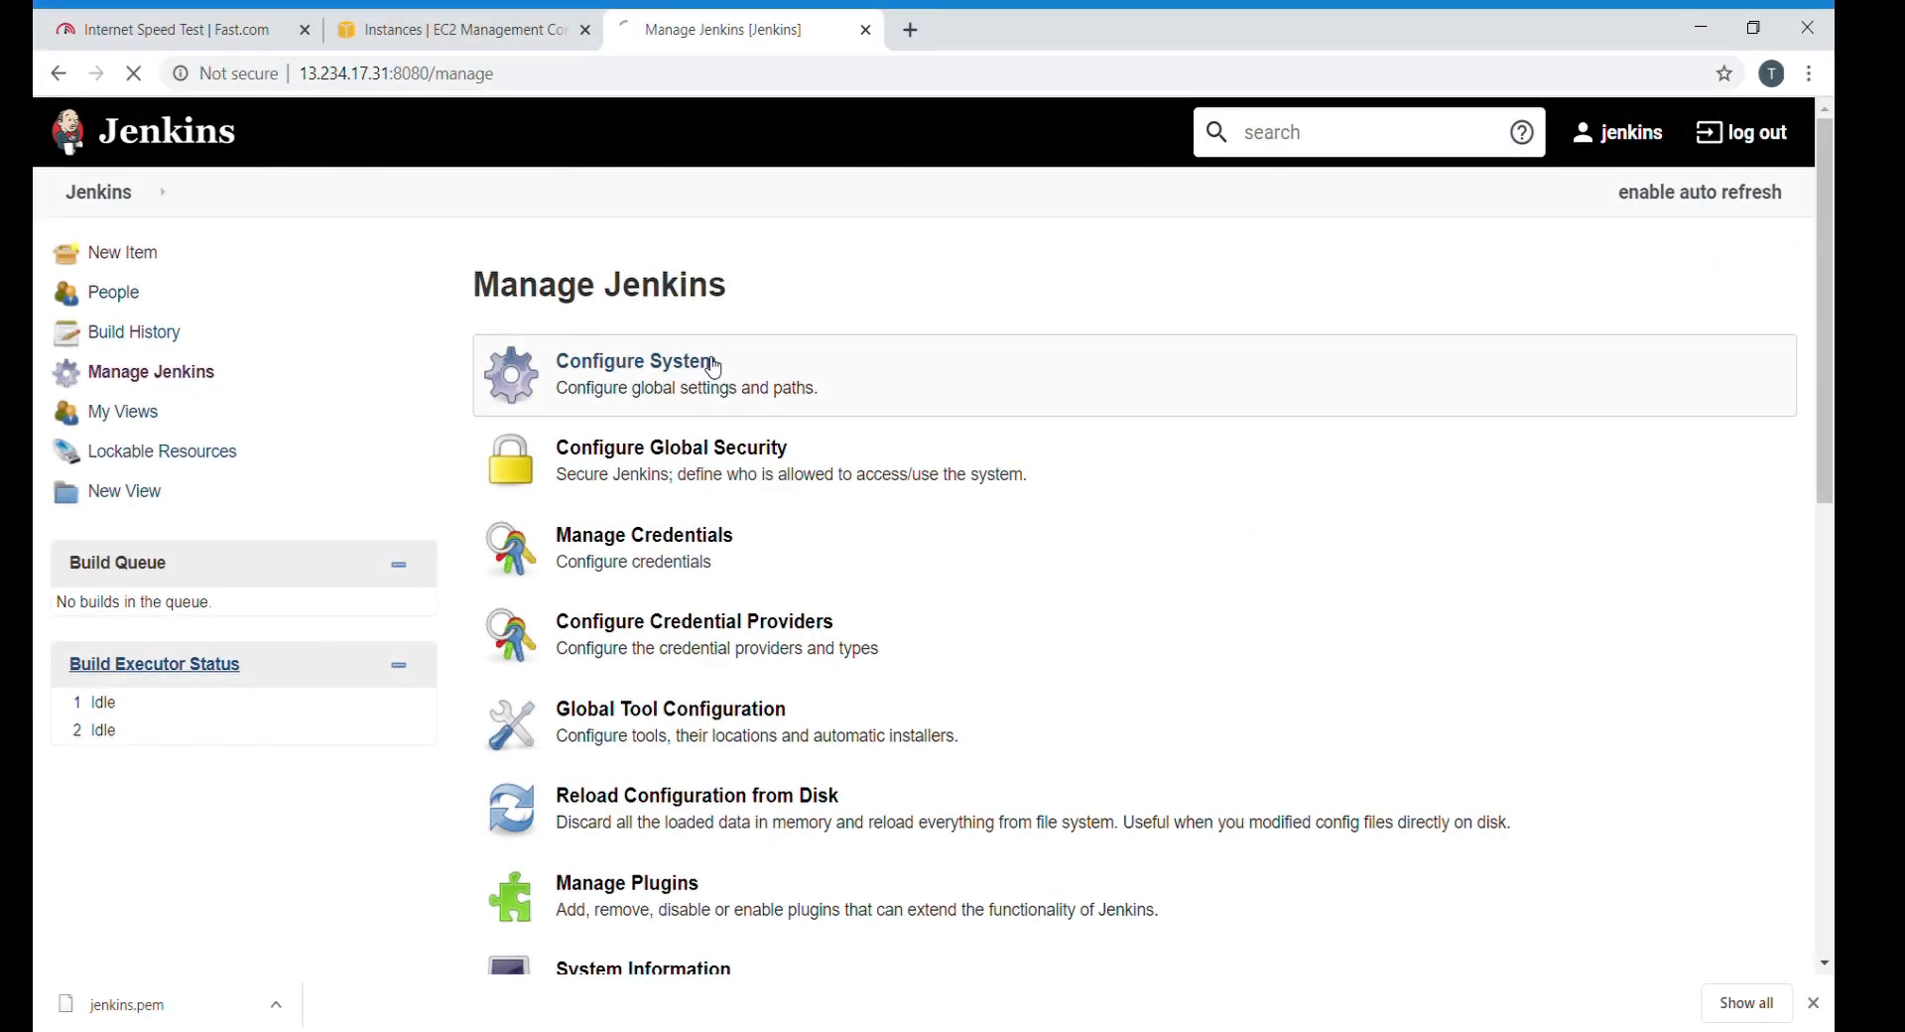
pyautogui.click(633, 361)
pyautogui.write('4')
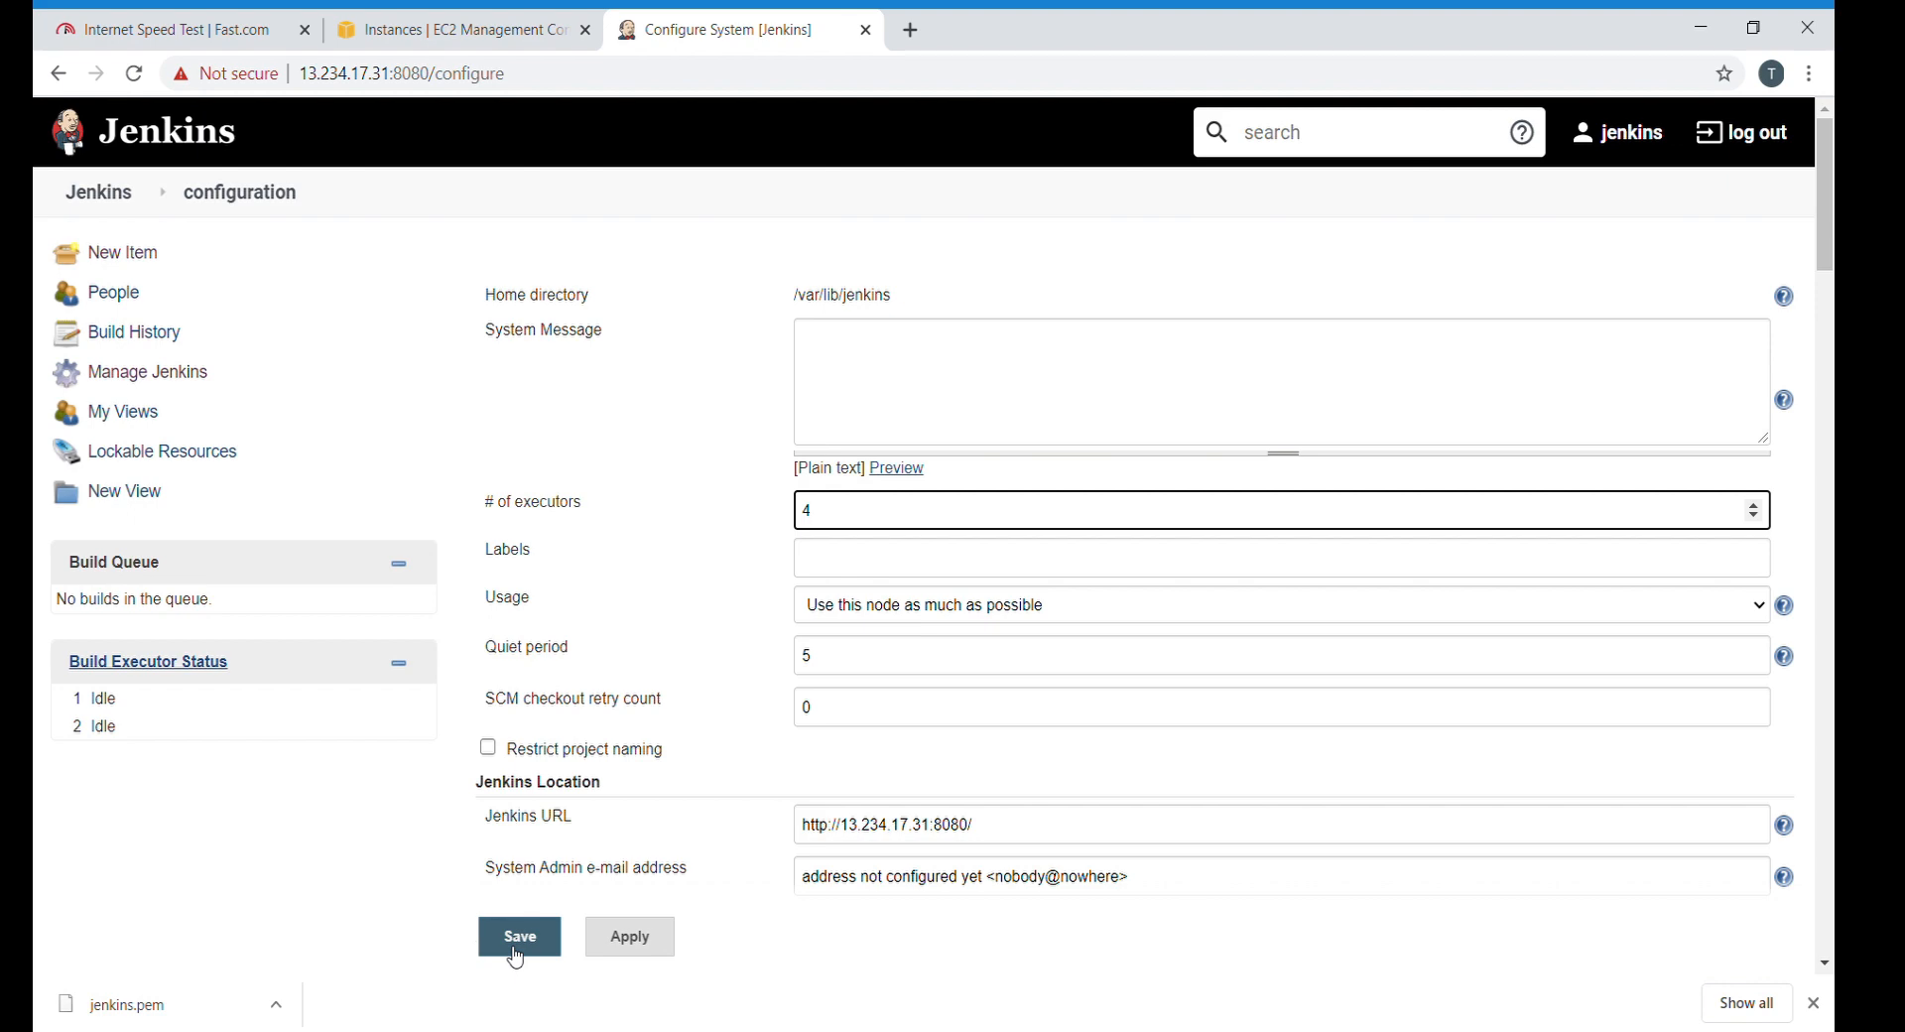
pyautogui.click(518, 936)
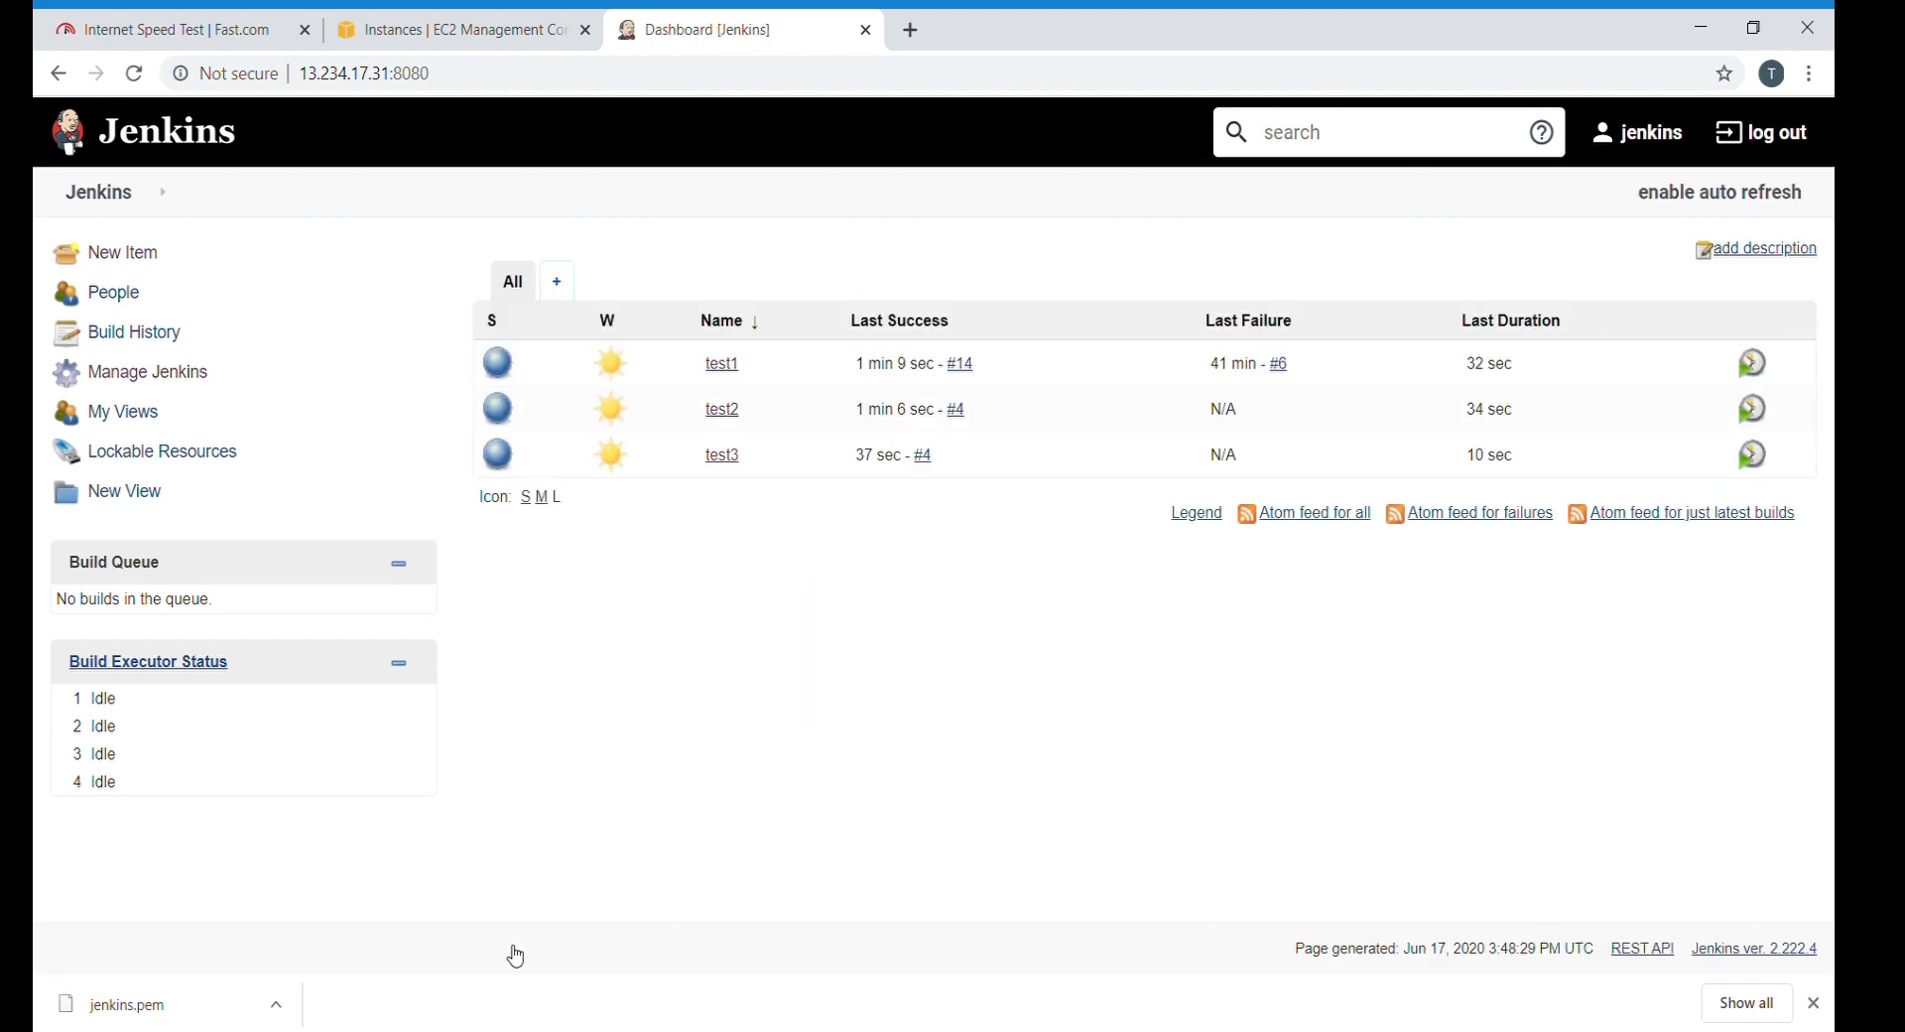
pyautogui.moveTo(498, 953)
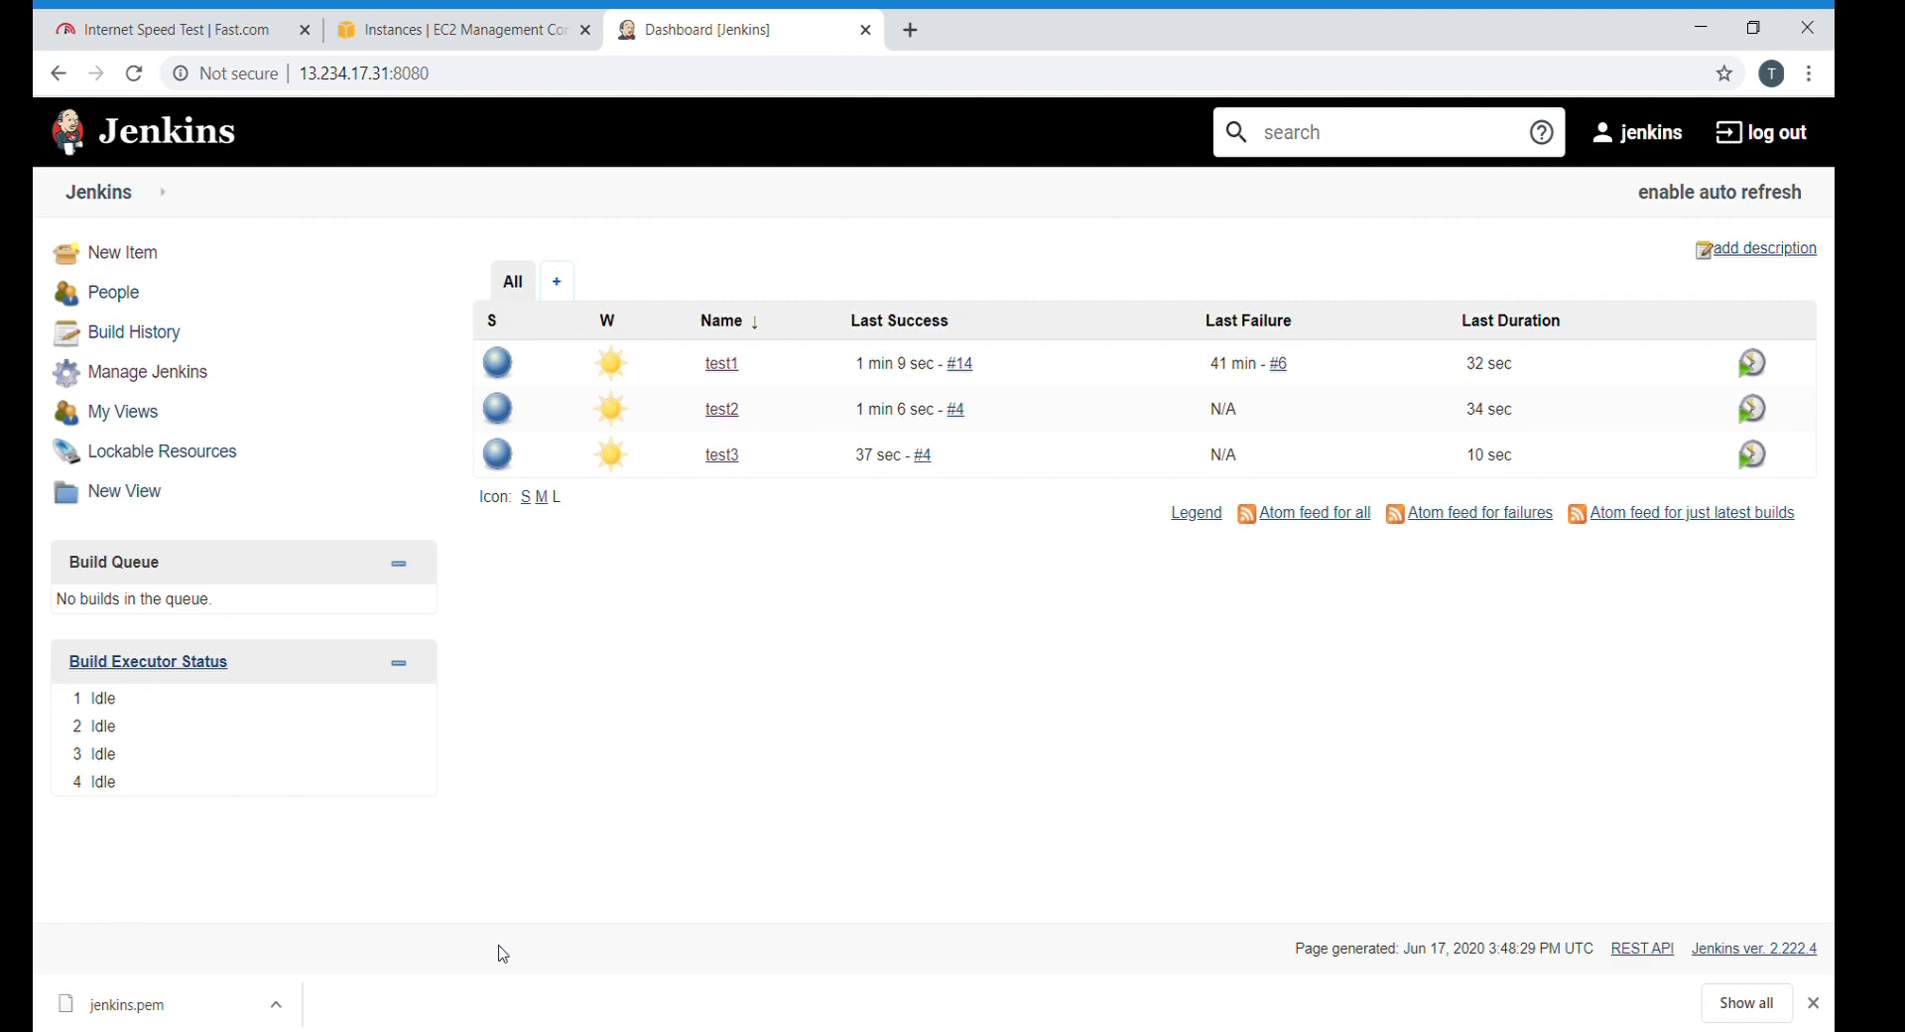
pyautogui.moveTo(164, 679)
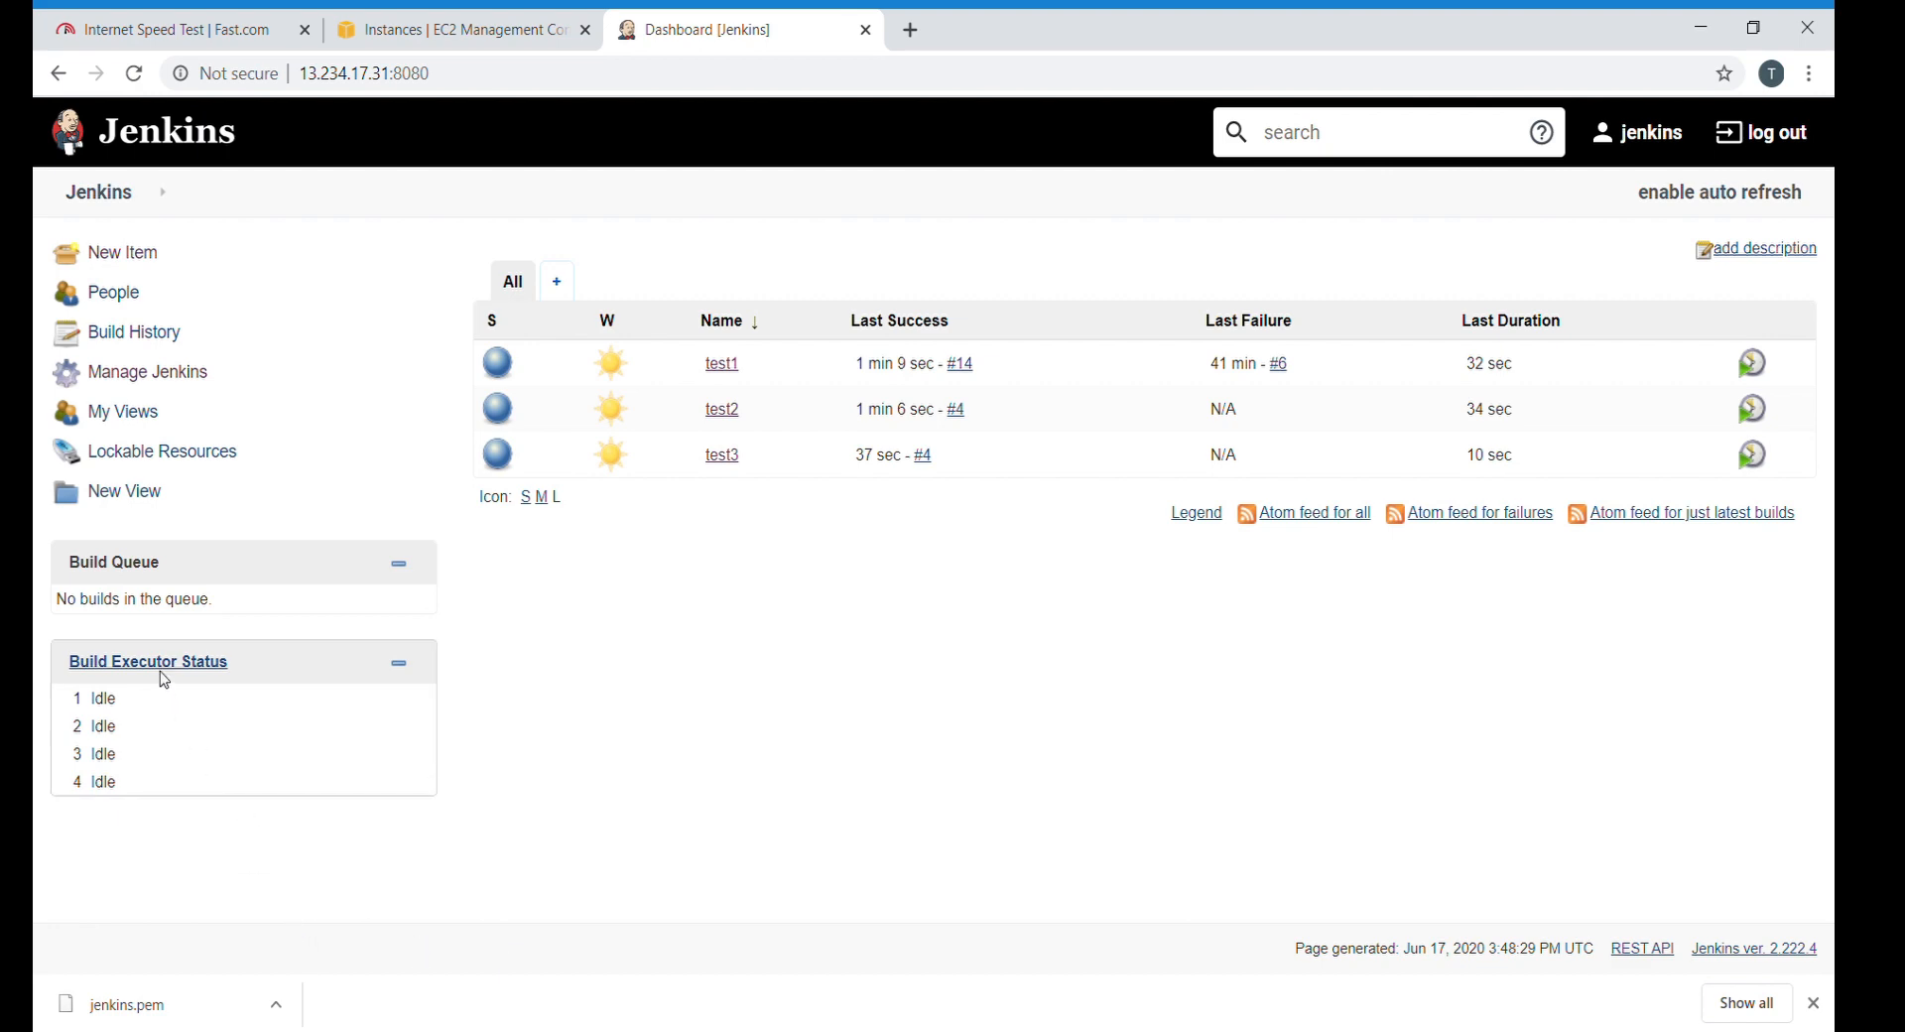
pyautogui.moveTo(104, 703)
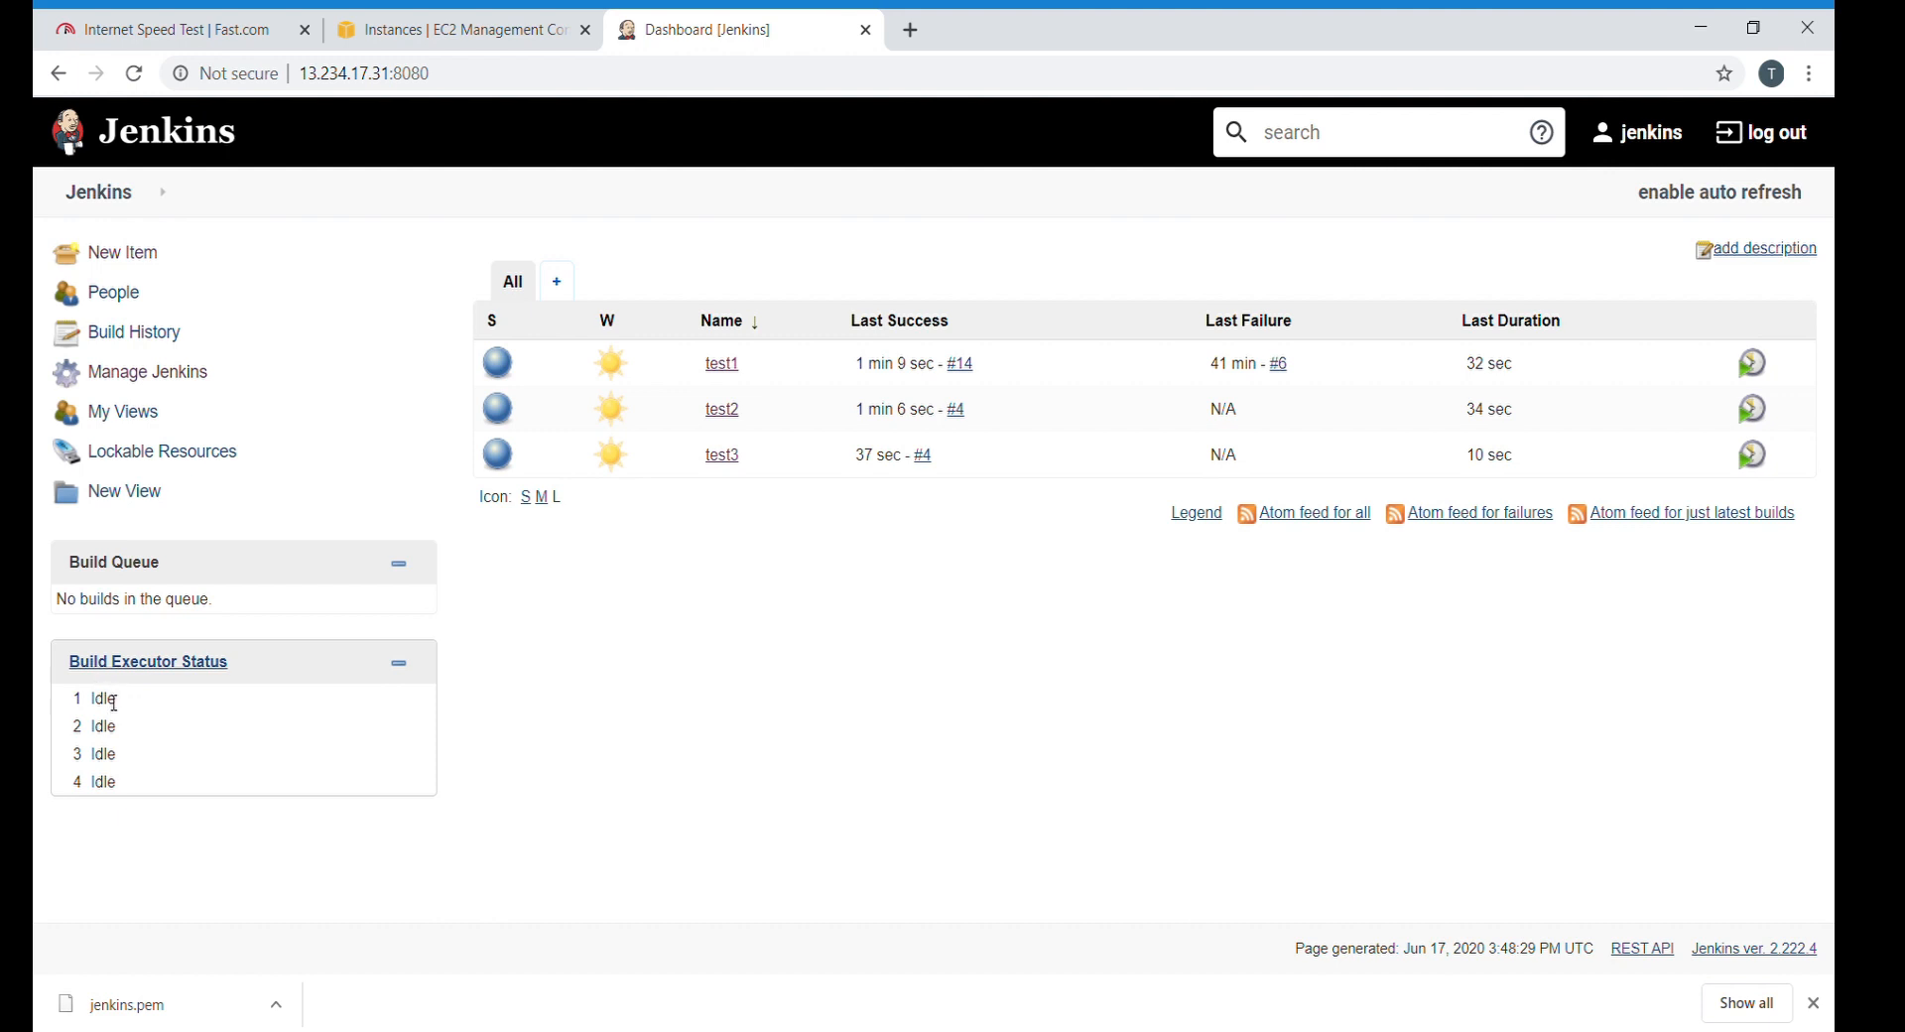
pyautogui.moveTo(117, 768)
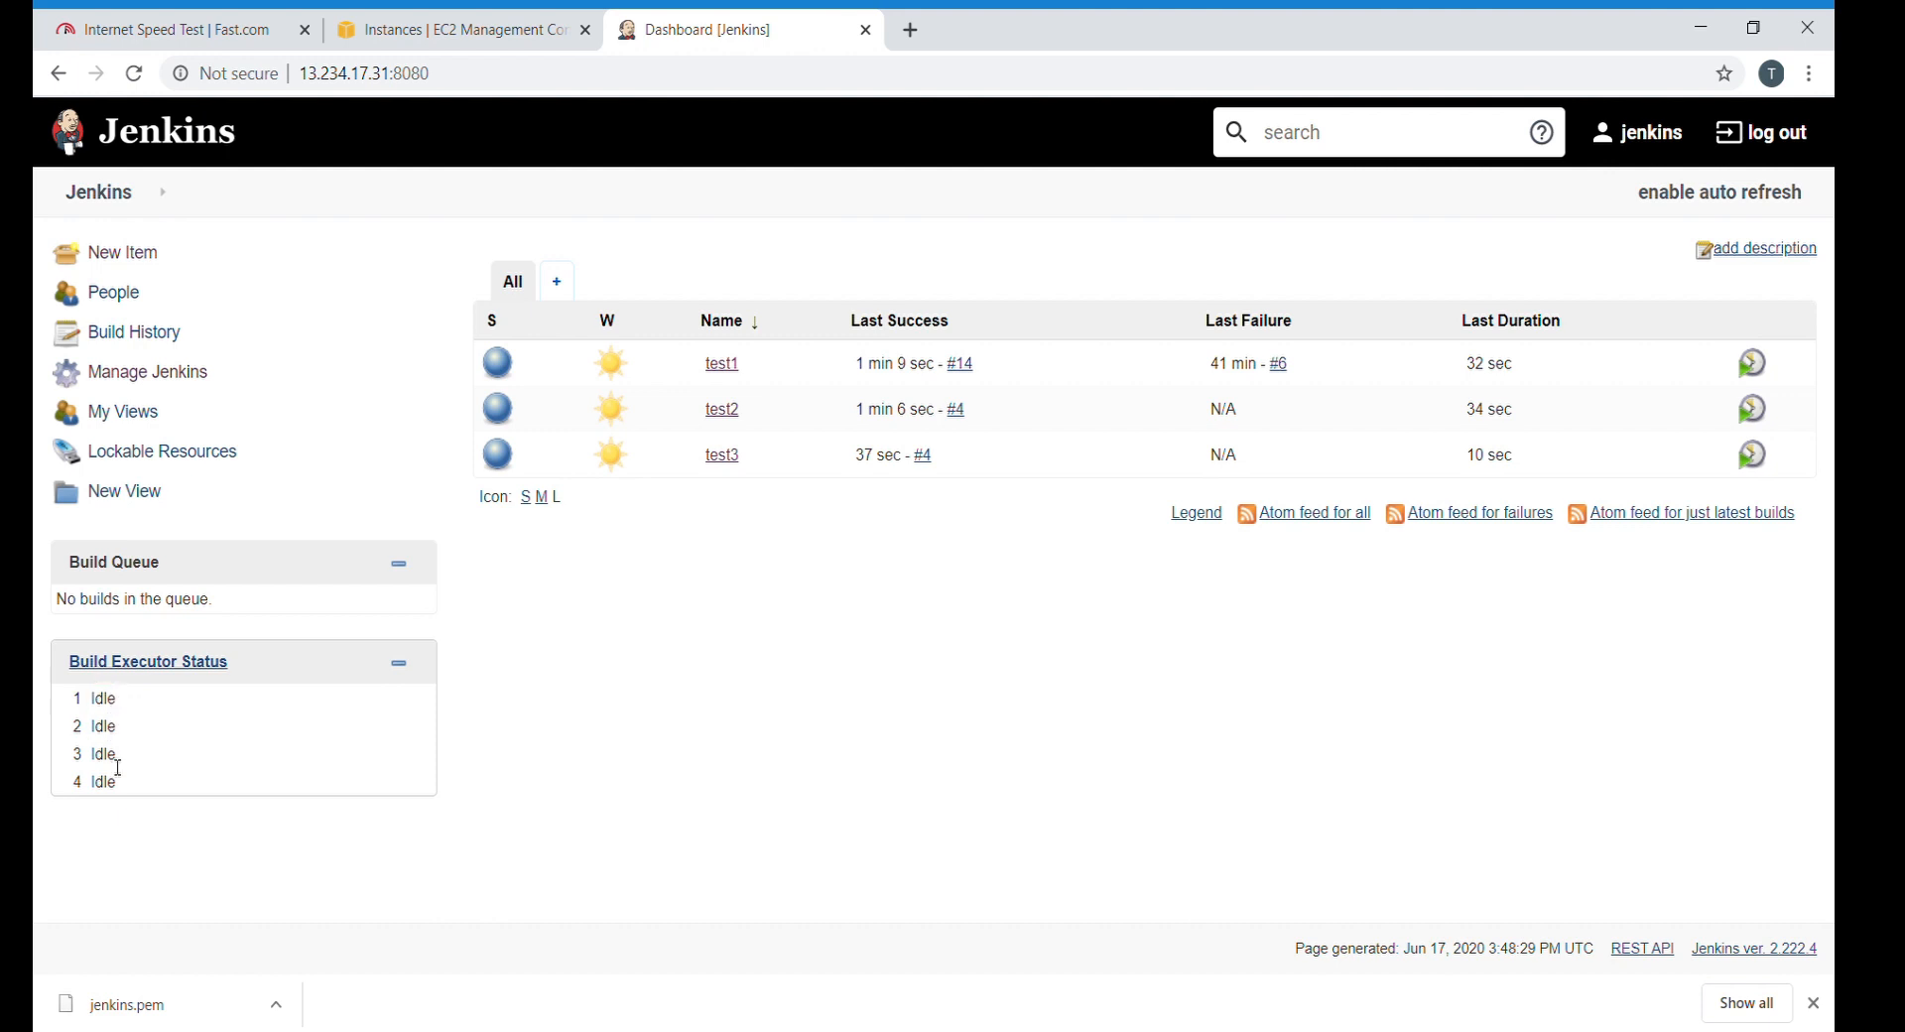
pyautogui.doubleClick(102, 780)
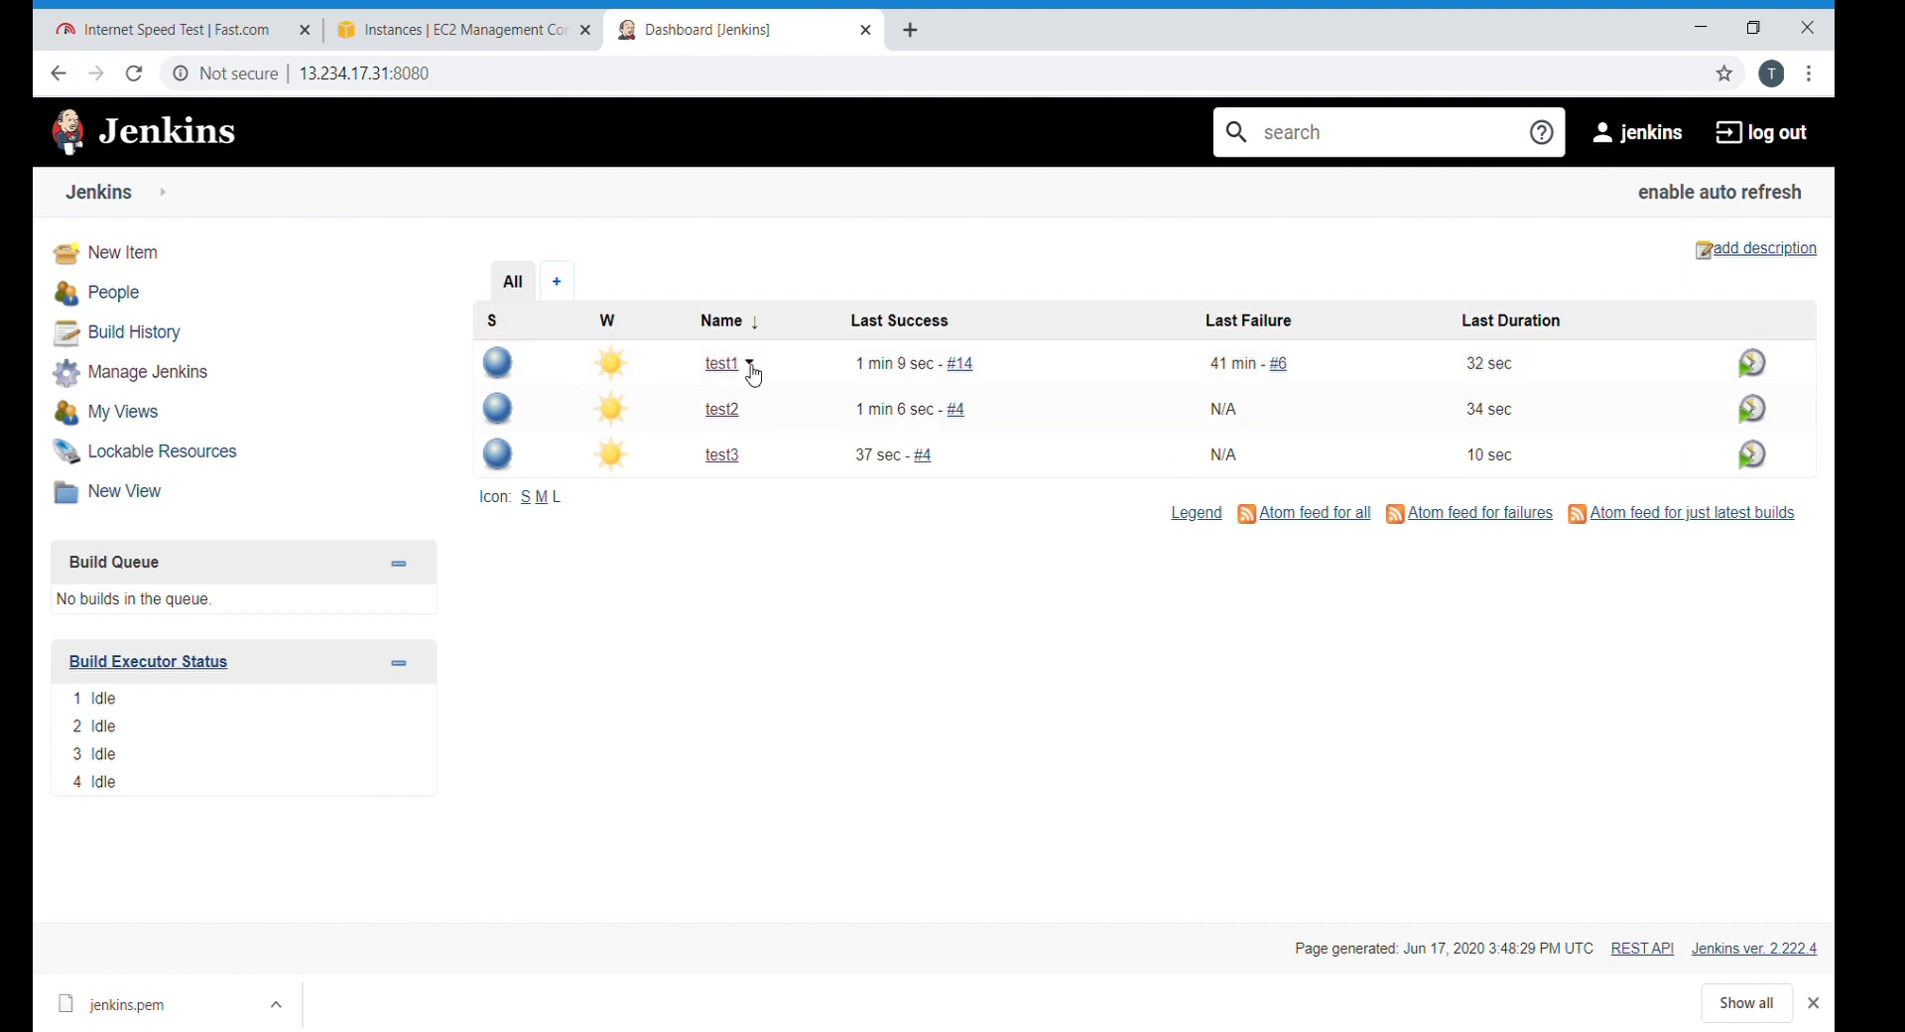
# Start Build Now for test1 and test2 from their dashboard dropdowns.
pyautogui.click(751, 364)
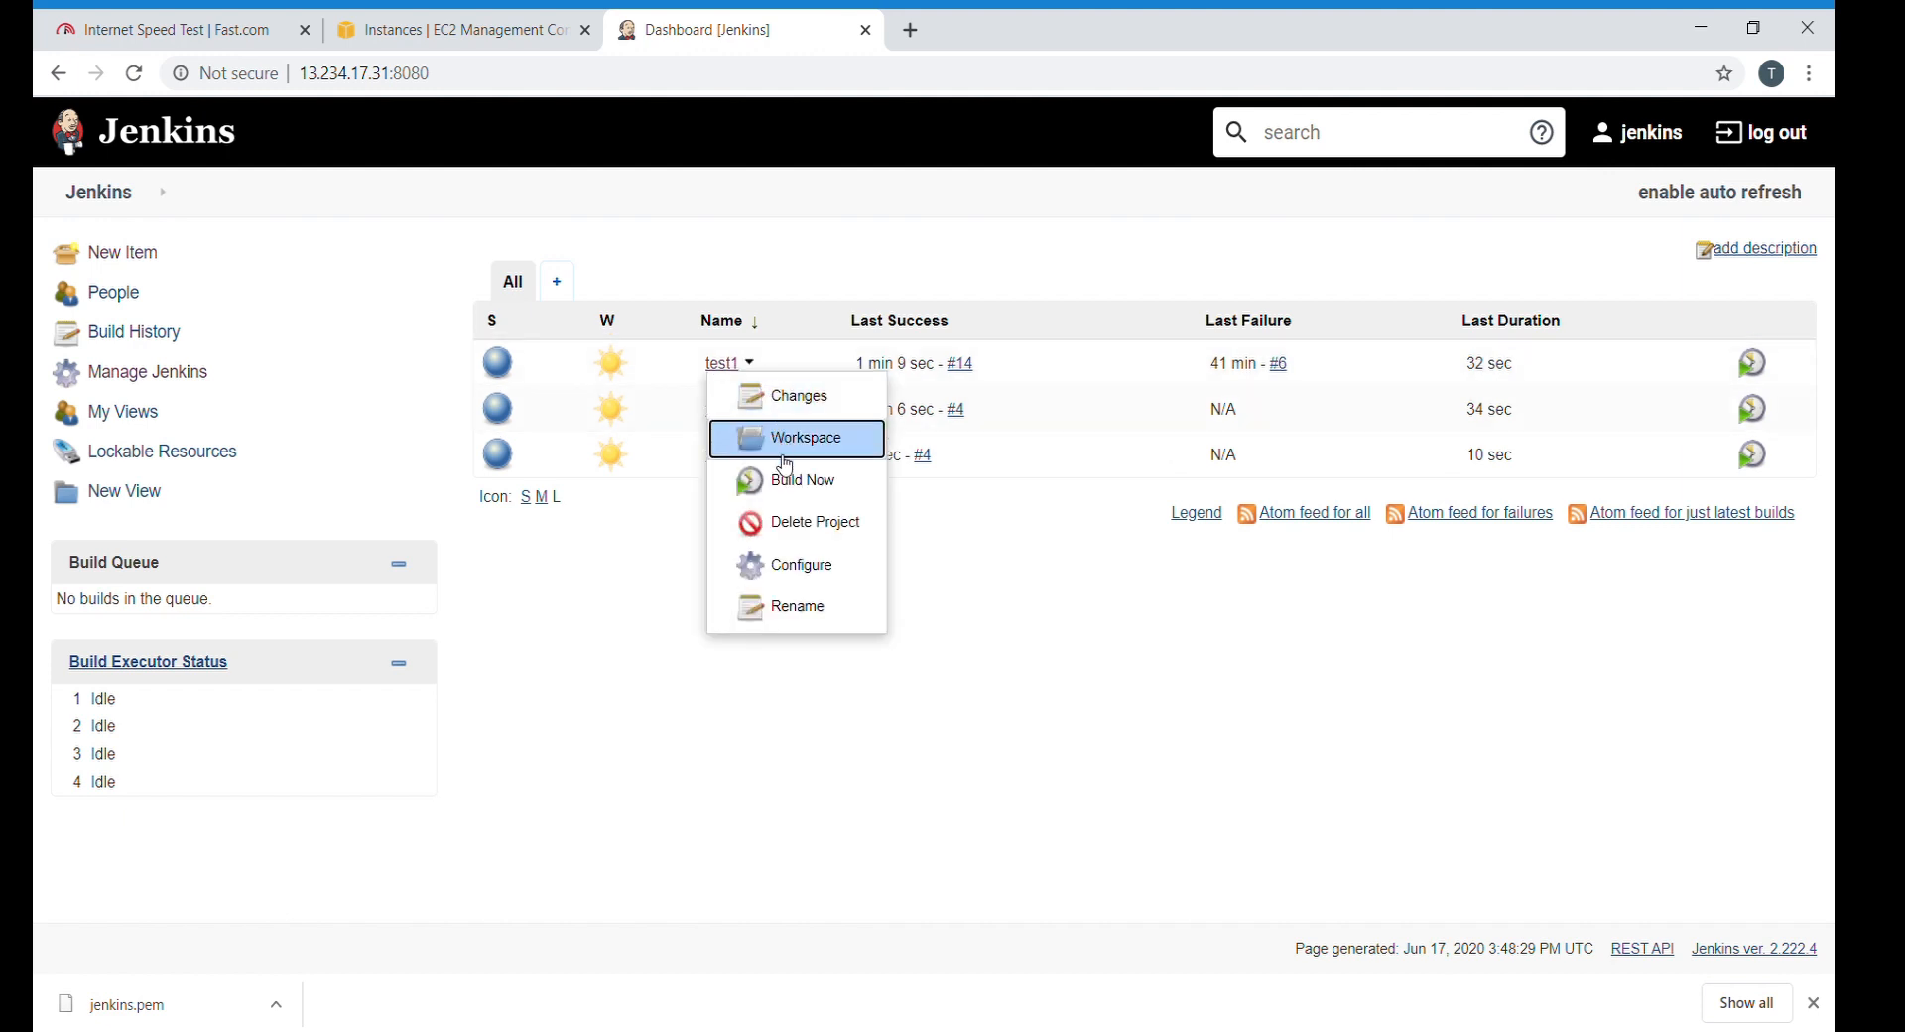
pyautogui.click(802, 437)
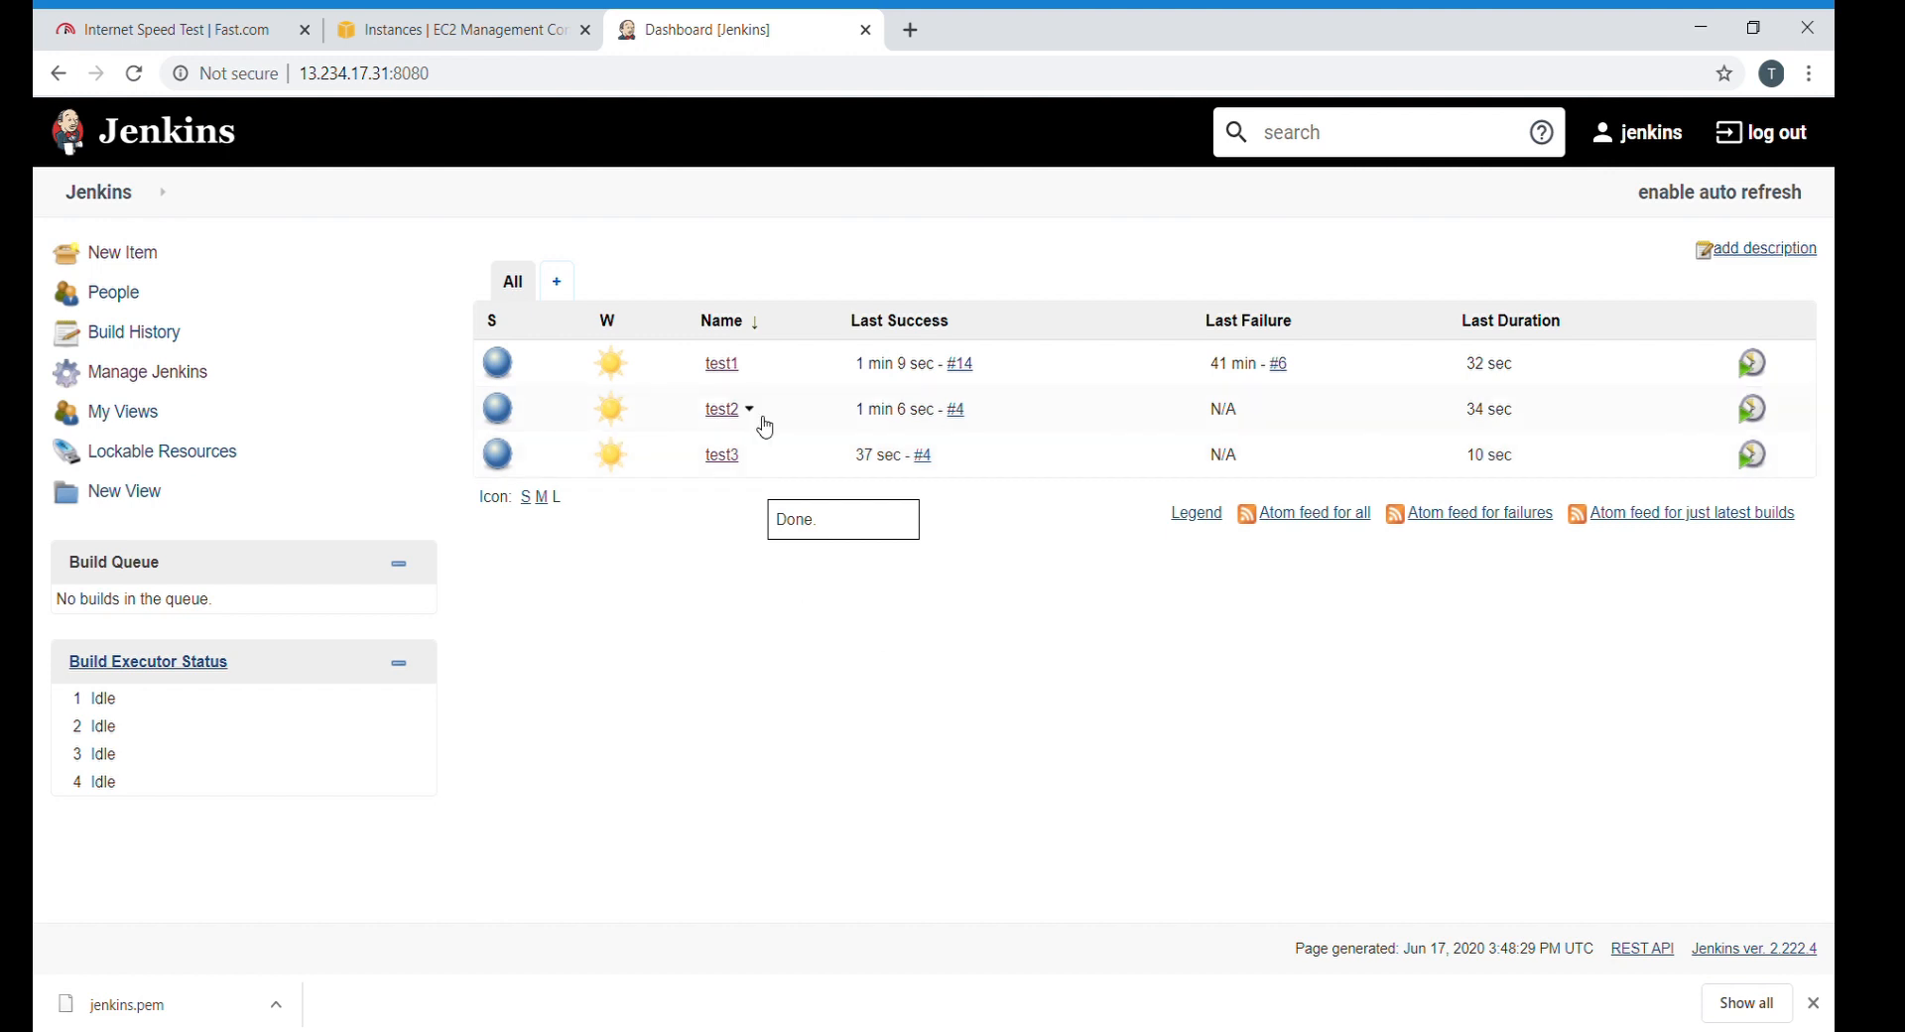
pyautogui.click(748, 409)
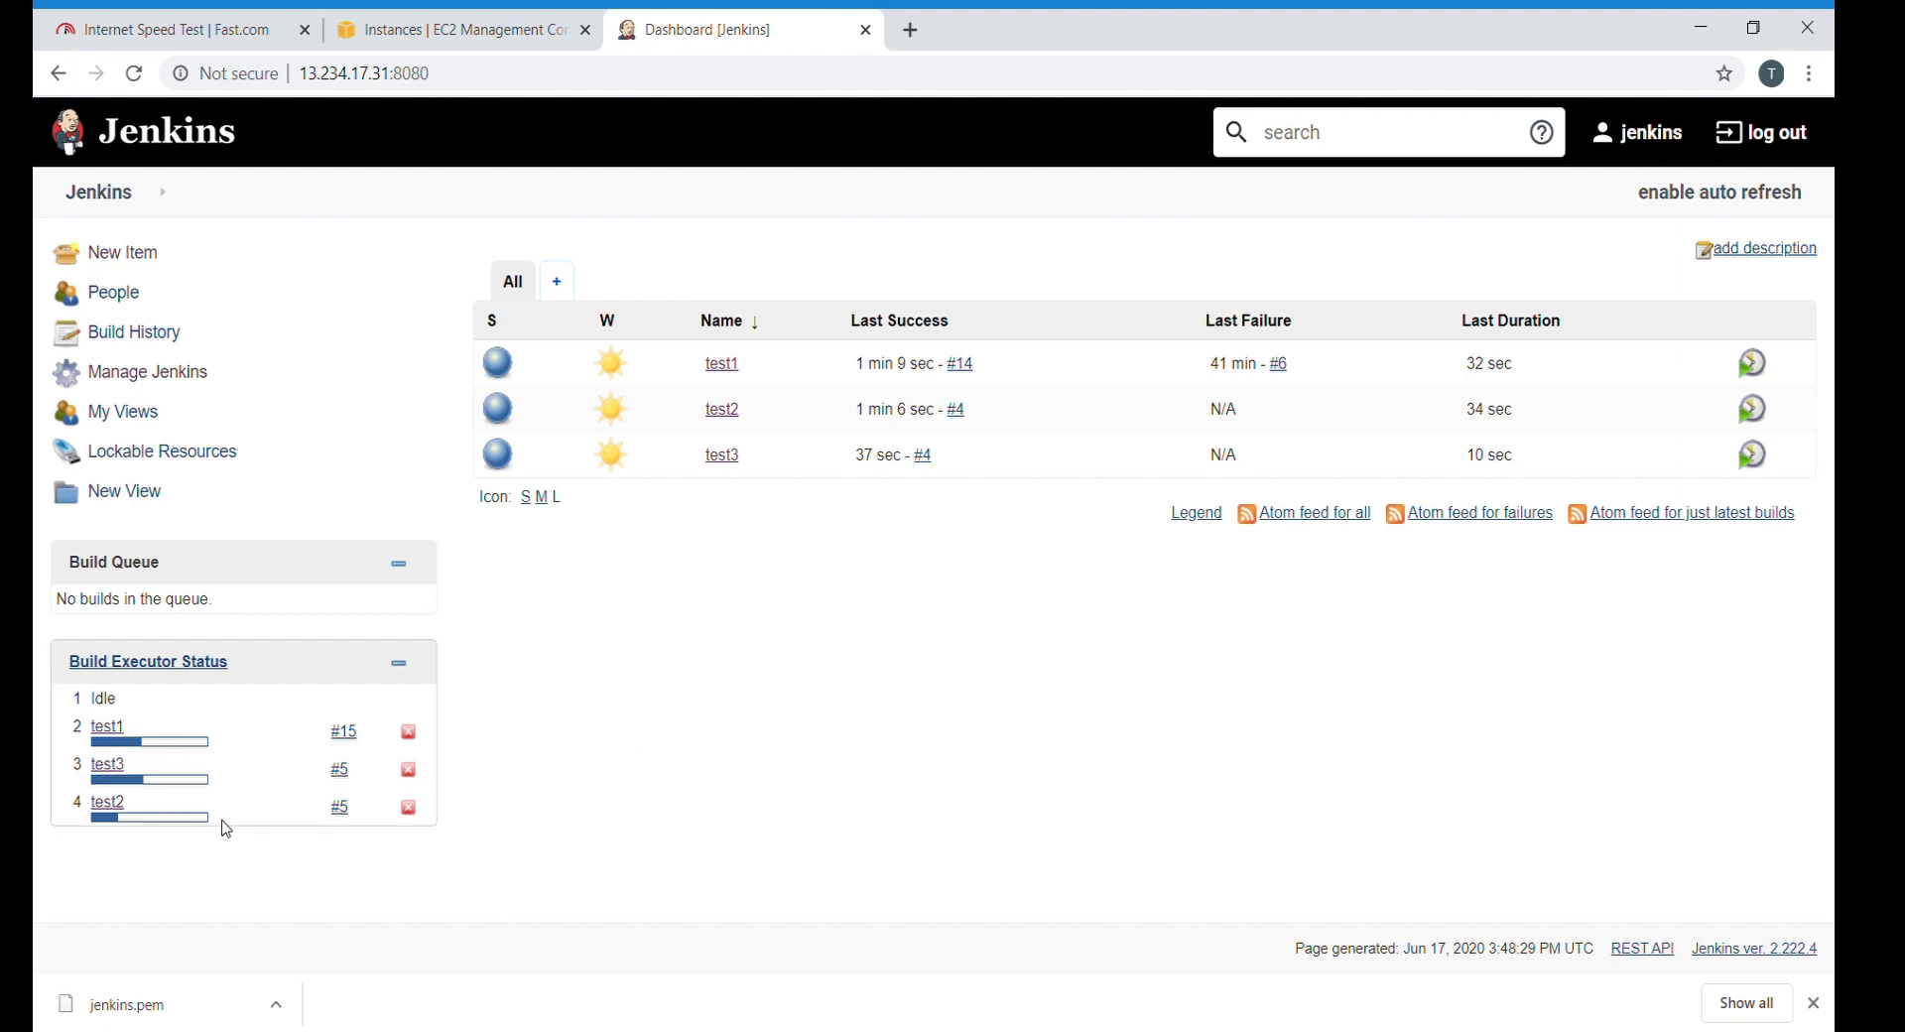
pyautogui.moveTo(145, 777)
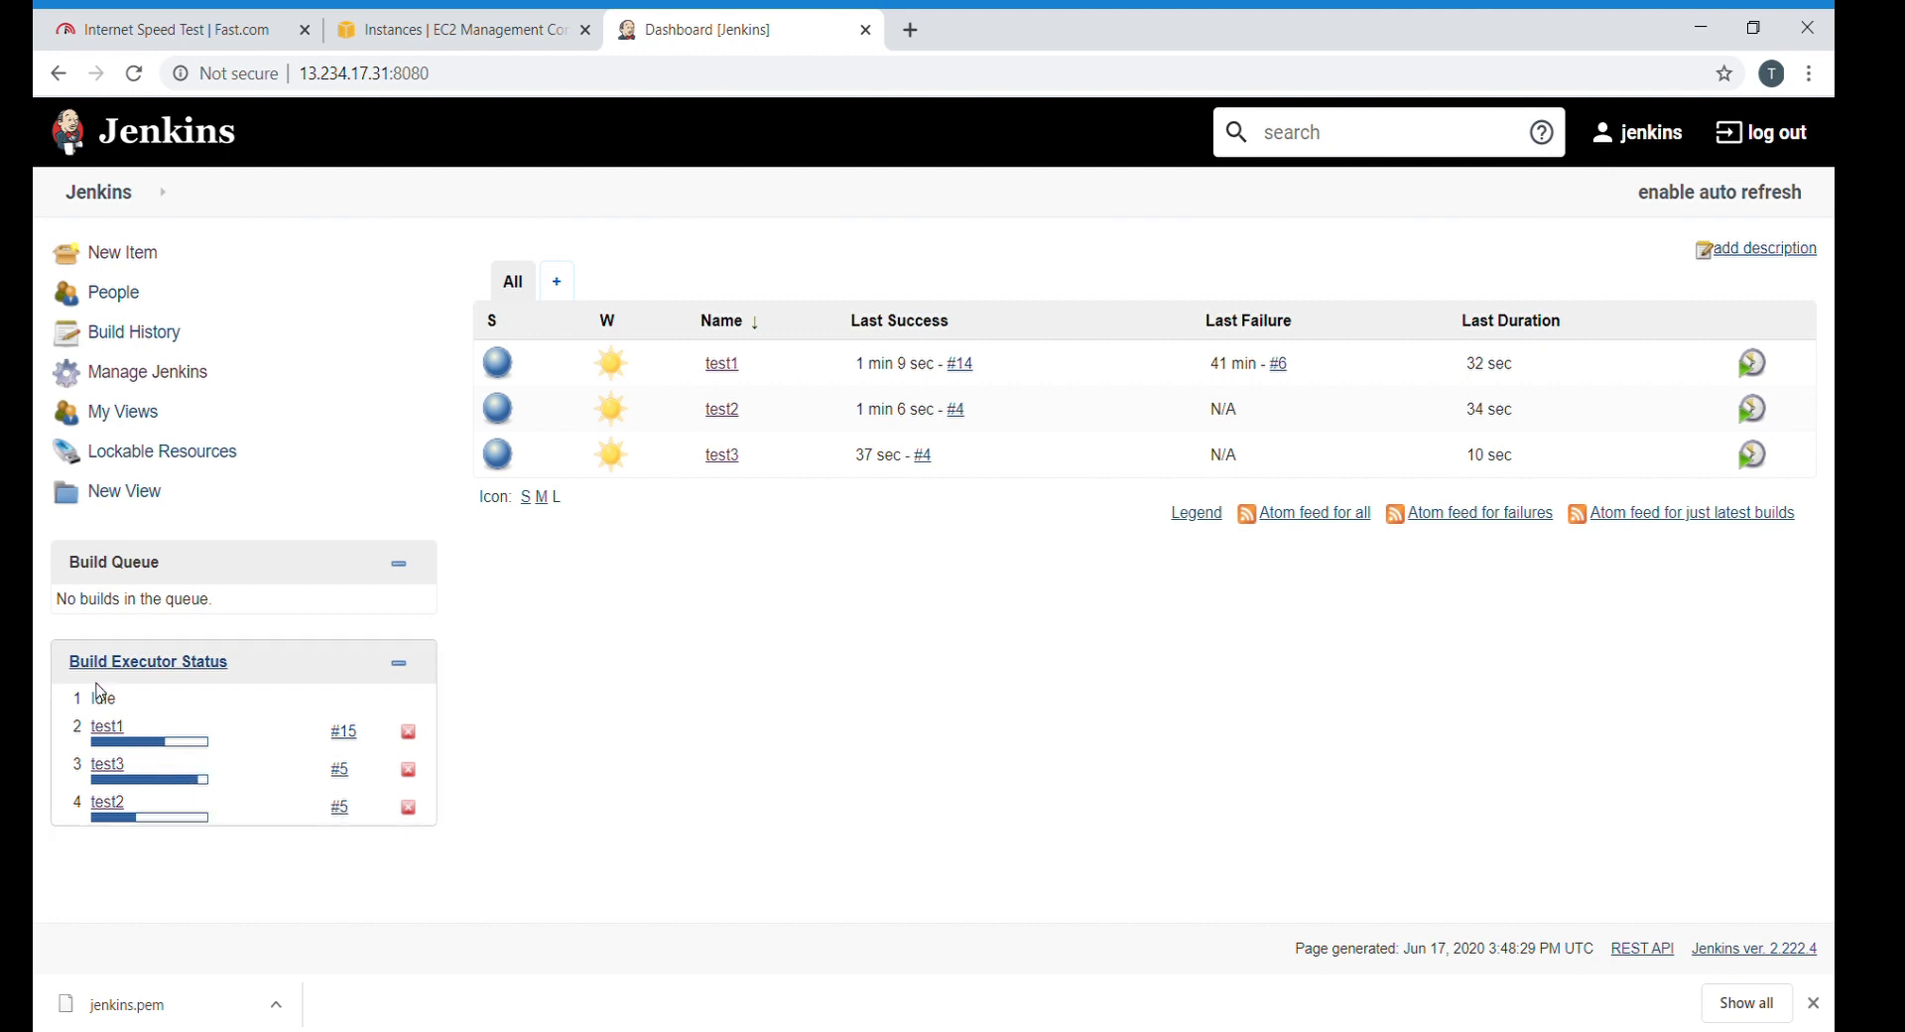
pyautogui.doubleClick(102, 697)
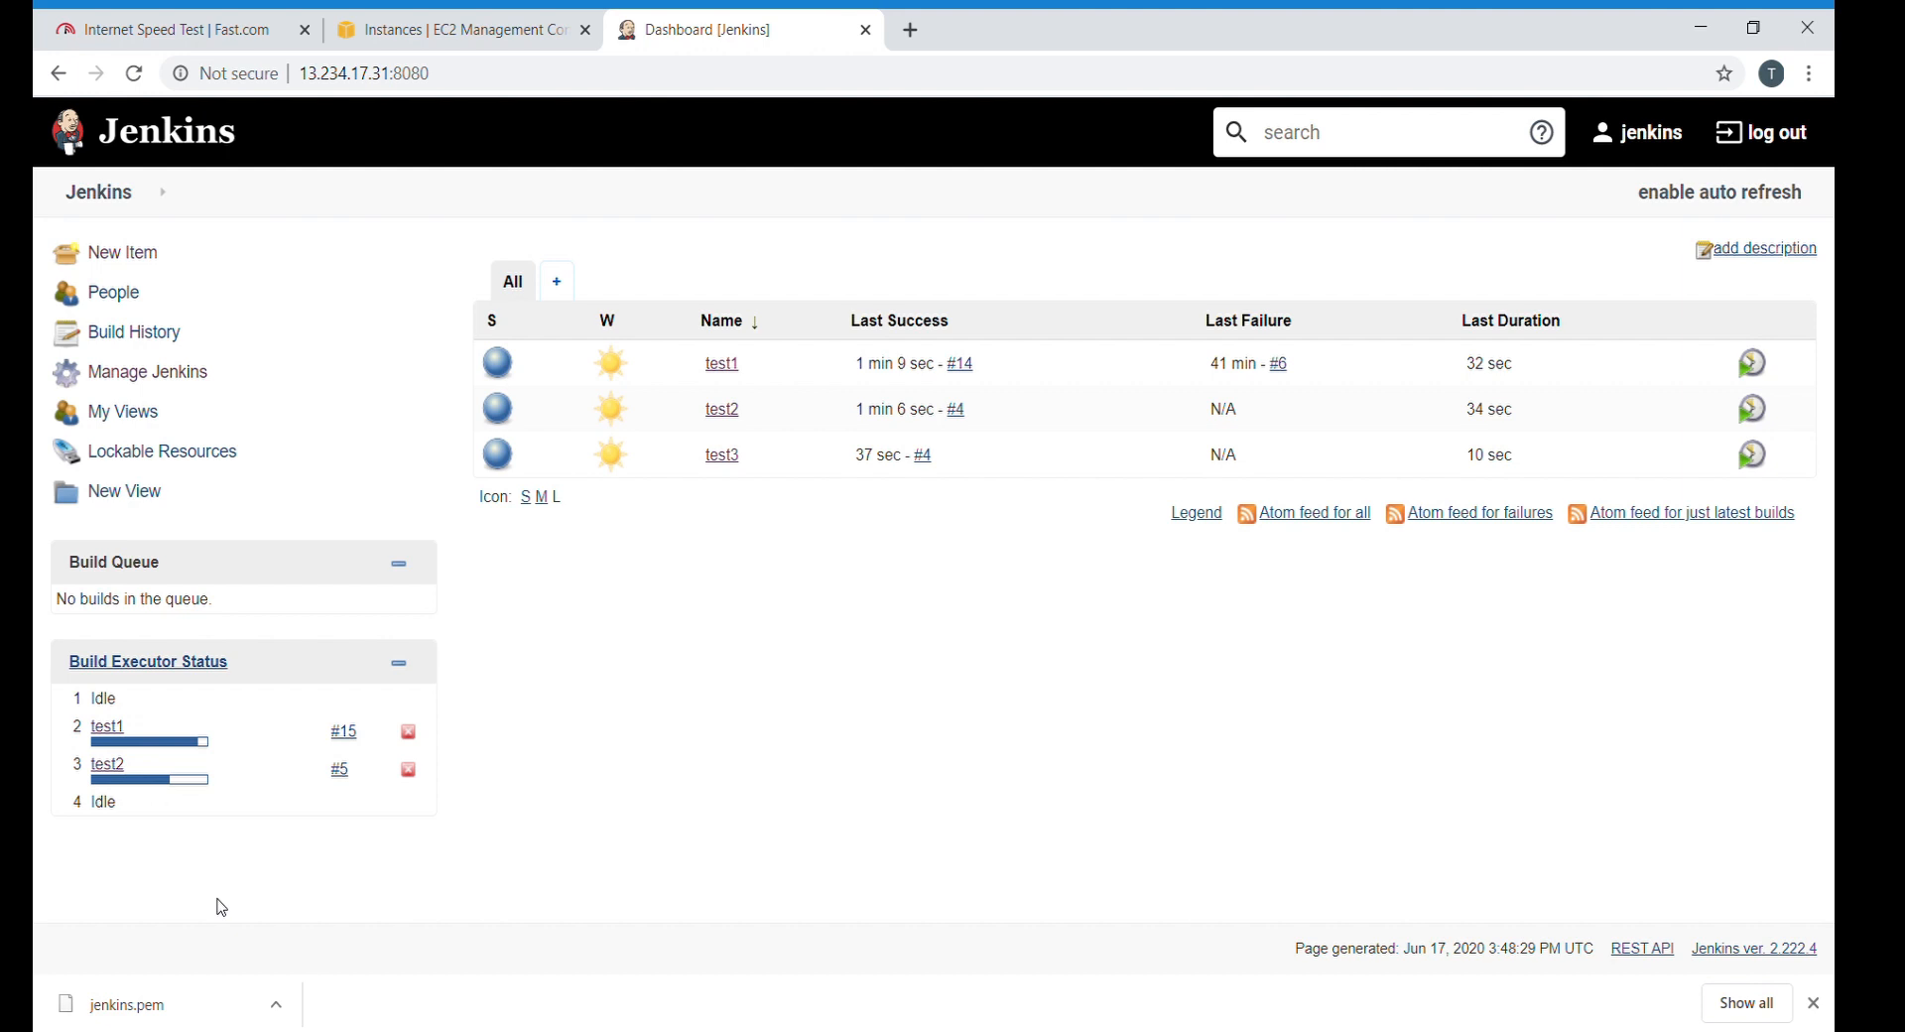
pyautogui.moveTo(692, 795)
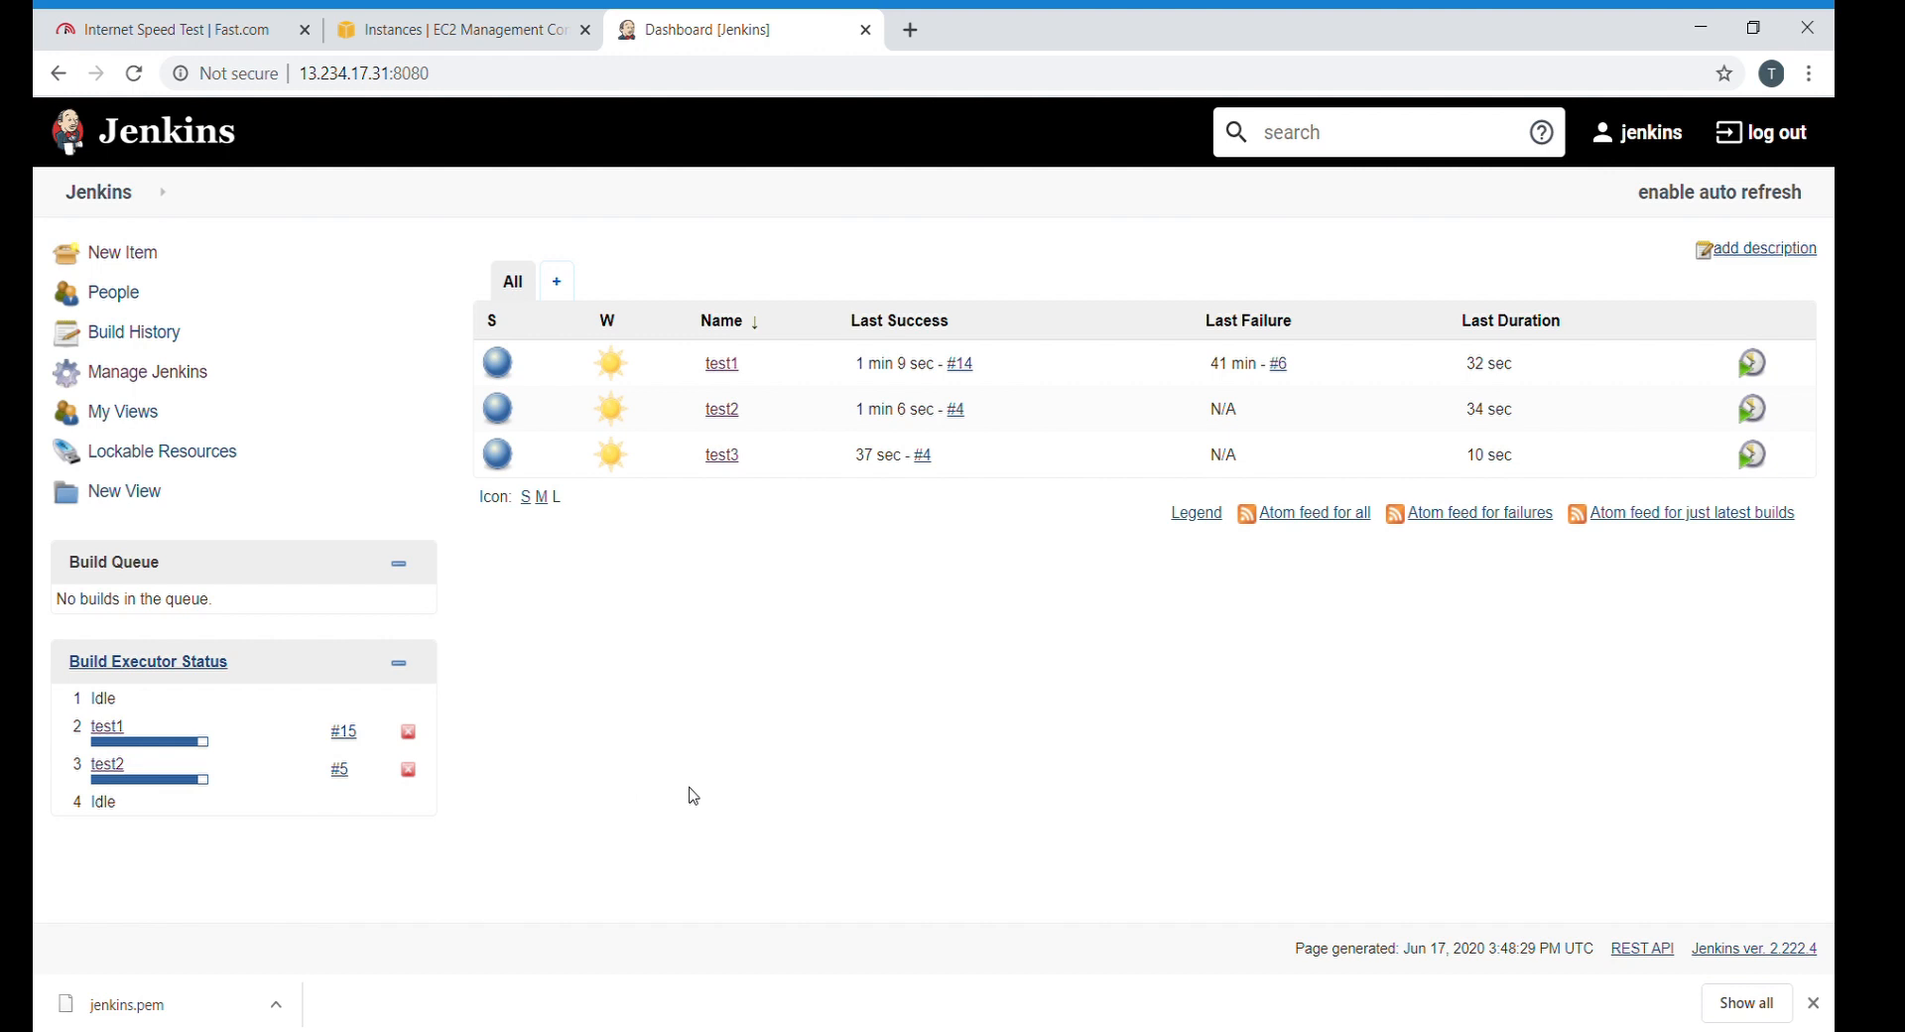
pyautogui.moveTo(778, 778)
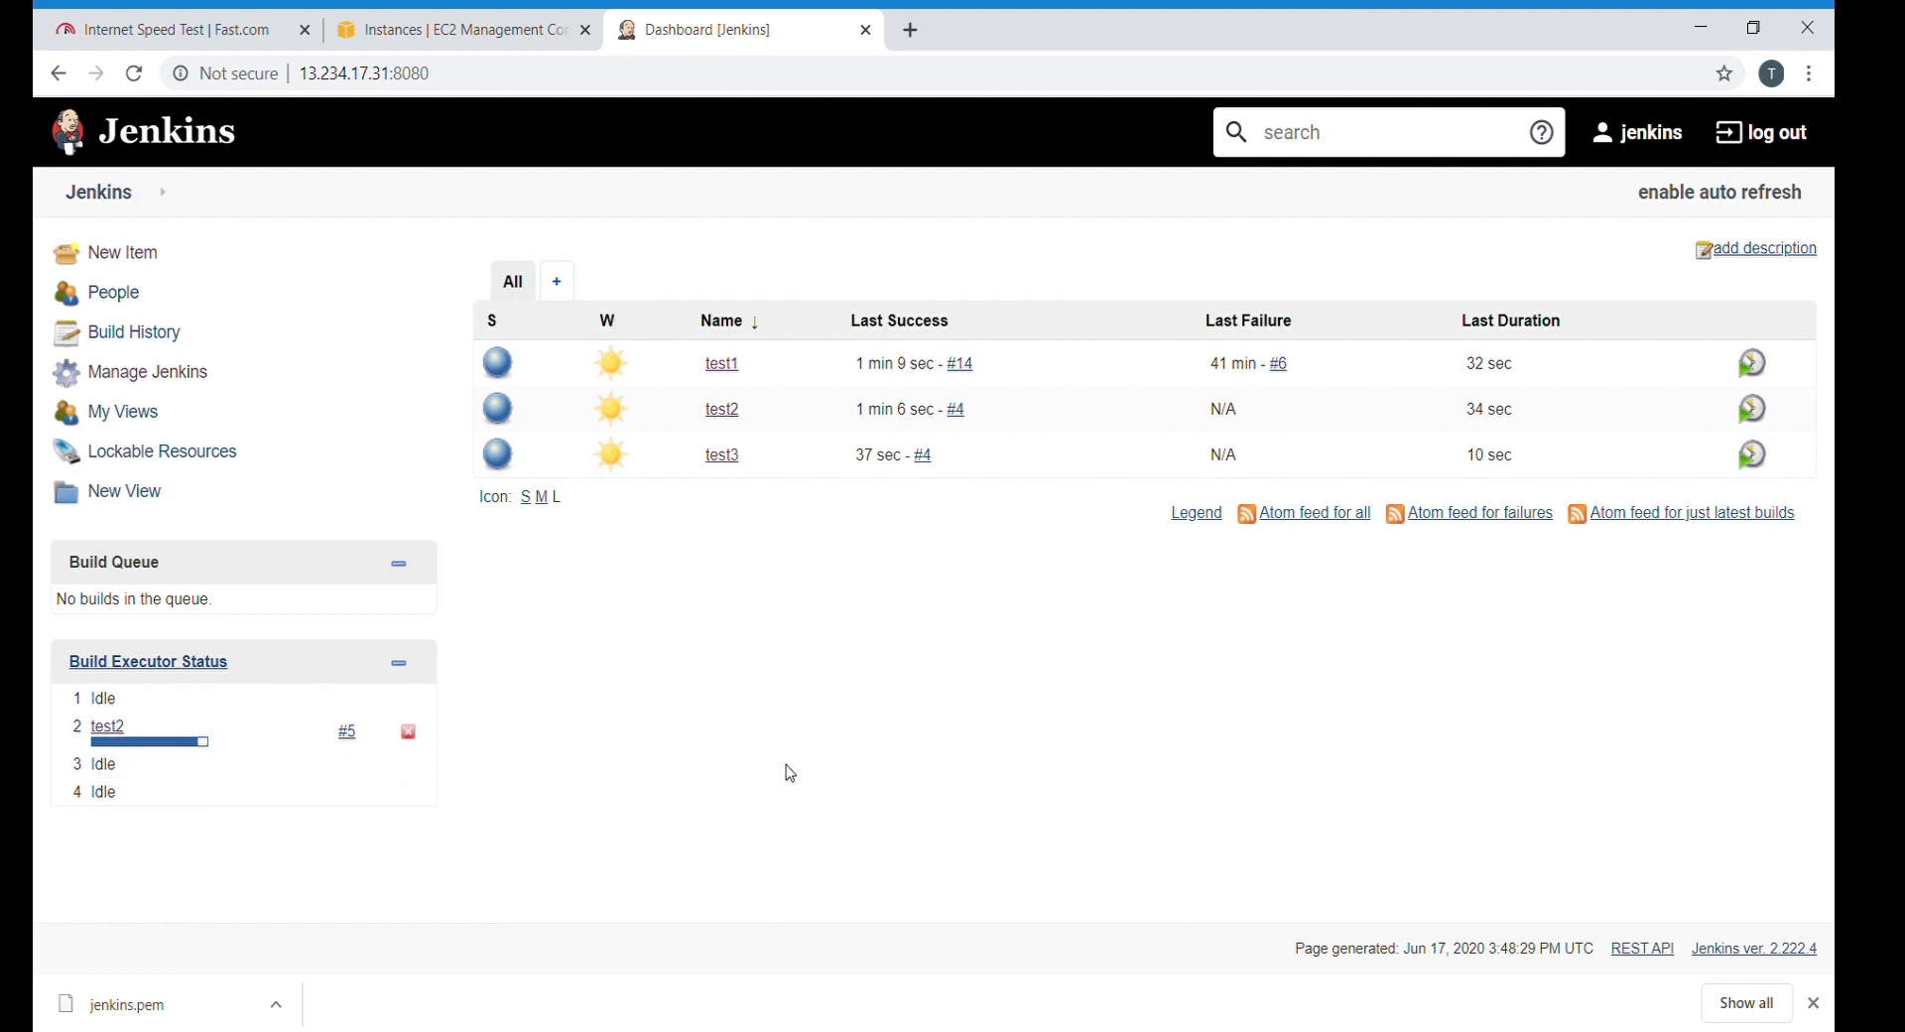
pyautogui.moveTo(1152, 679)
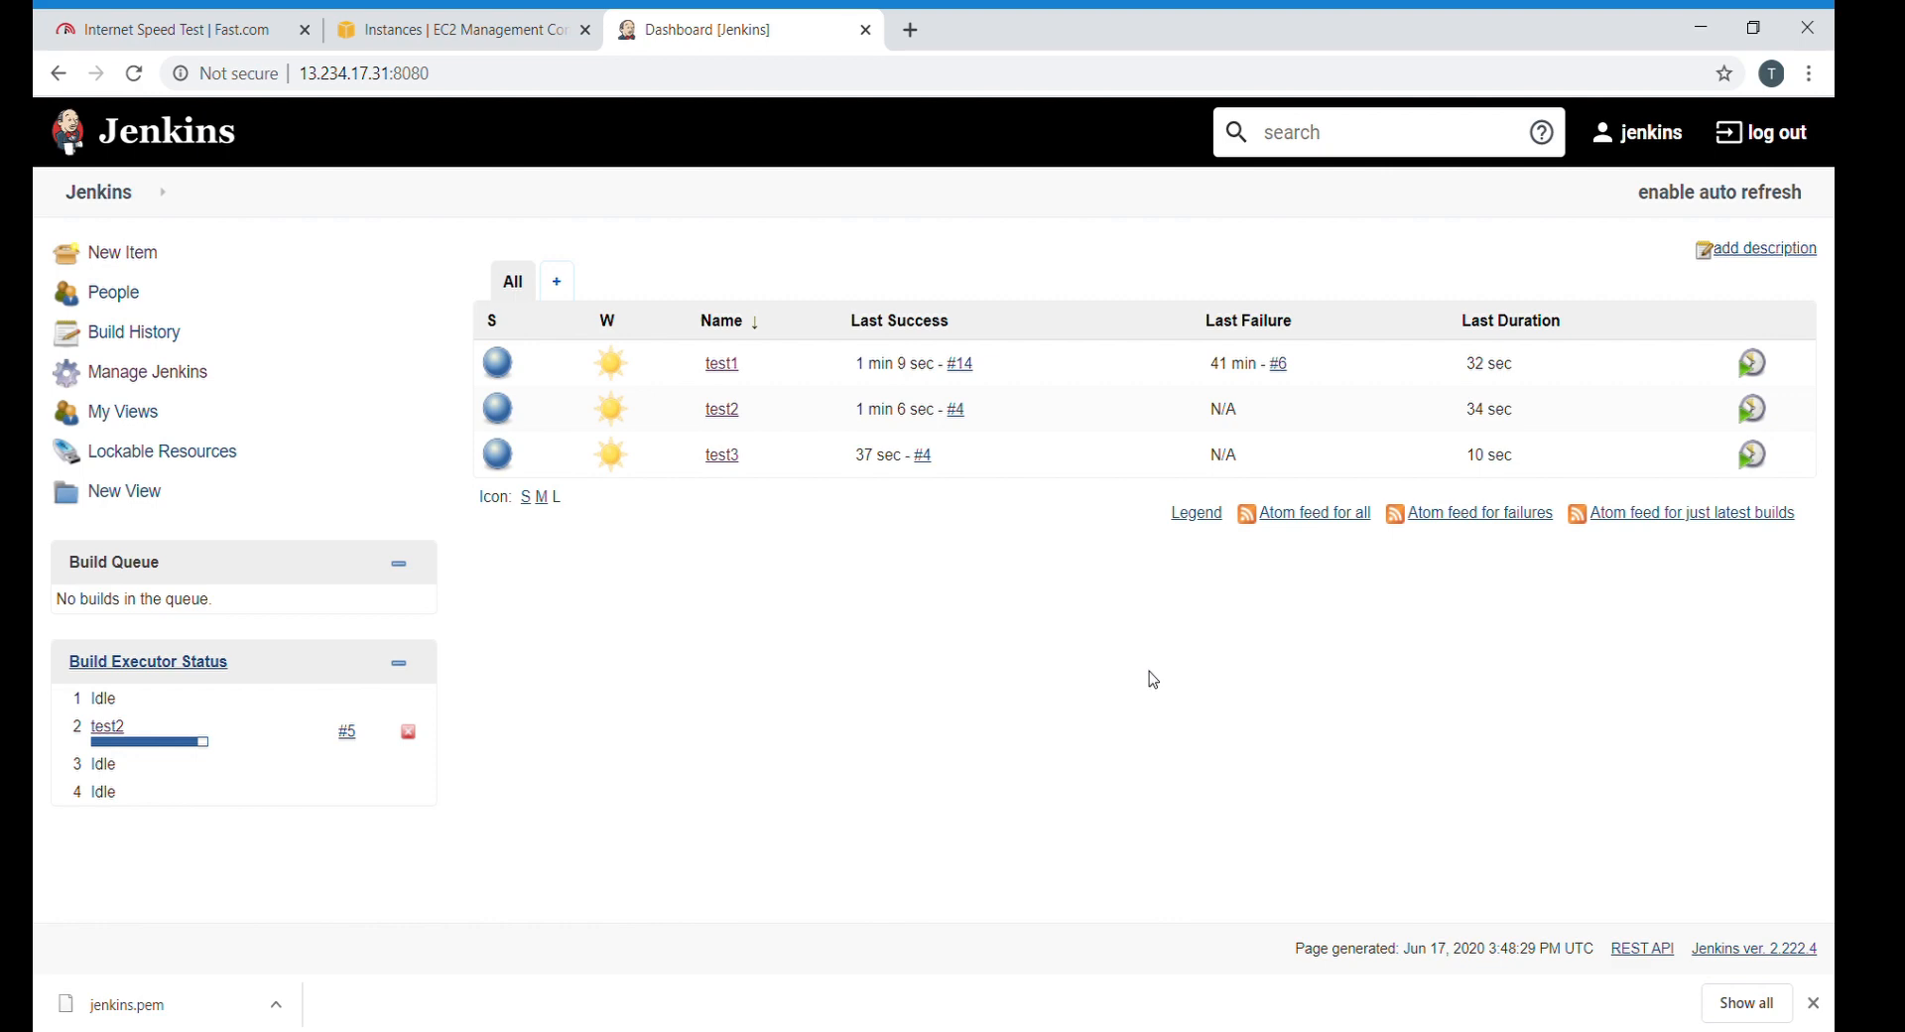